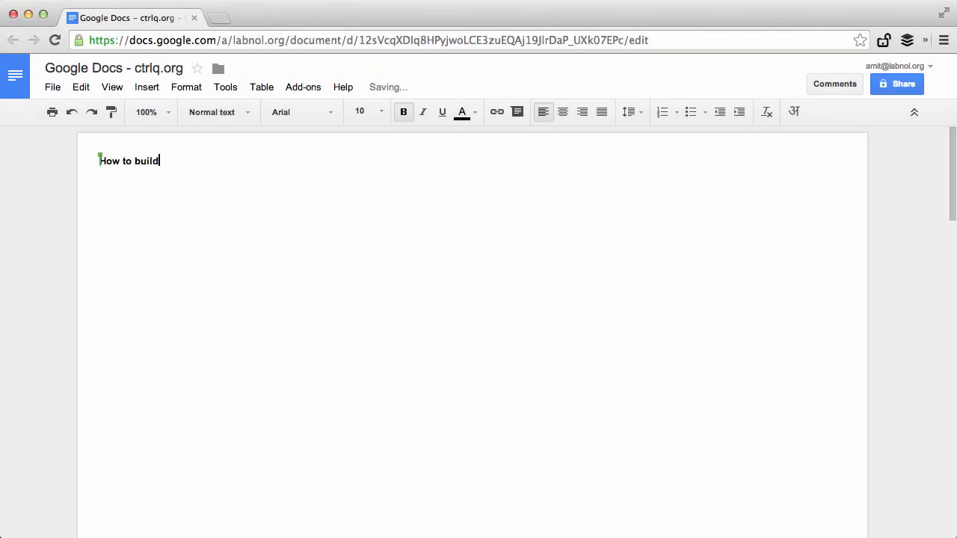
# - Write the bold heading 'How to build an add-on for Google Docs' and open the Add-ons menu
pyautogui.write('an add-on fo')
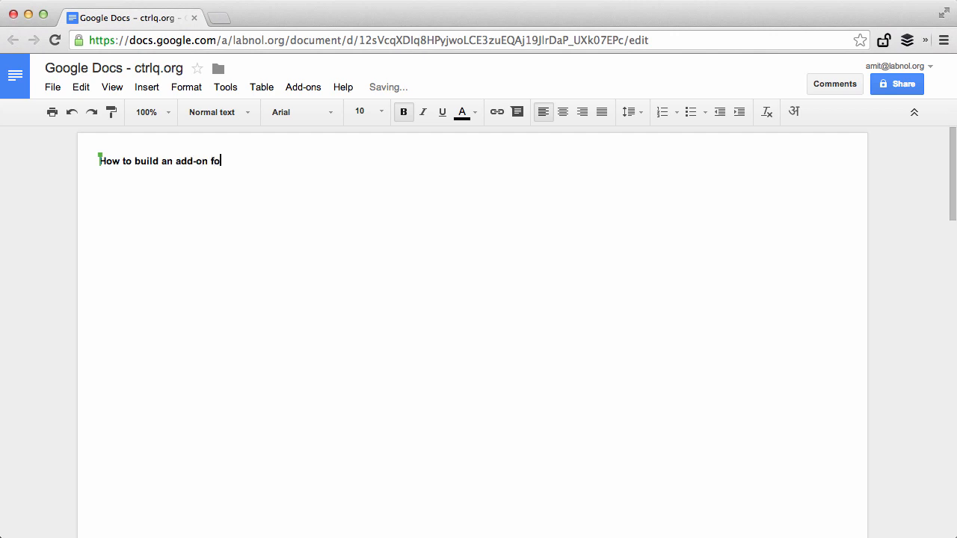
pyautogui.write('r Google Docs')
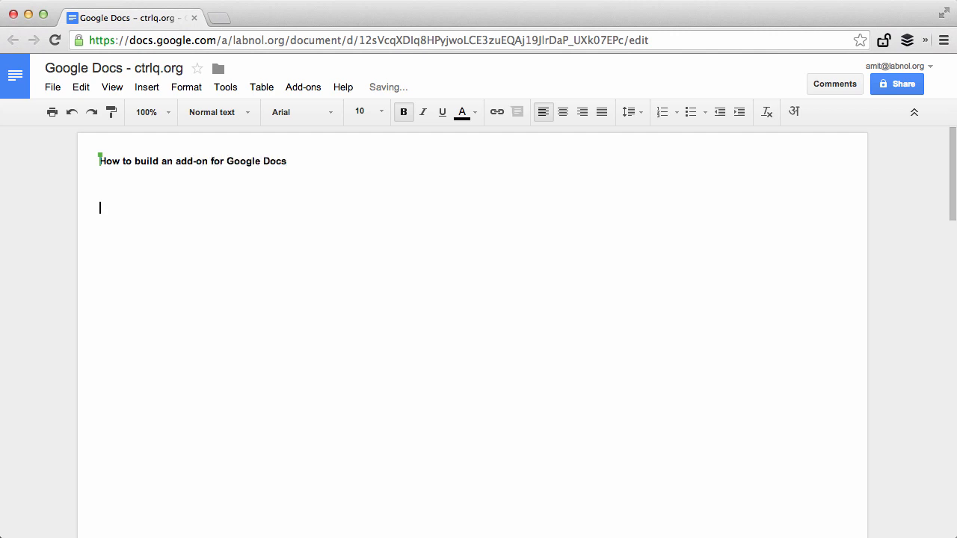
pyautogui.moveTo(487, 275)
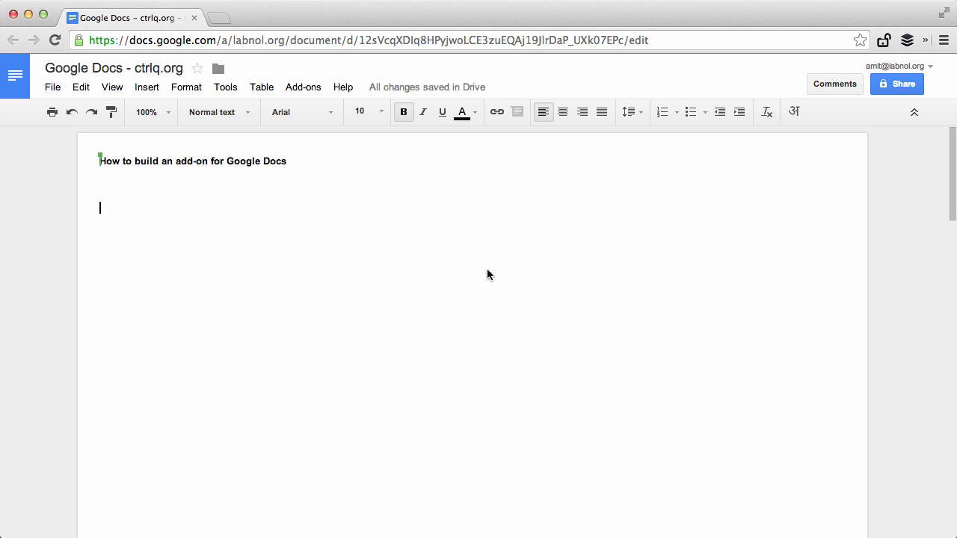
pyautogui.click(302, 86)
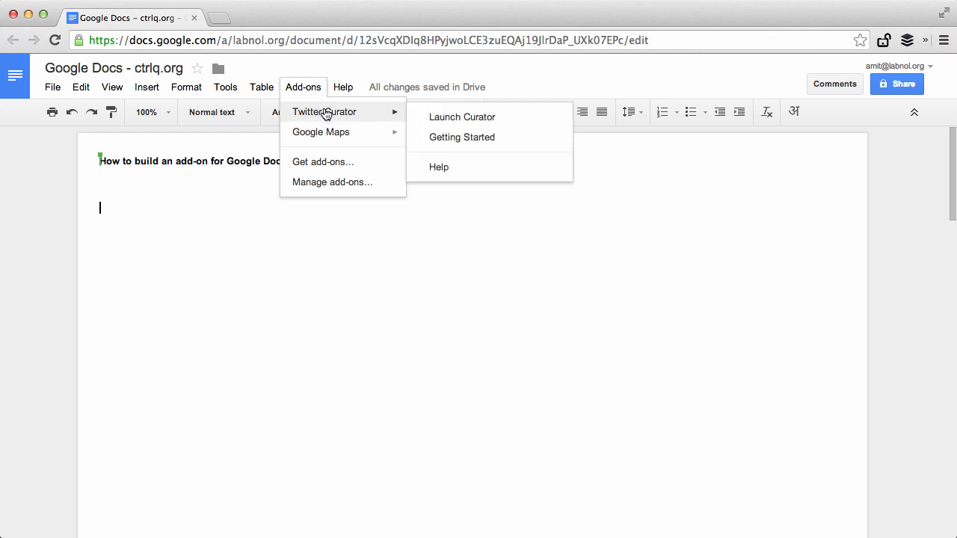
pyautogui.moveTo(466, 121)
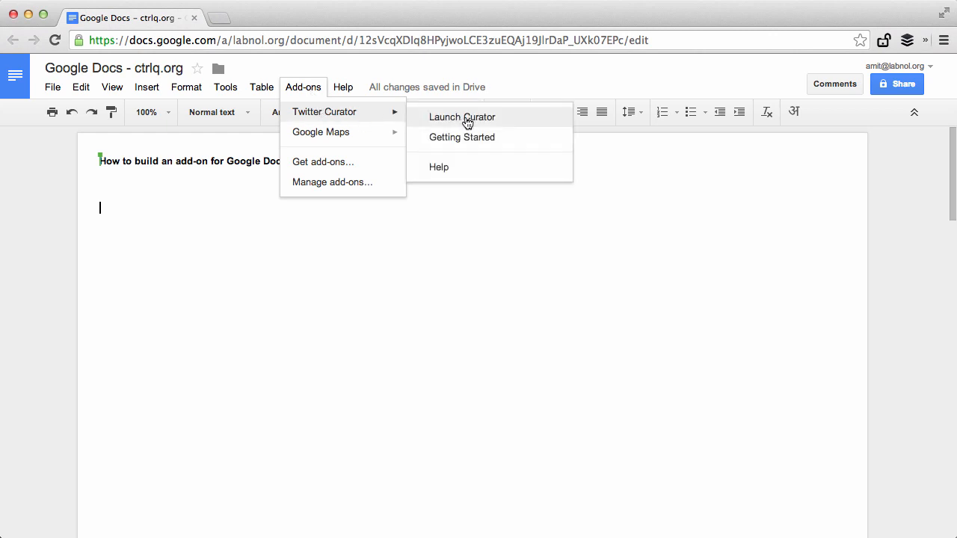
# - Launch Twitter Curator, search Twitter for from:barackobama, and scroll through the returned tweets
pyautogui.click(462, 116)
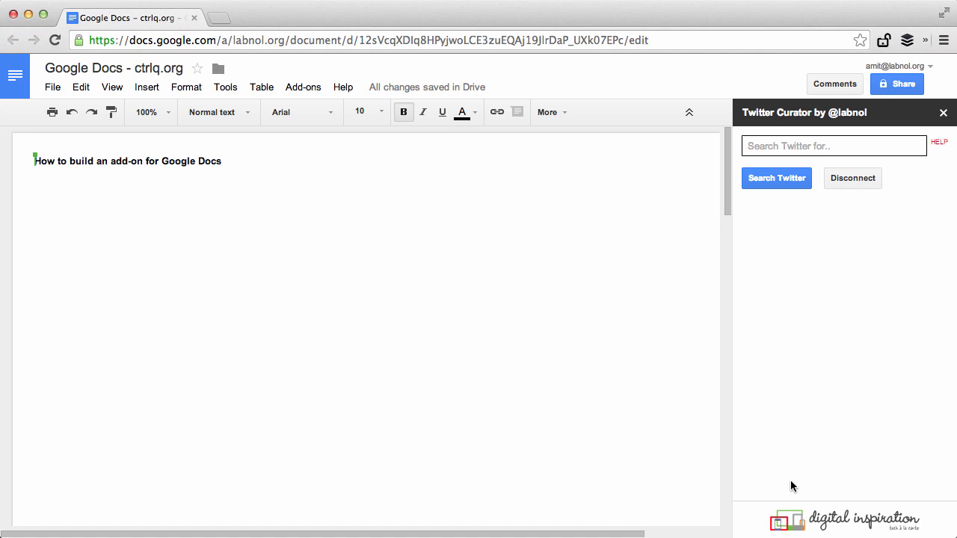
pyautogui.moveTo(913, 157)
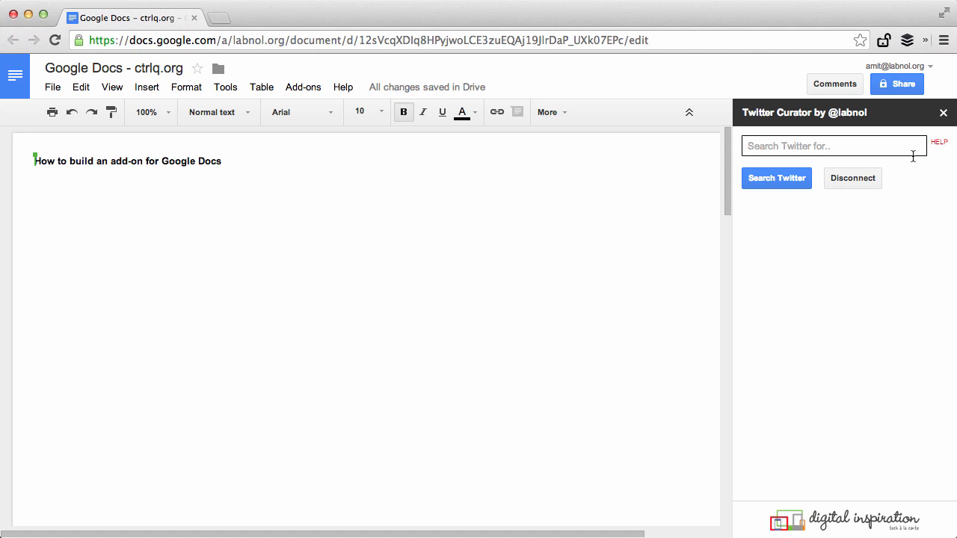
pyautogui.moveTo(939, 188)
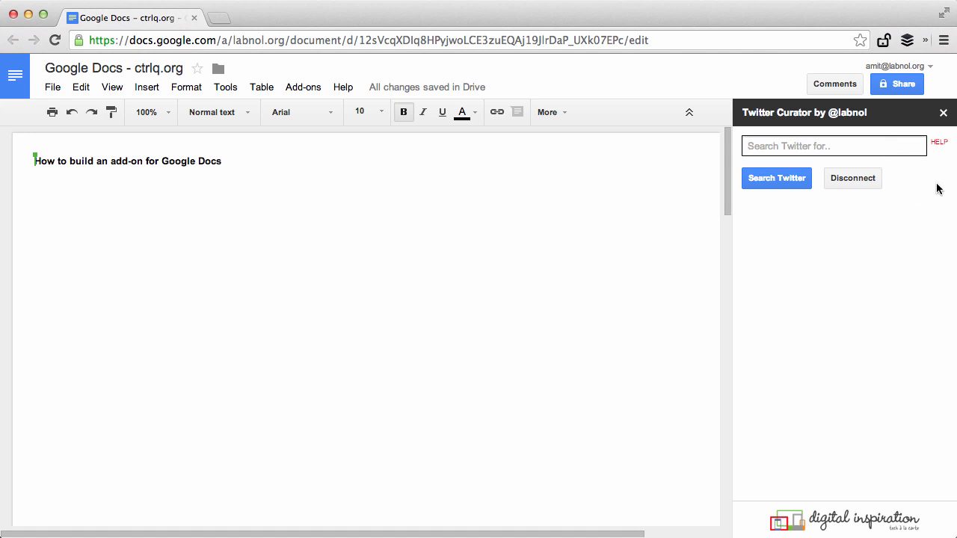
pyautogui.write('from:barack')
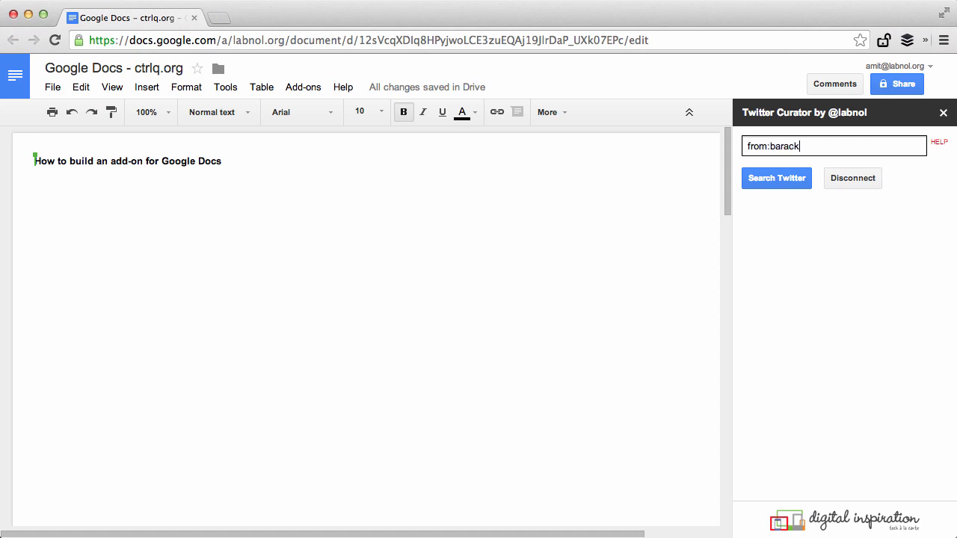
pyautogui.write('obama')
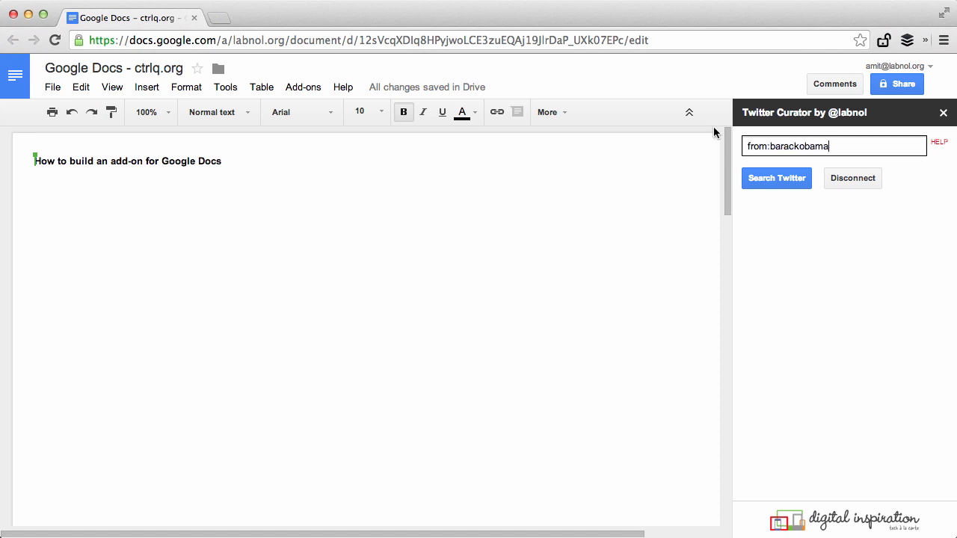
pyautogui.click(776, 178)
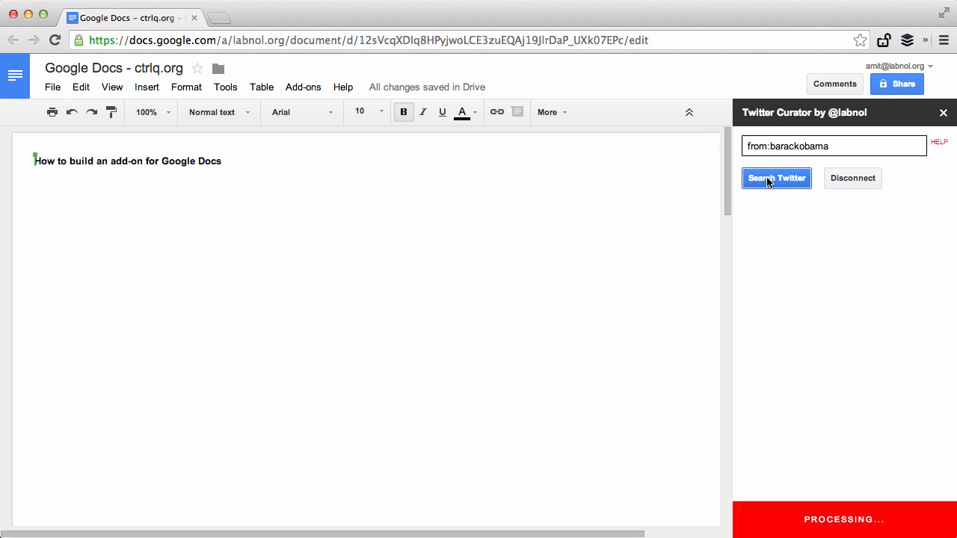
pyautogui.click(776, 178)
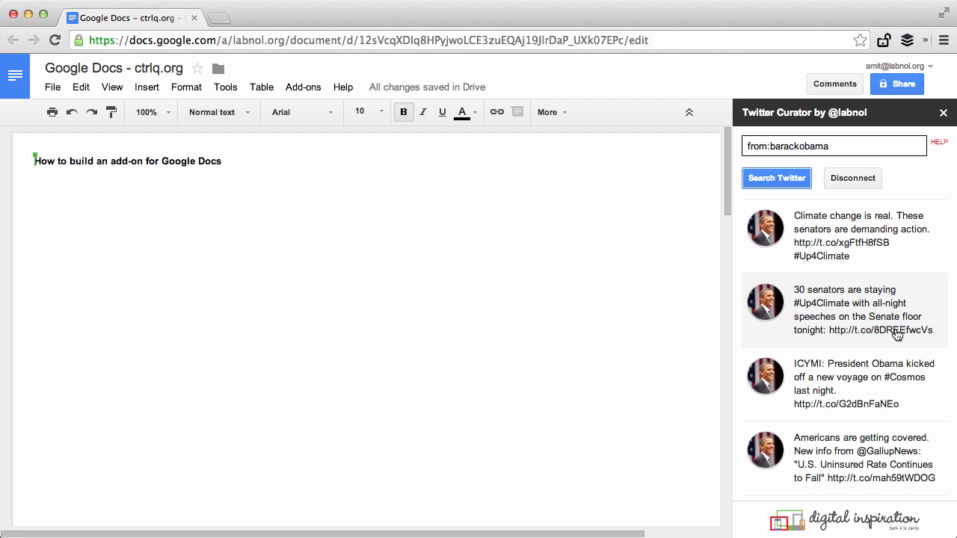
pyautogui.scroll(-3)
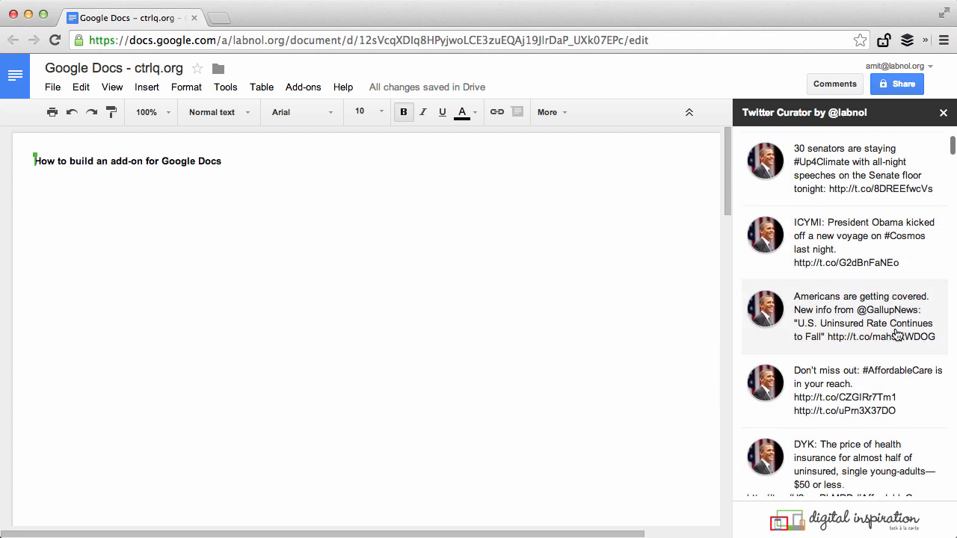
pyautogui.scroll(-3)
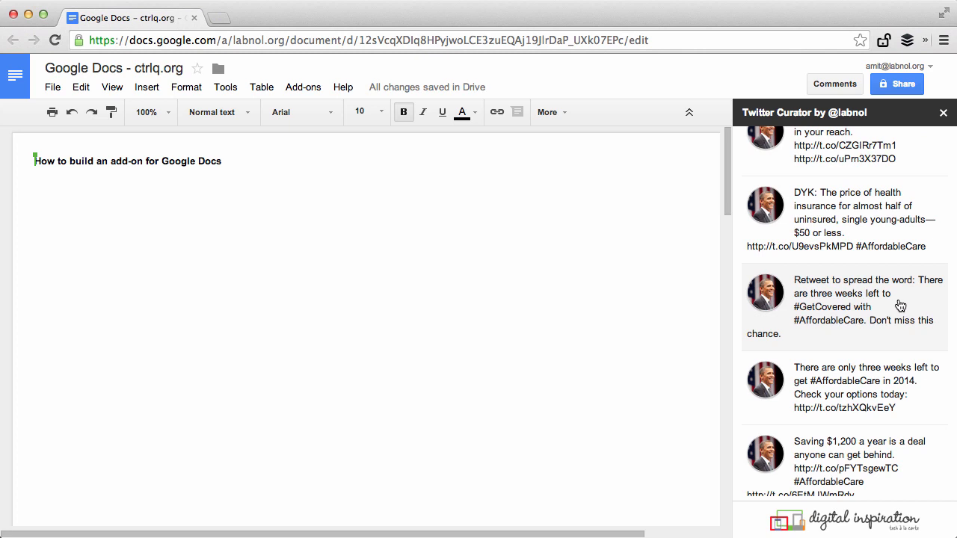
pyautogui.scroll(-3)
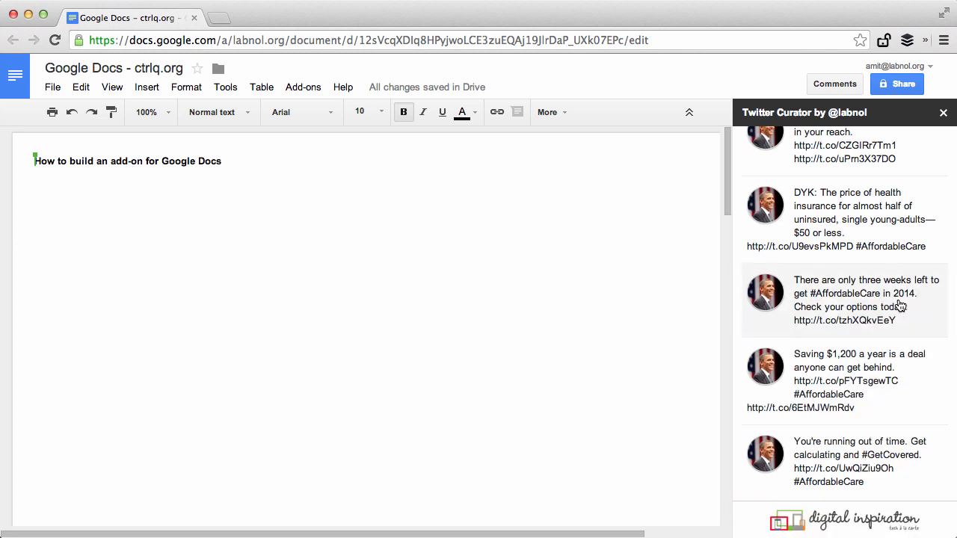
# - Insert the chosen tweet into the document and search for tweets to:barackobama
pyautogui.click(845, 300)
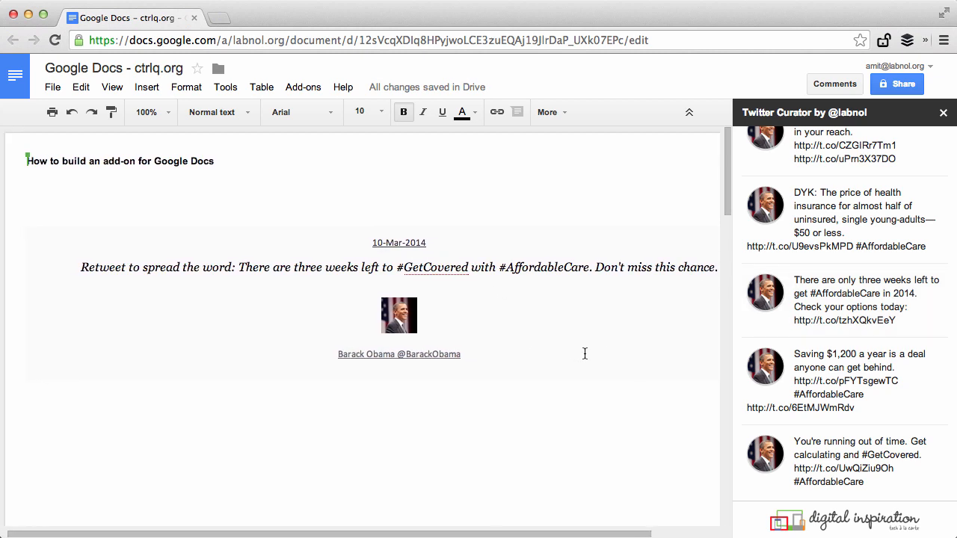
pyautogui.write('from:barackobama')
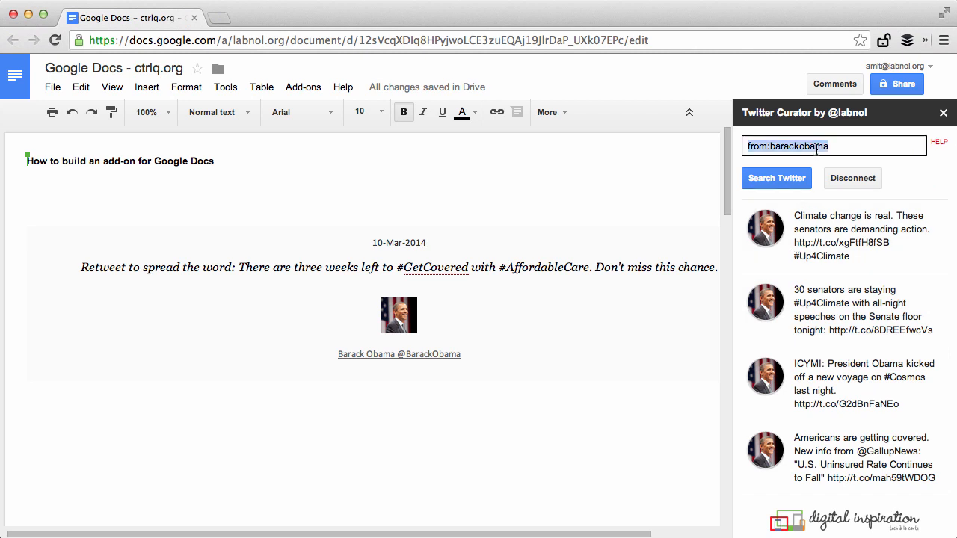
pyautogui.write('t')
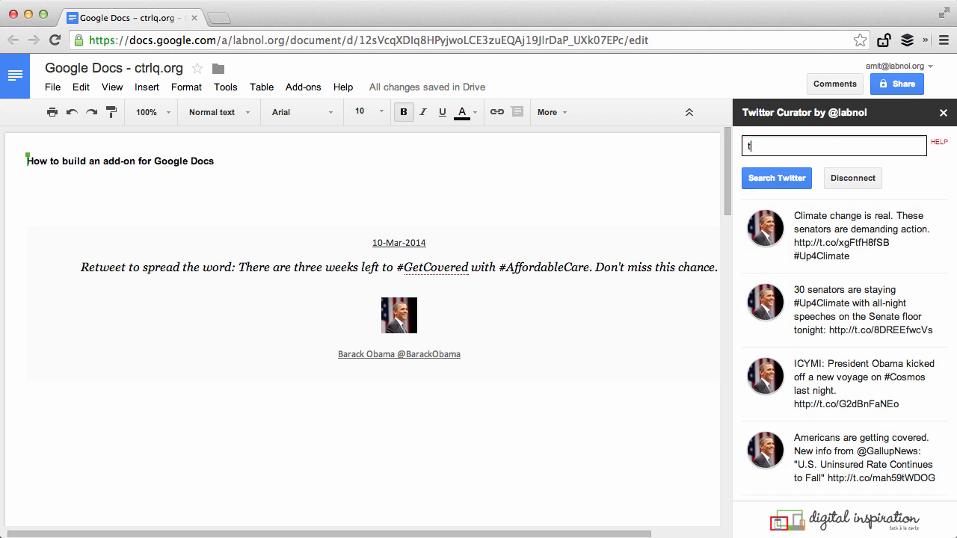
pyautogui.write('to:barackobama')
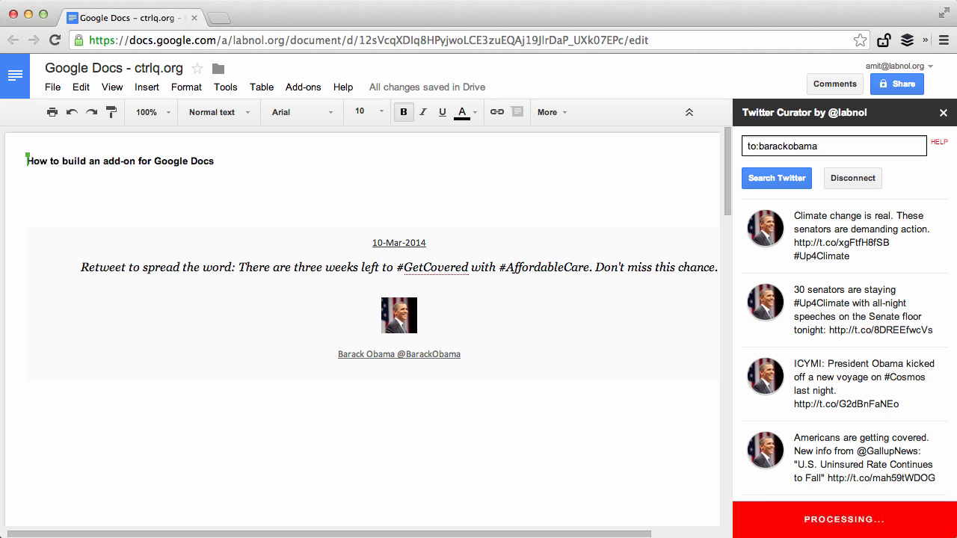
pyautogui.click(776, 178)
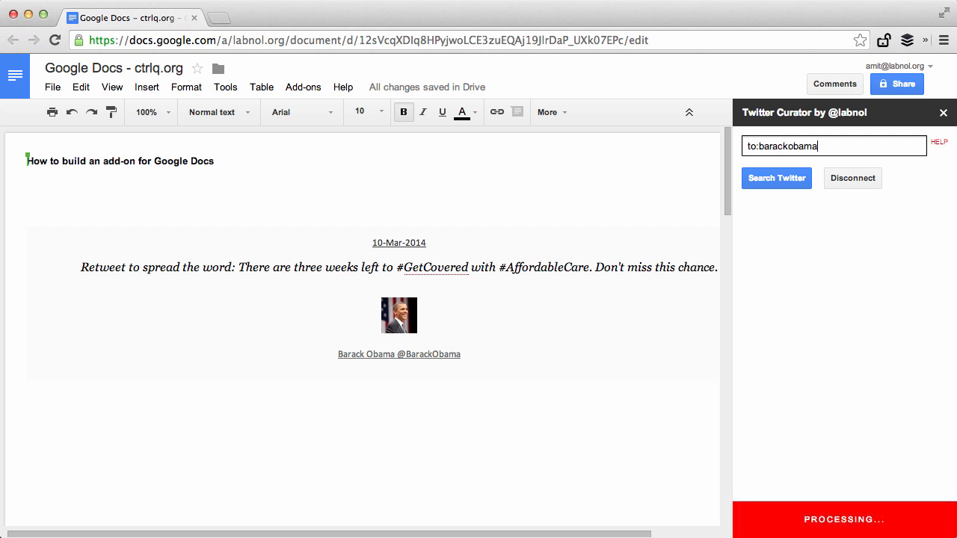
pyautogui.click(776, 178)
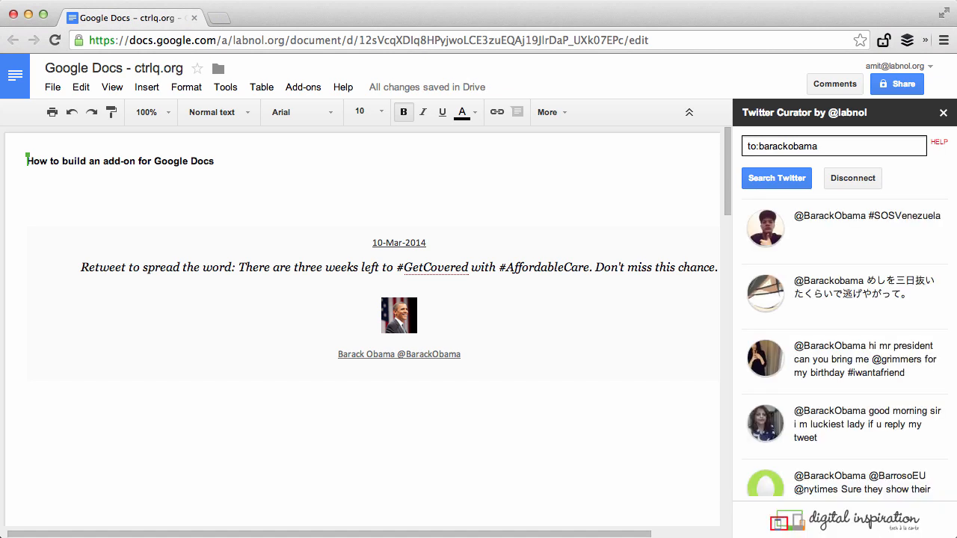
# - Browse the to:barackobama results and load more tweets
pyautogui.scroll(-3)
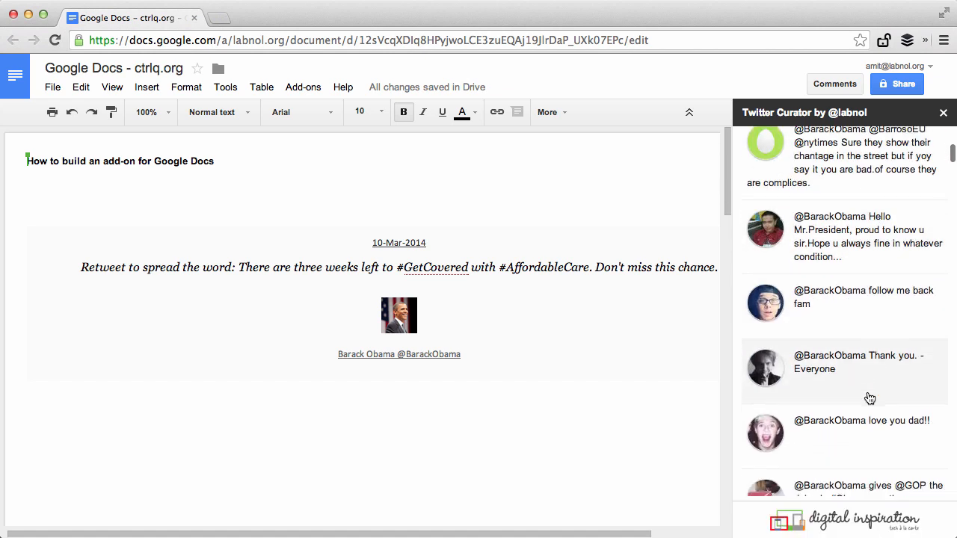
pyautogui.scroll(-3)
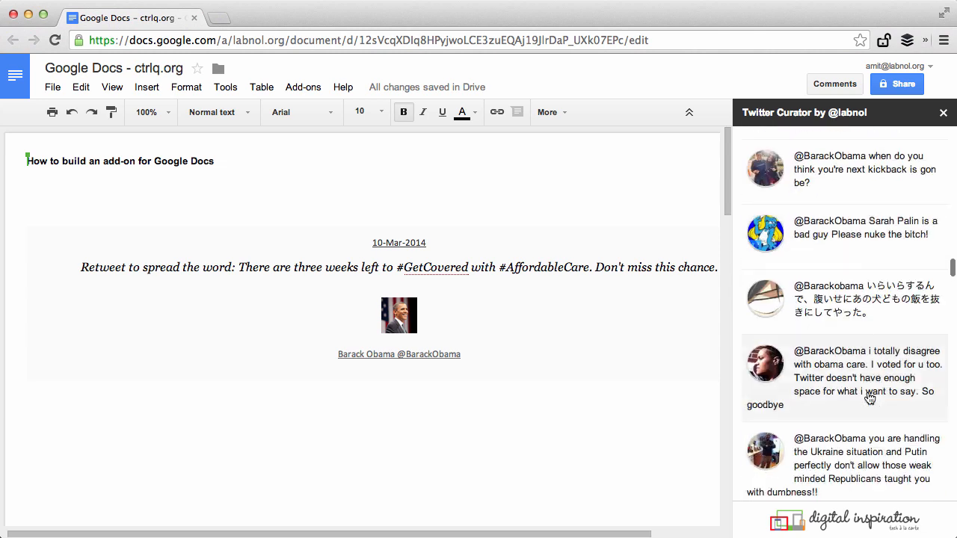
pyautogui.scroll(-3)
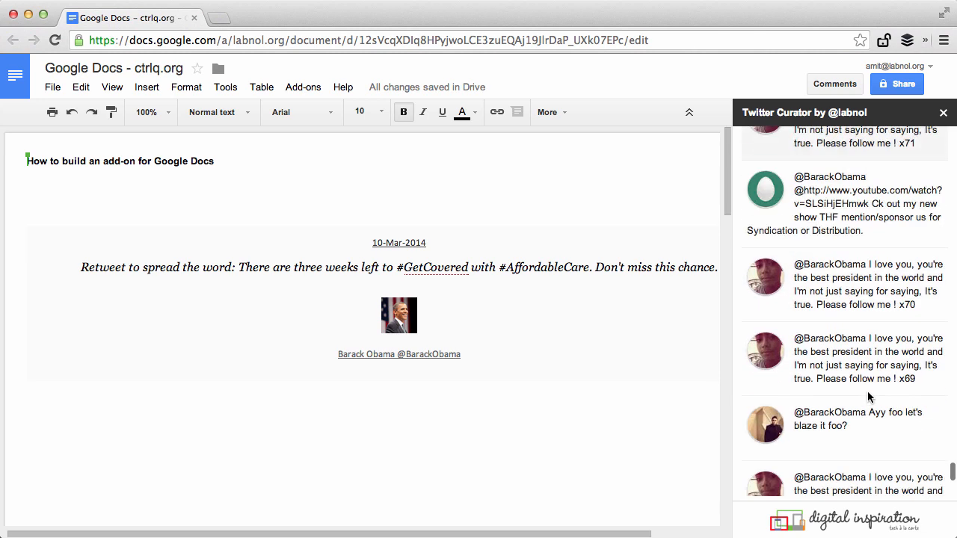
pyautogui.scroll(-3)
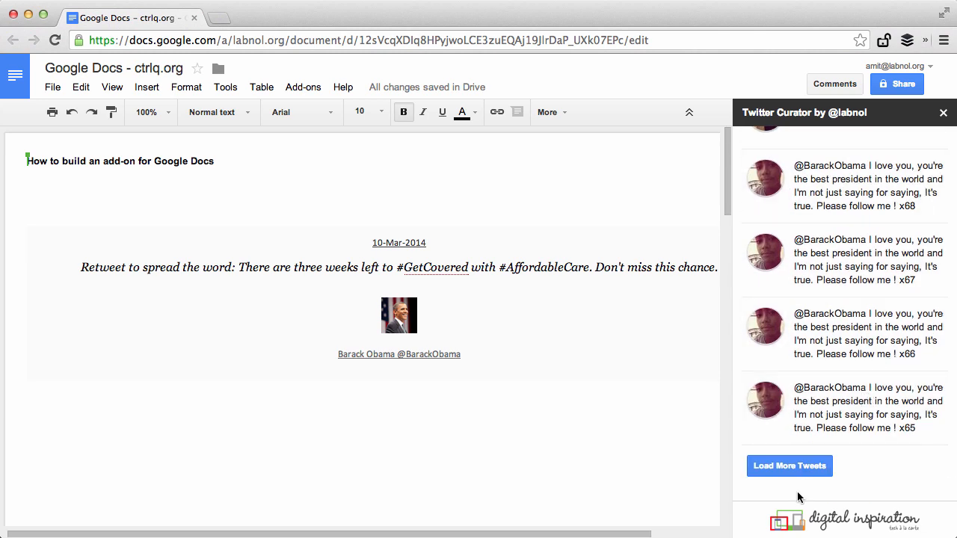
pyautogui.click(789, 466)
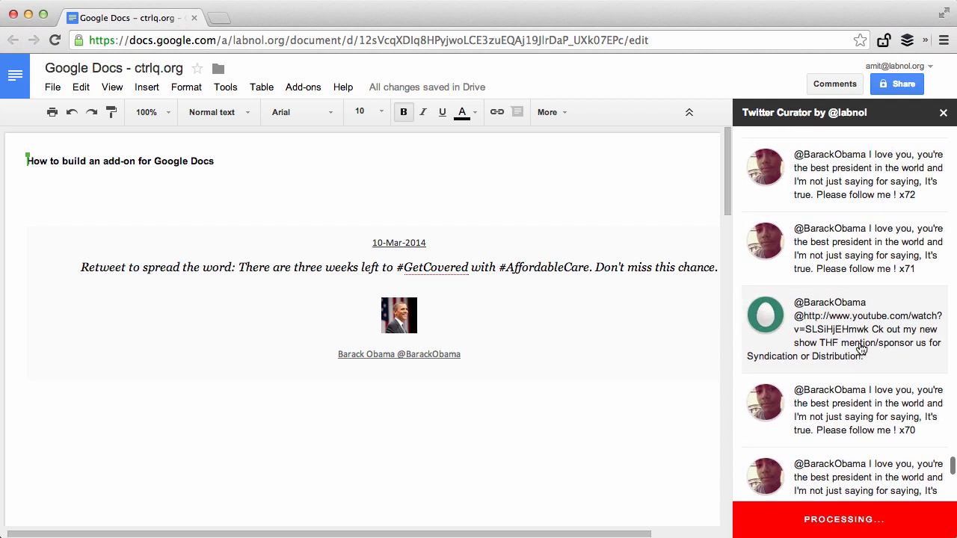
pyautogui.scroll(-3)
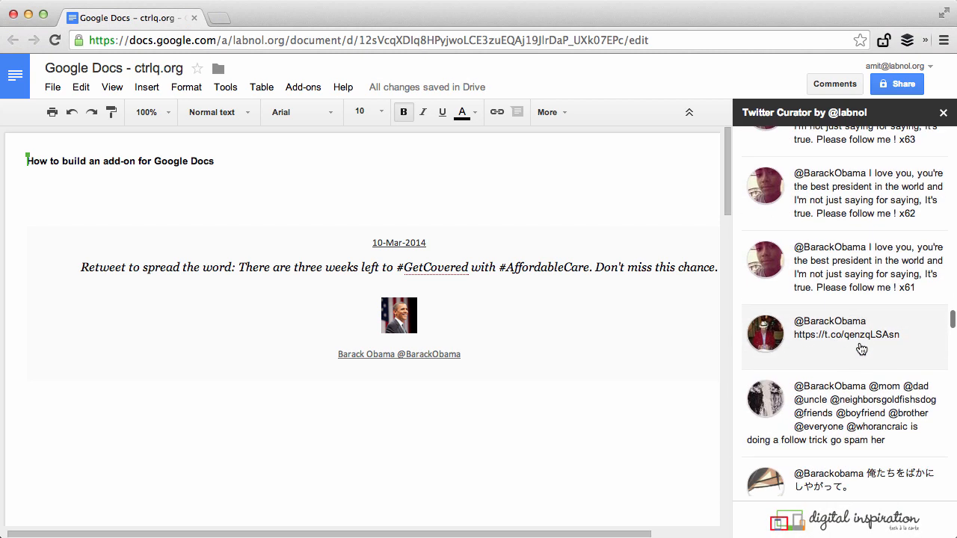
pyautogui.scroll(-3)
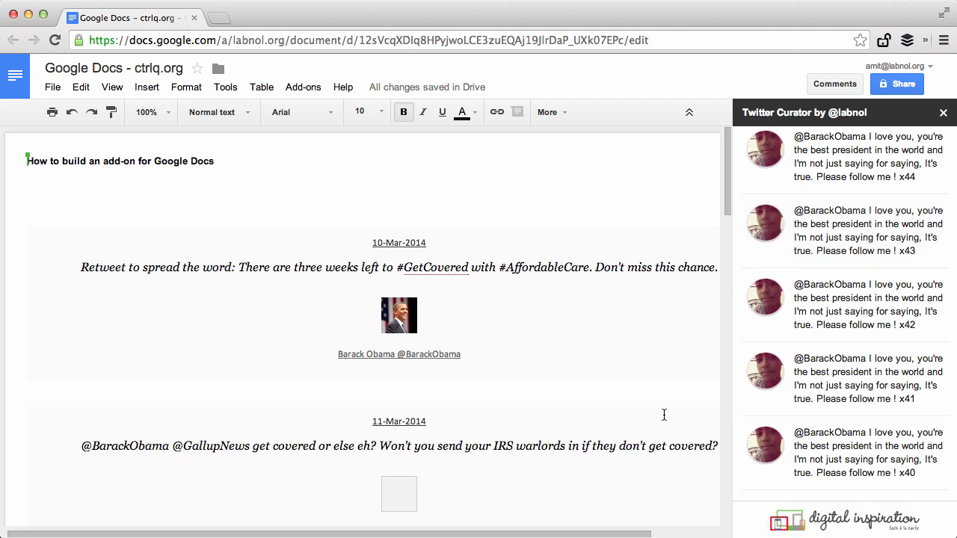
# - Scroll the document and browse the File menu options
pyautogui.scroll(-3)
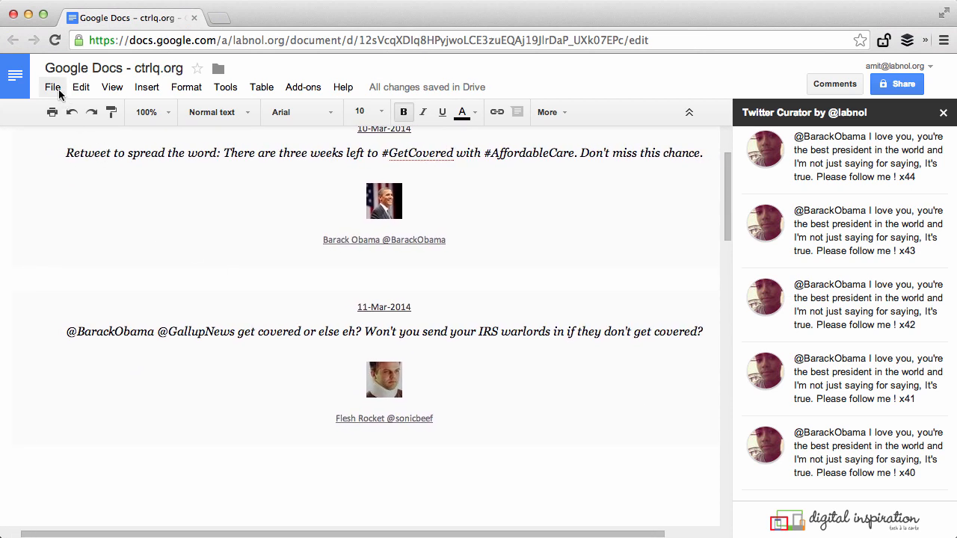
pyautogui.click(52, 87)
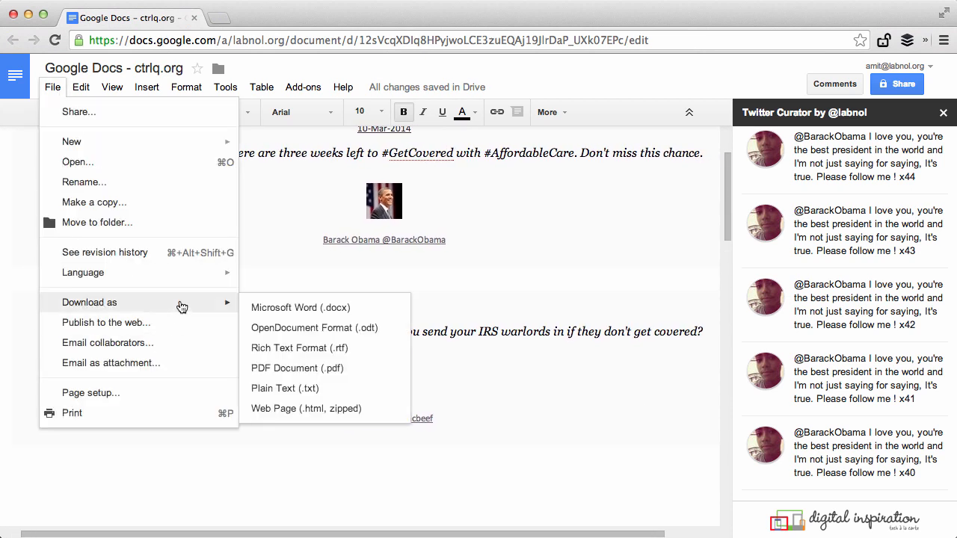
pyautogui.moveTo(538, 404)
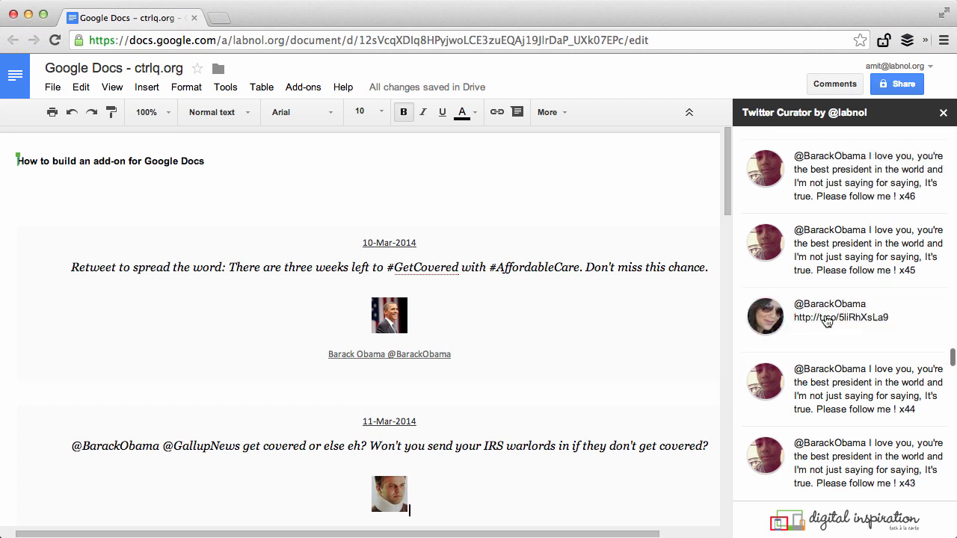
pyautogui.scroll(-3)
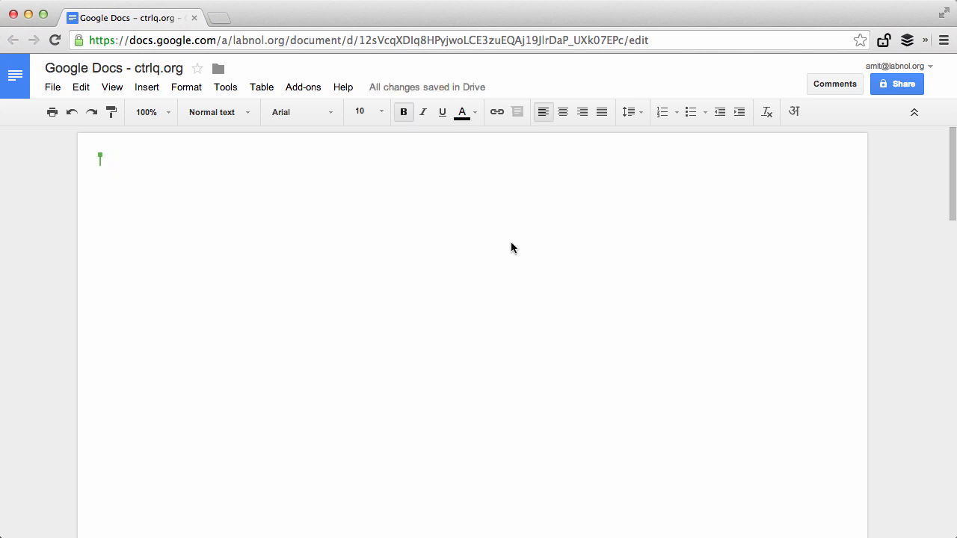
# - Type the New York City 'Big Apple' sentence and search the Google Maps add-on for Manhattan
pyautogui.write('The New York City')
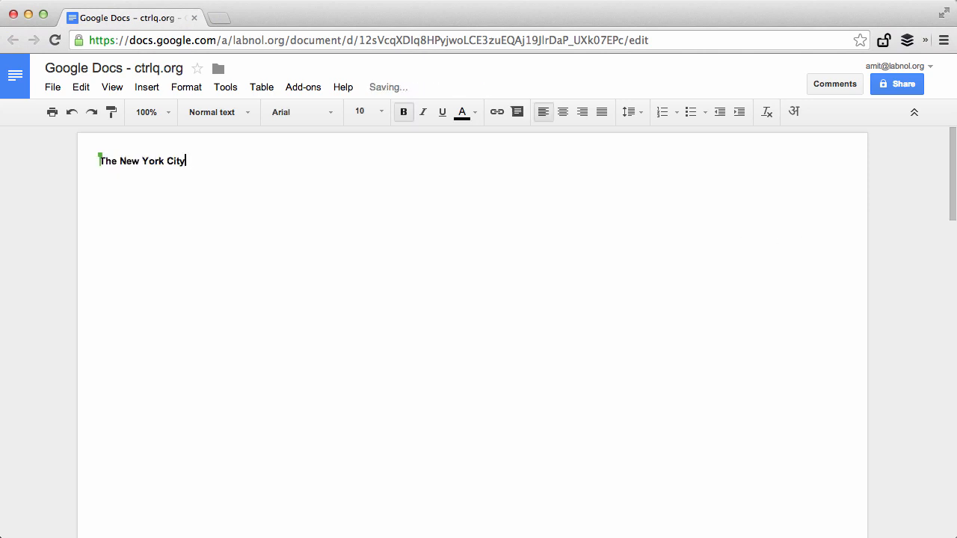
pyautogui.write('is also known as the Big Apple.')
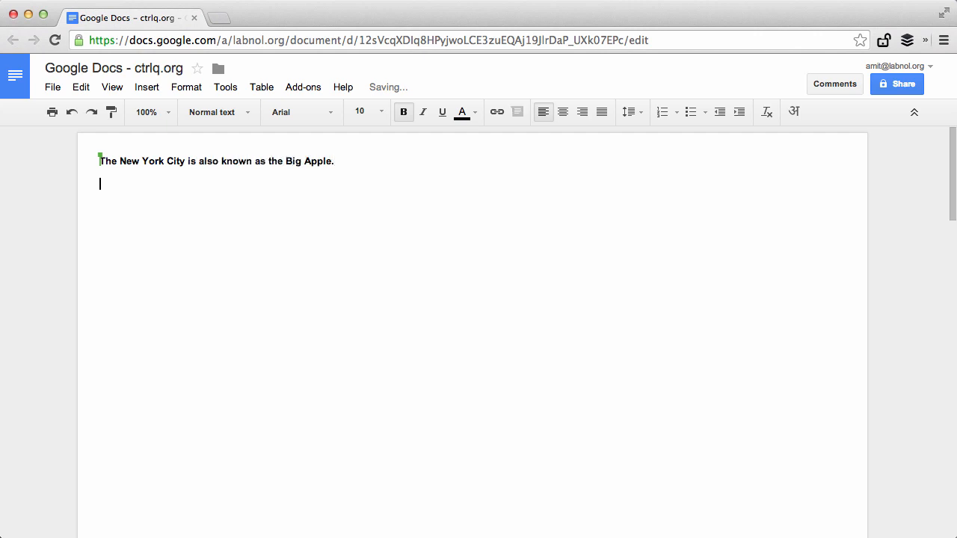
pyautogui.moveTo(552, 302)
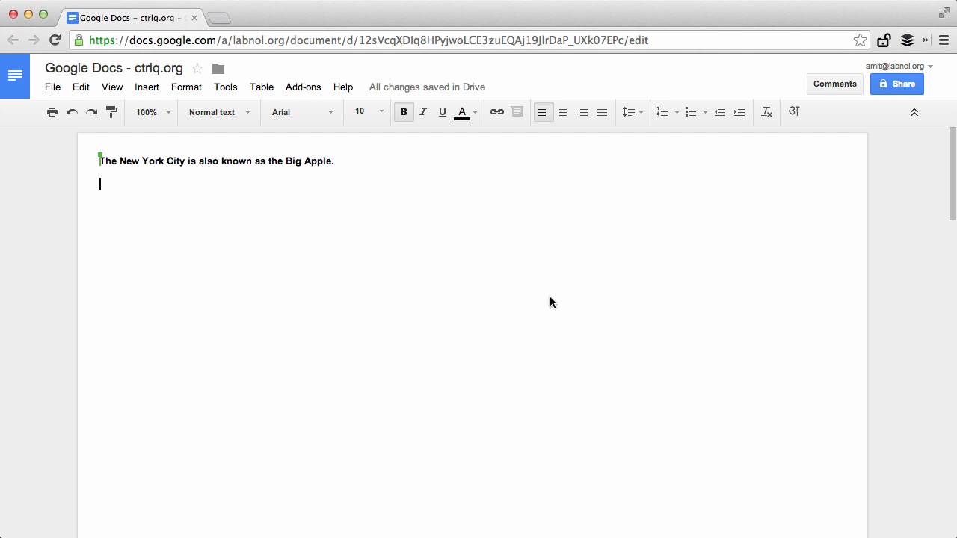
pyautogui.click(302, 87)
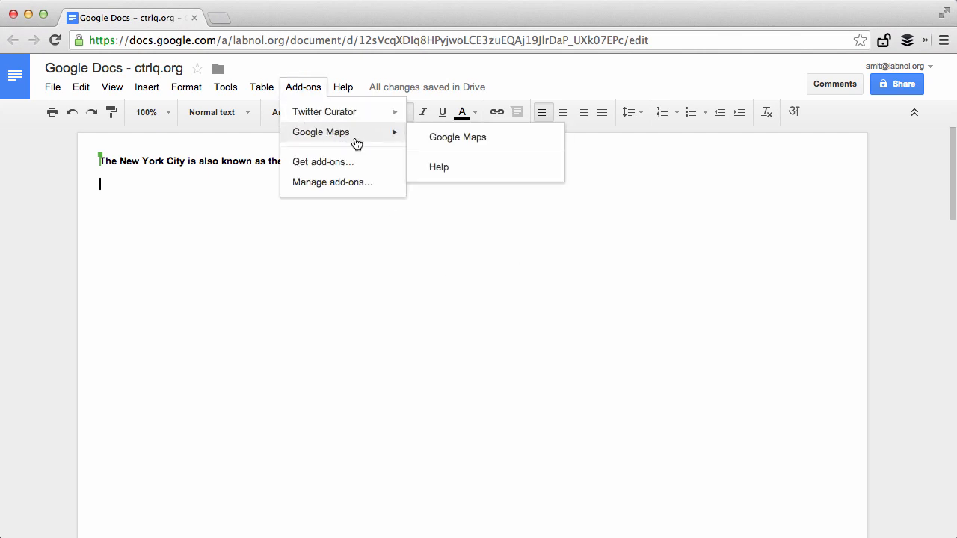
pyautogui.click(457, 137)
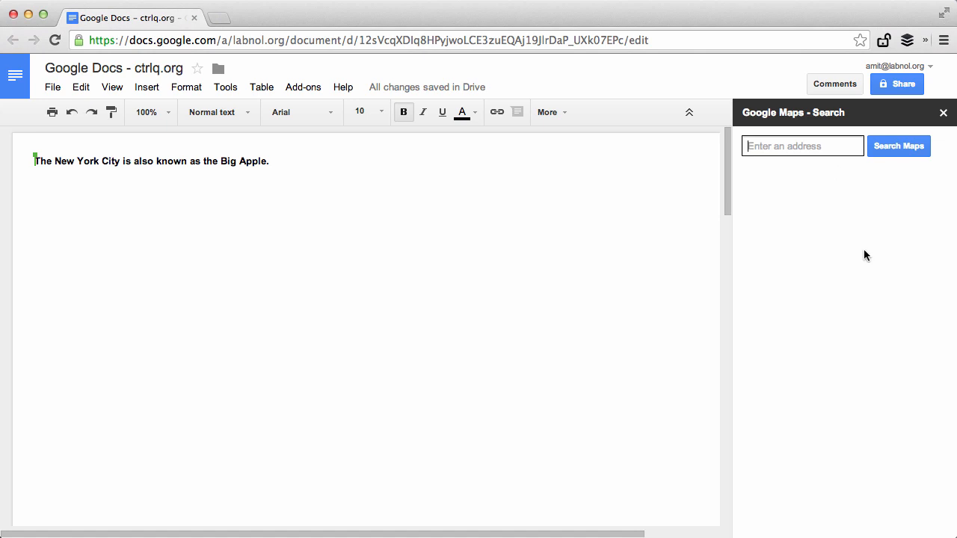
pyautogui.write('manhatta')
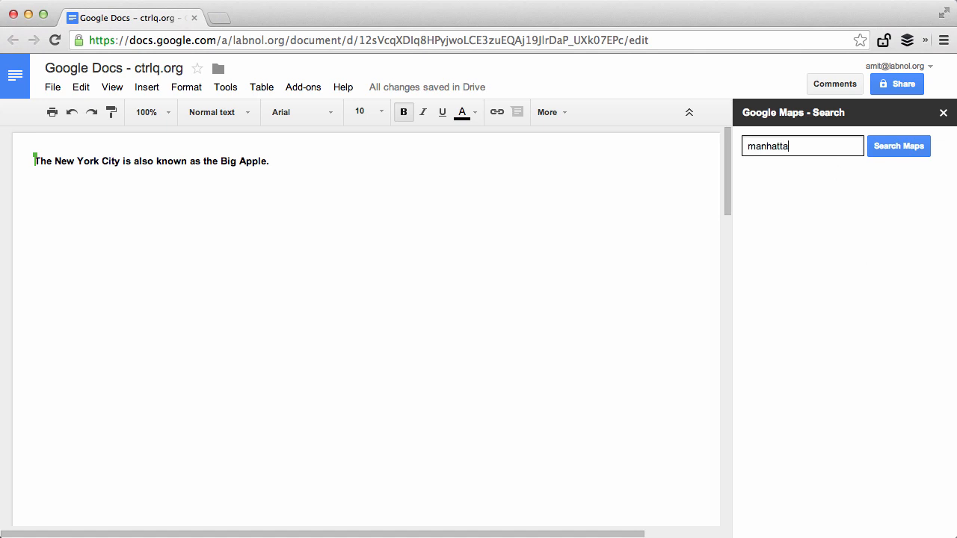
pyautogui.click(898, 146)
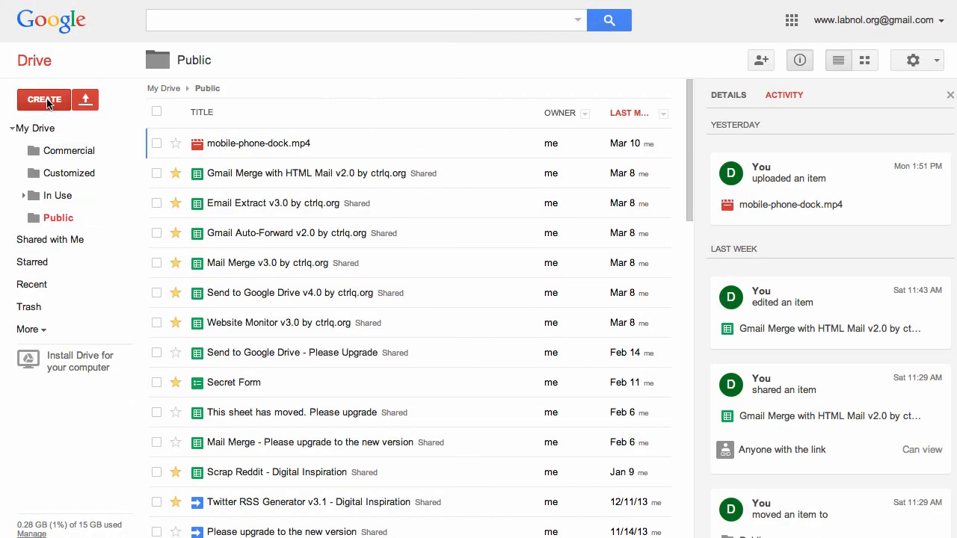
# - Create a blank document from Drive and name it 'Google Maps for Google Docs'
pyautogui.click(44, 99)
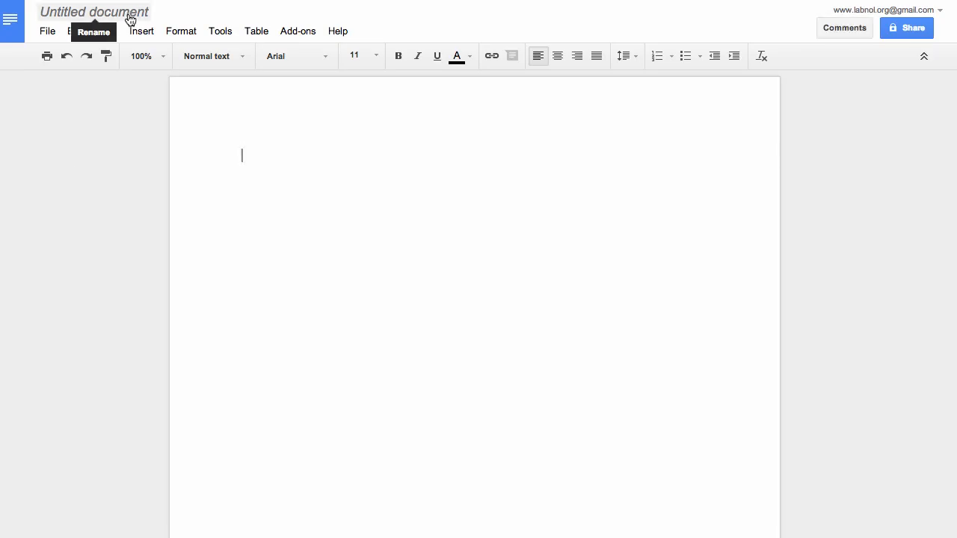
pyautogui.write('Google M')
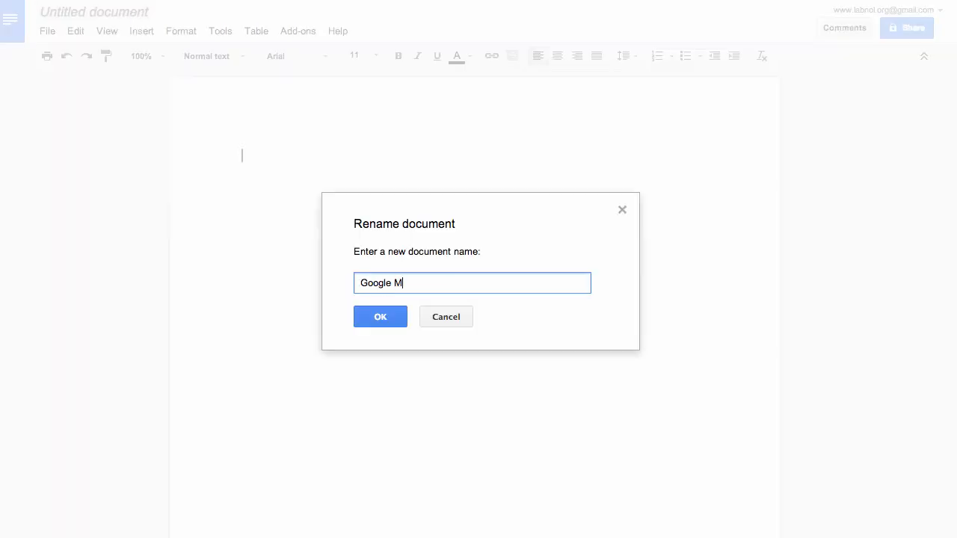
pyautogui.click(380, 316)
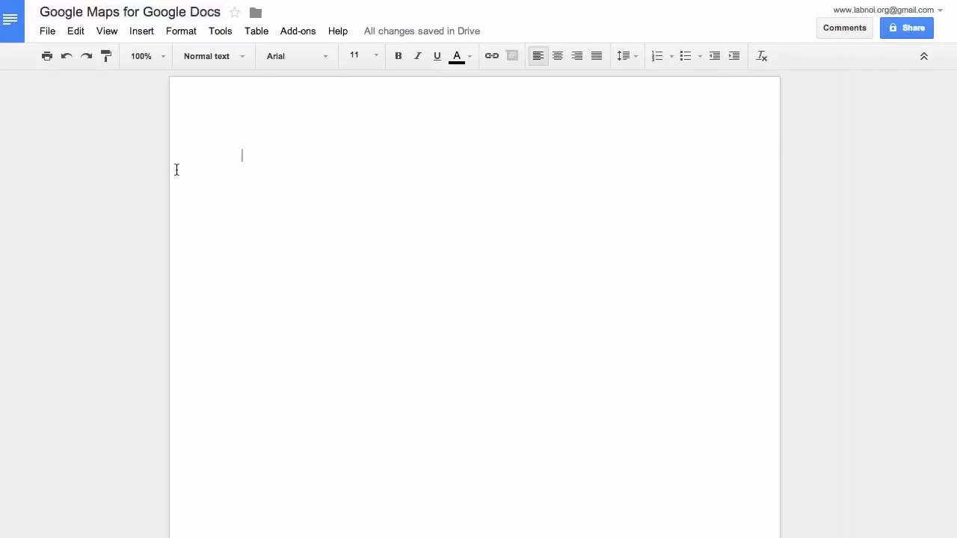
pyautogui.click(219, 30)
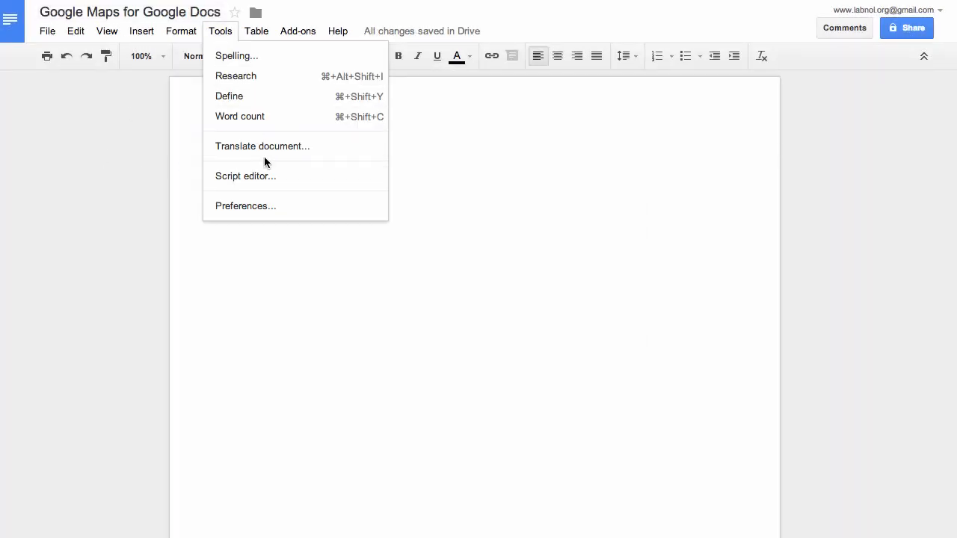
# - Open the document's script editor and rename the project 'Google Maps Add-on'
pyautogui.click(245, 175)
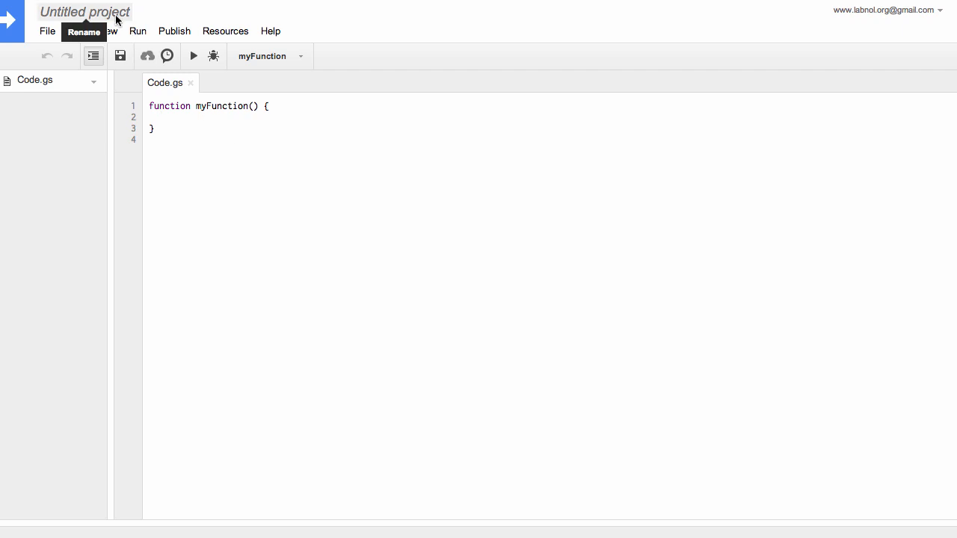
pyautogui.click(84, 12)
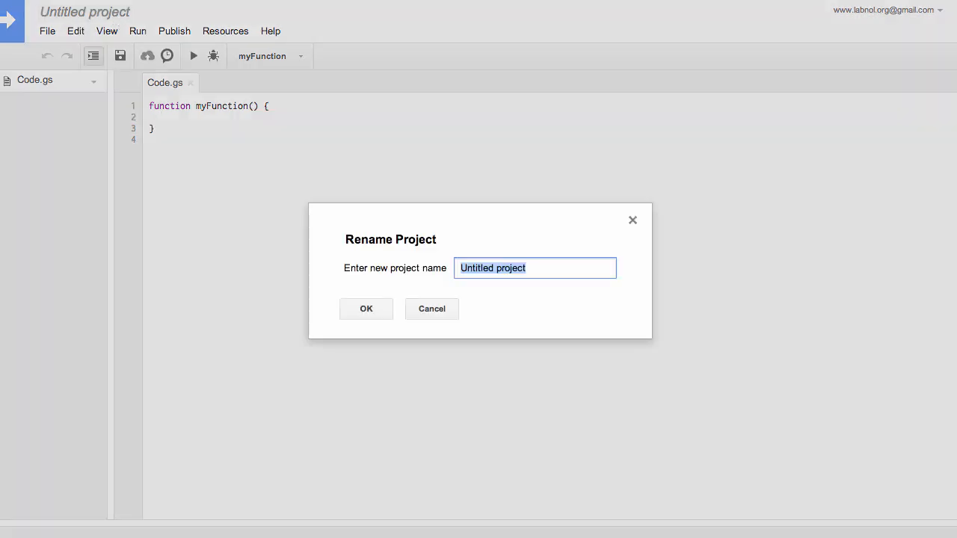
pyautogui.write('Google Maps Add-on')
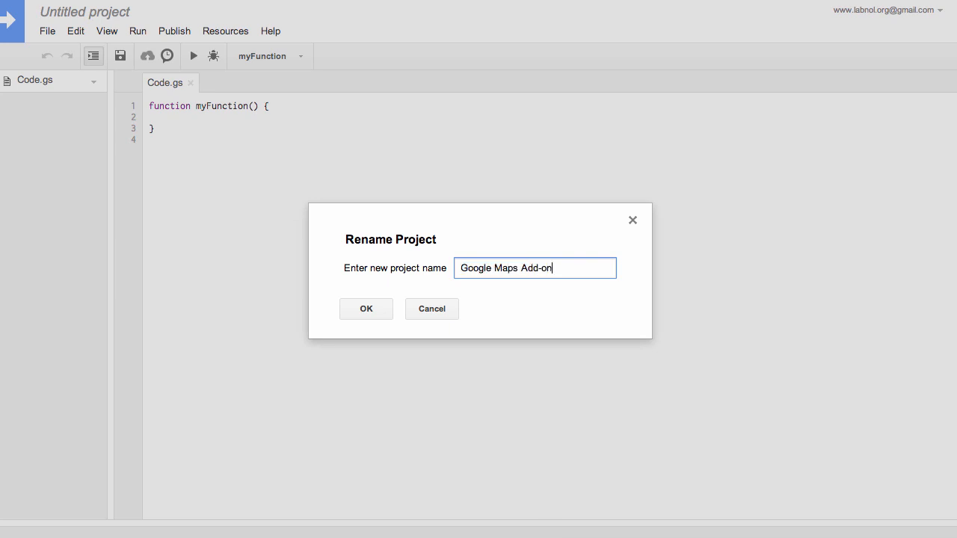
pyautogui.click(366, 308)
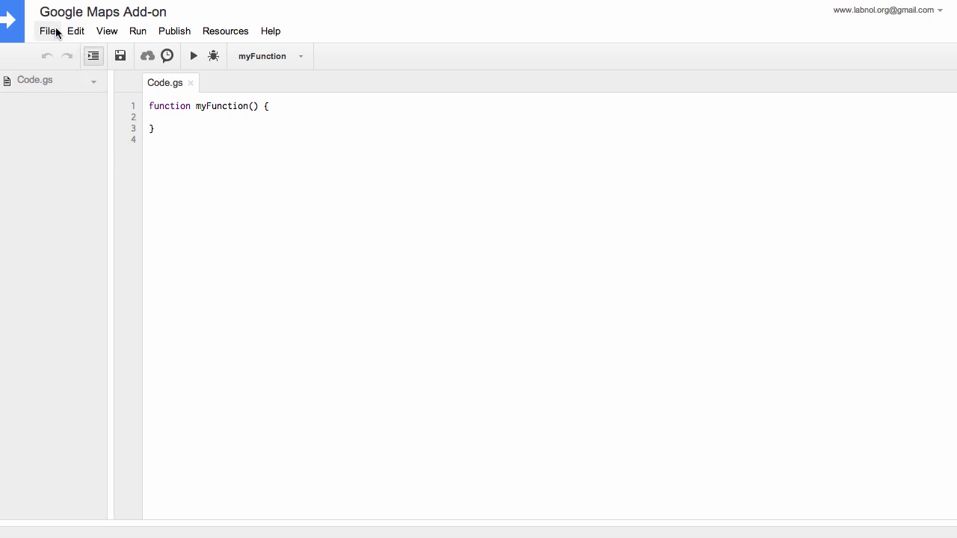
pyautogui.click(47, 31)
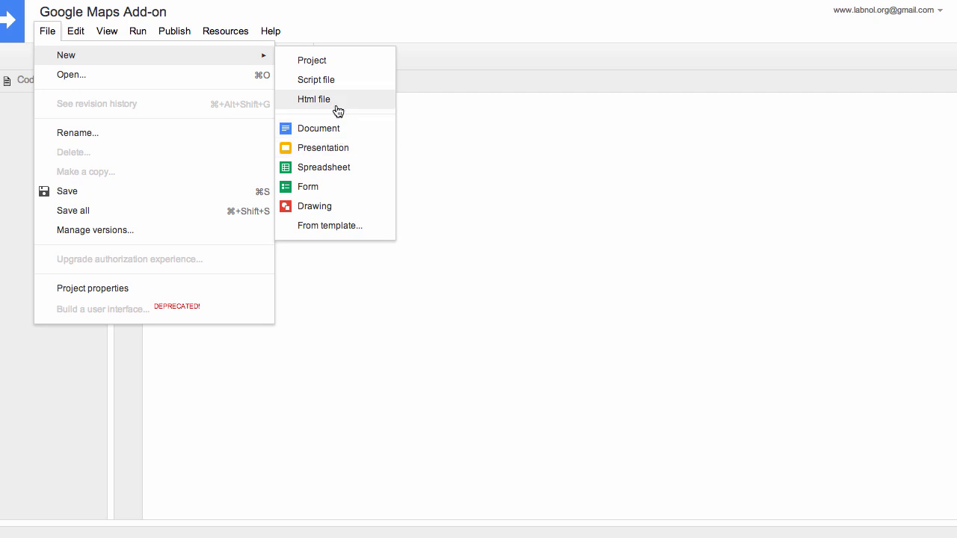
# - Add a googlemaps.html file and start a sidebar div with a form-group block
pyautogui.click(314, 98)
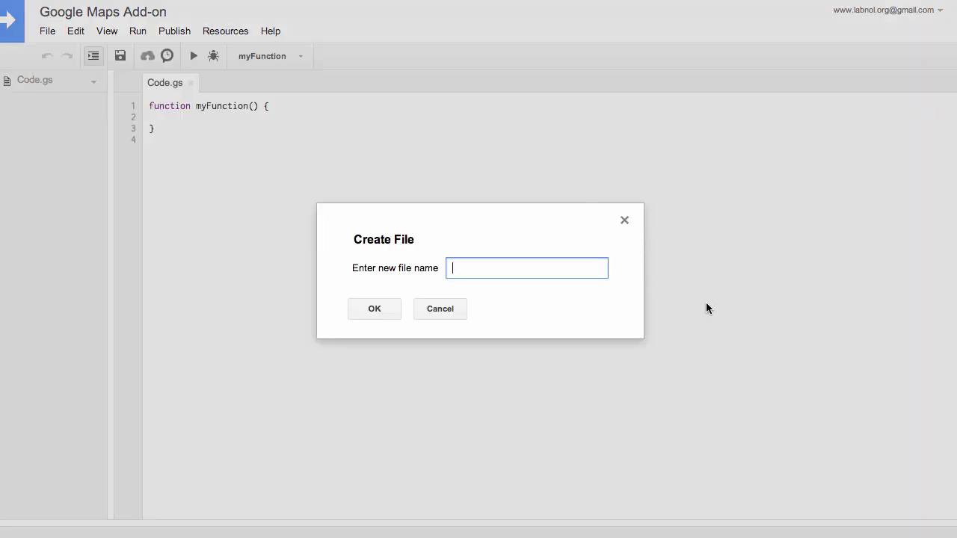
pyautogui.write('googl')
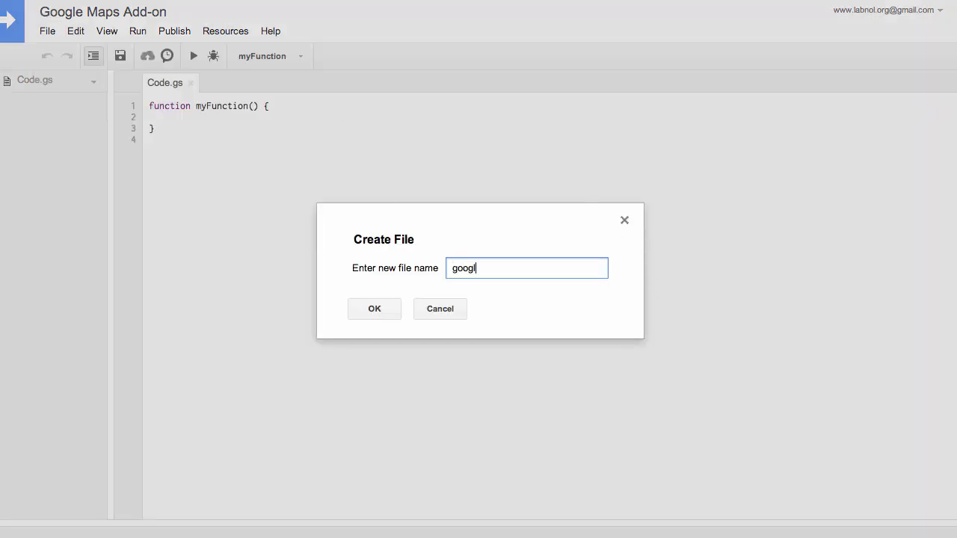
pyautogui.click(374, 309)
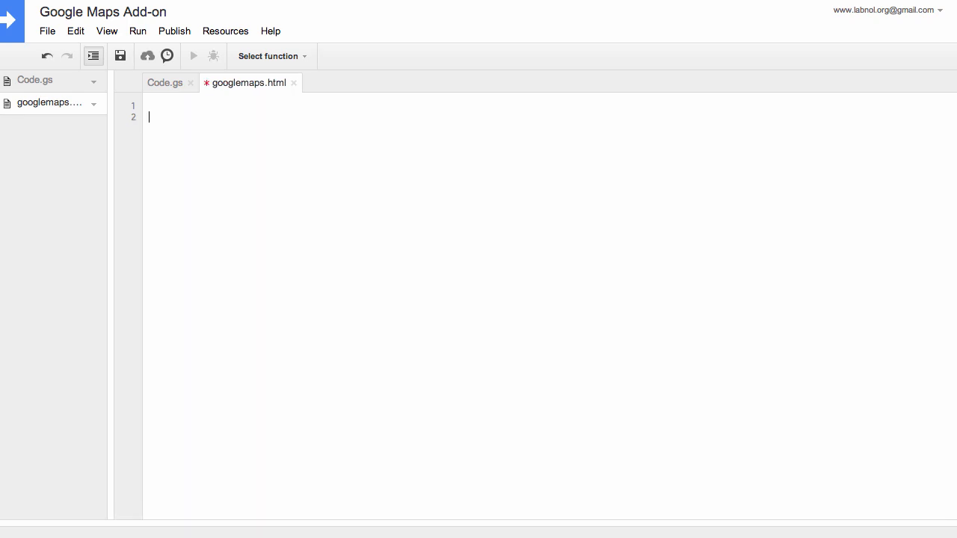
pyautogui.write('<div class="sidebar"')
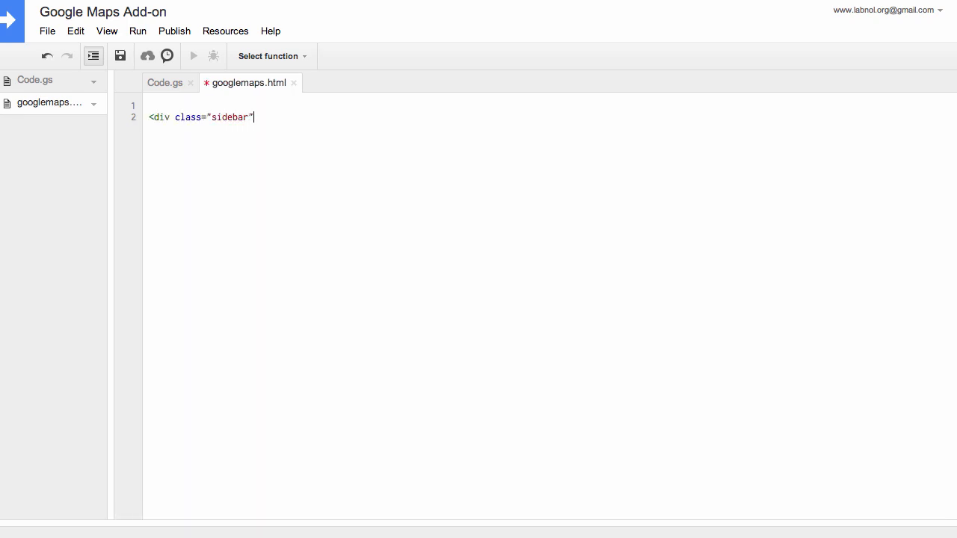
pyautogui.write('>')
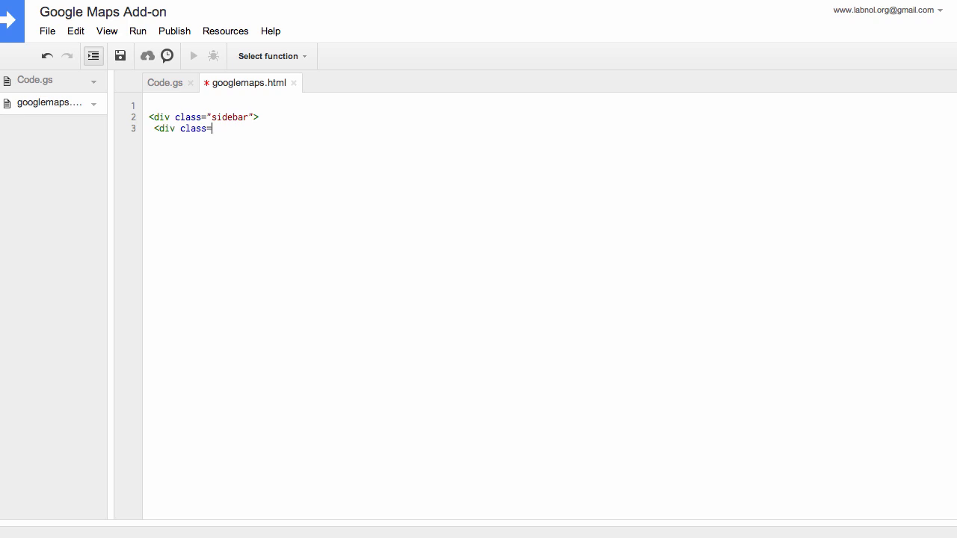
pyautogui.write('"block form-grou')
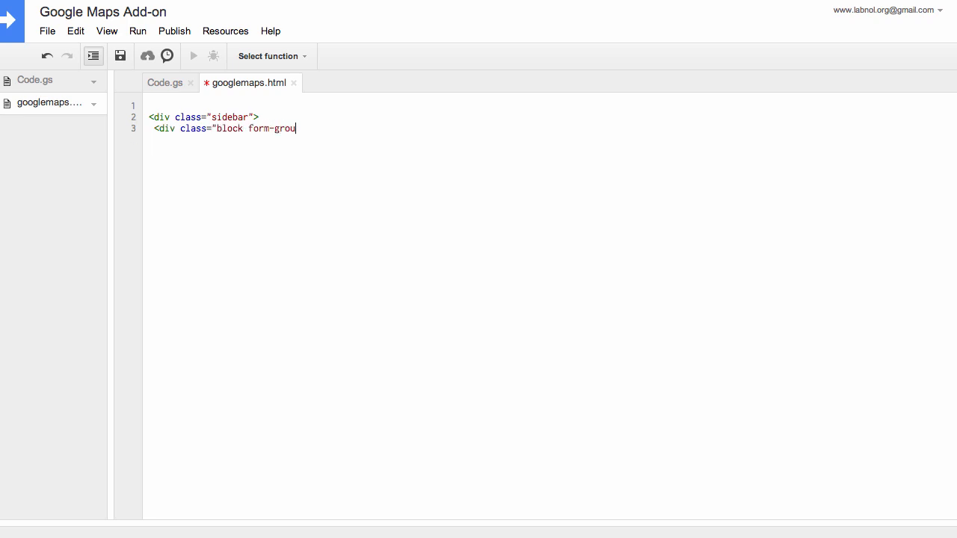
pyautogui.write('p">')
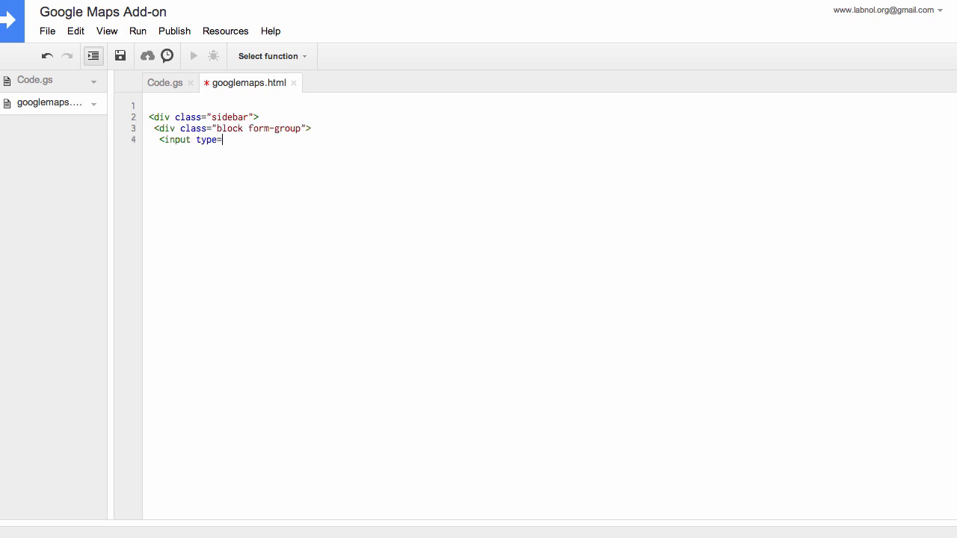
# - Add the 'Enter an address..' search input, load_maps Search Maps button, and maps div
pyautogui.write('"text" id="search"')
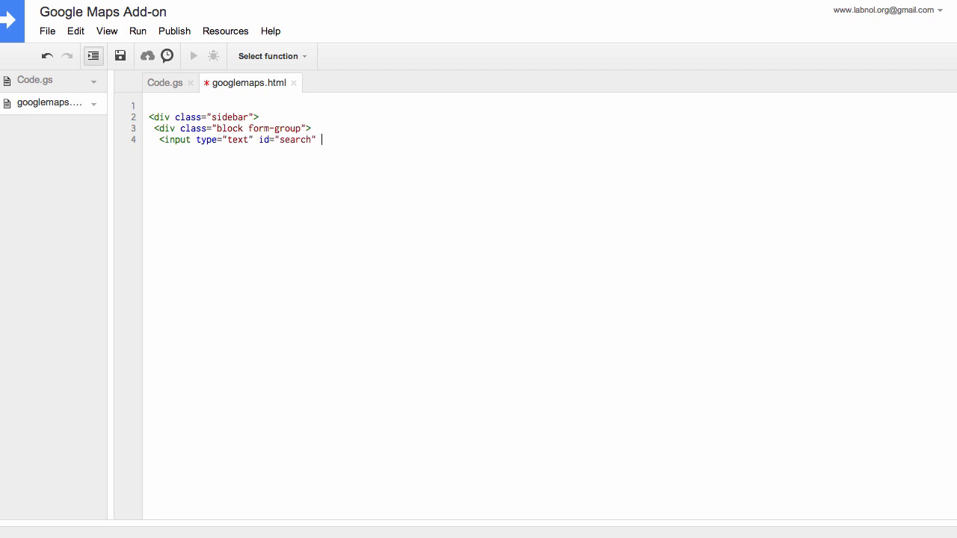
pyautogui.write('name="search" placeholder')
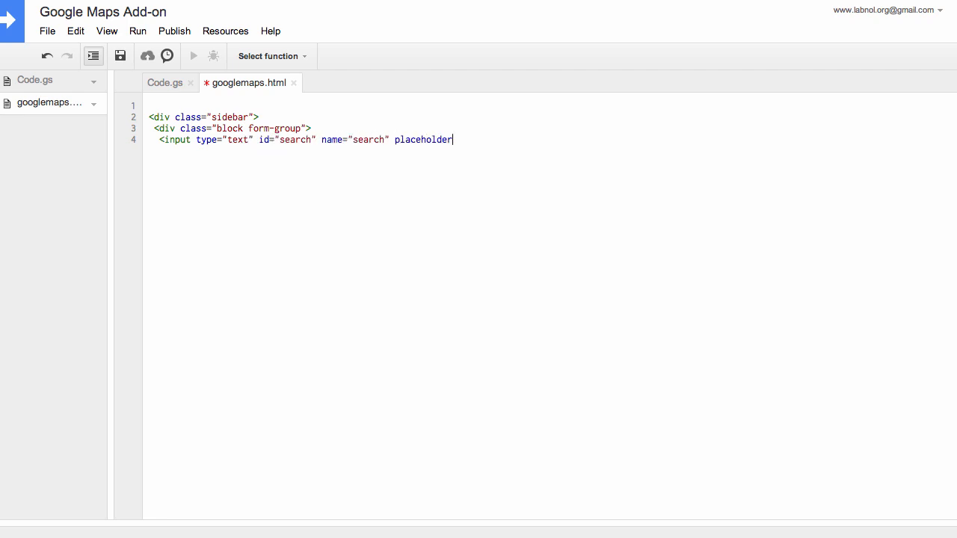
pyautogui.write('="Enter an address.." />')
pyautogui.write('<button class')
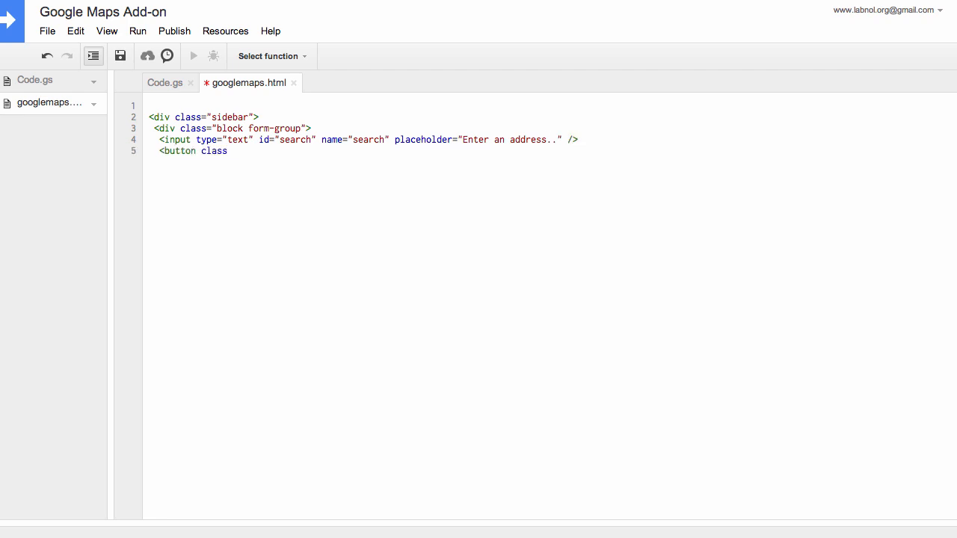
pyautogui.write('="blue" id="load_maps"')
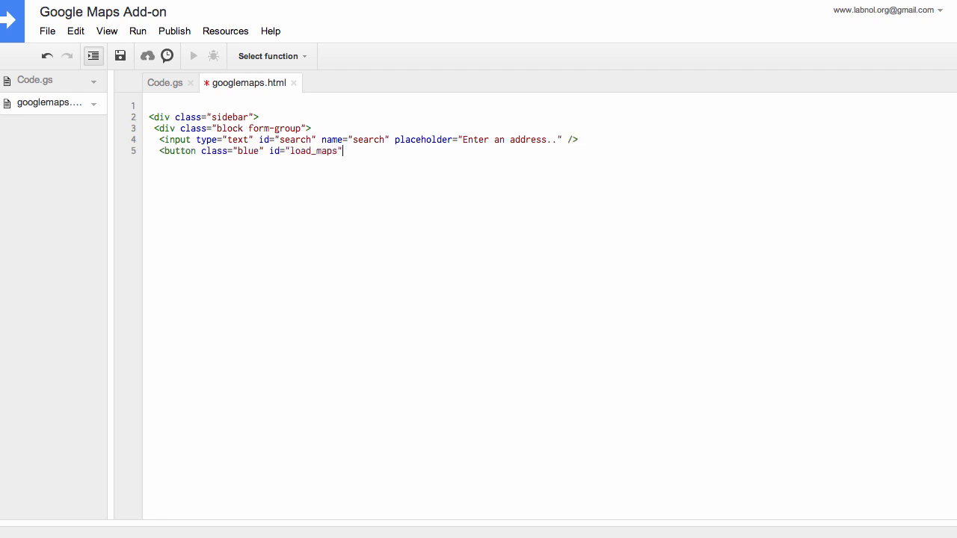
pyautogui.write('>Search Maps</button')
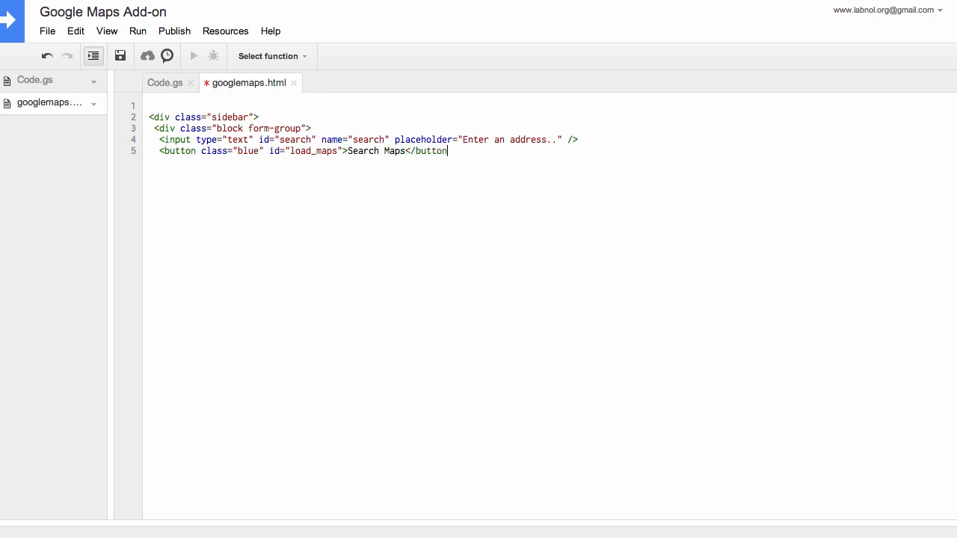
pyautogui.write('</div>')
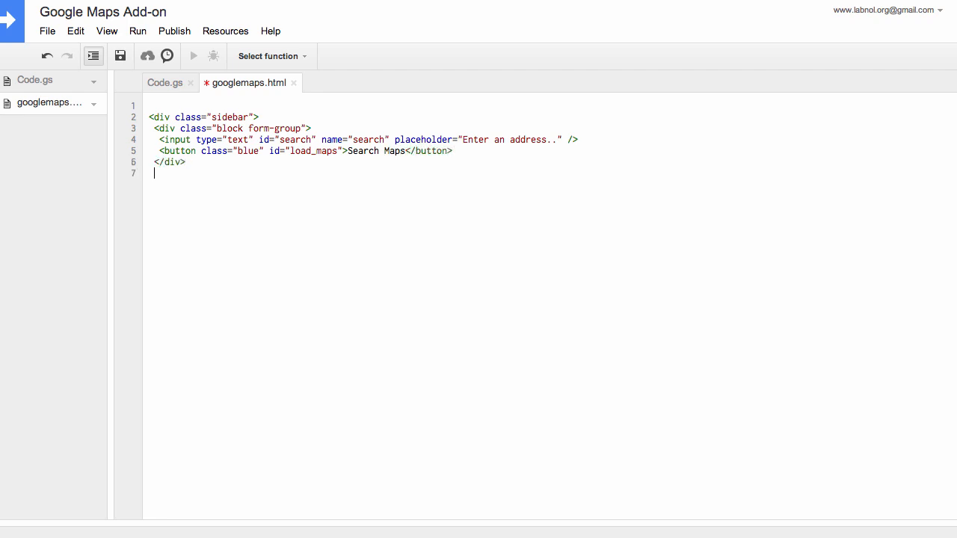
pyautogui.write('<div id="maps"></div>')
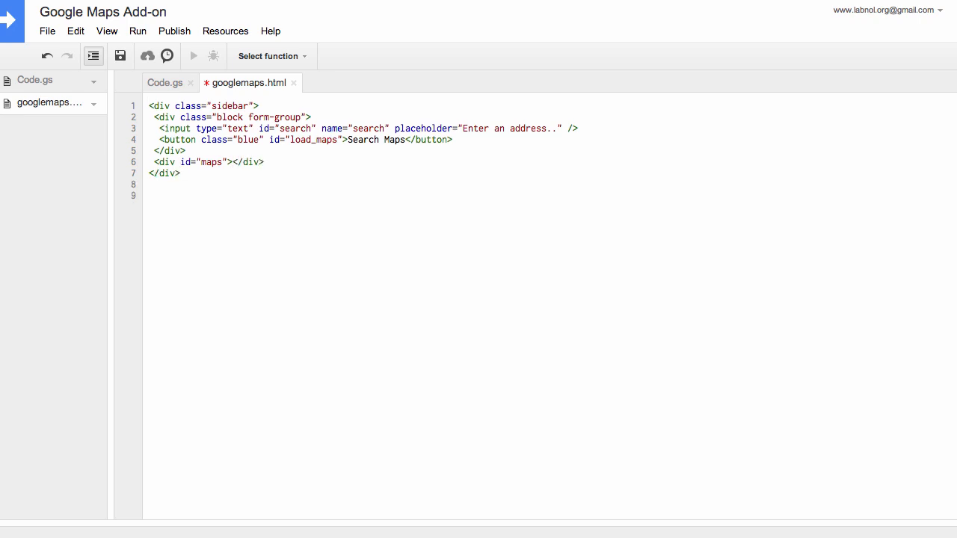
pyautogui.click(150, 196)
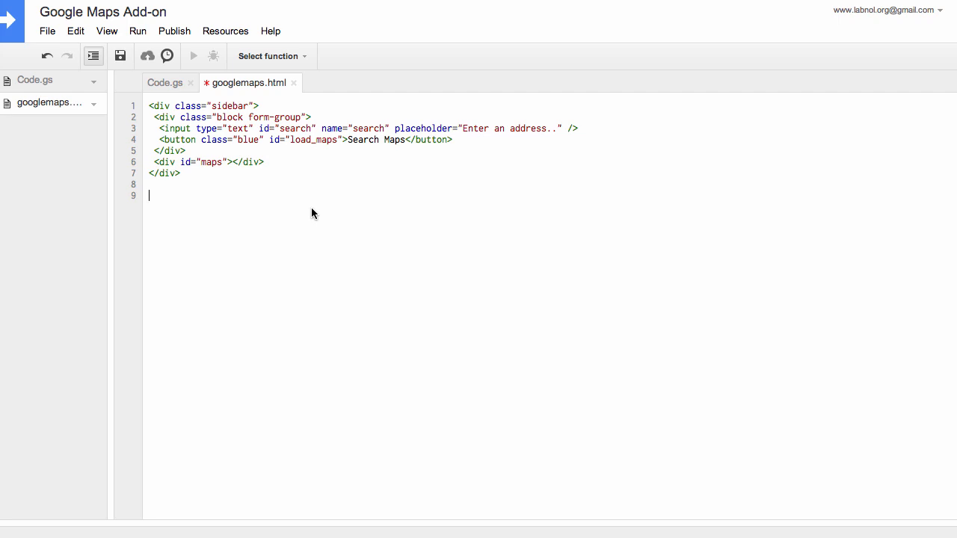
# - Link the add-ons stylesheet and load jQuery 1.10.1 from ajax.googleapis.com
pyautogui.write('<link rel="stylesheet" href="https://googledrive.com/host/0By0COpjNTZPnZTBvVGZOSFRhREE/add-ons.css">')
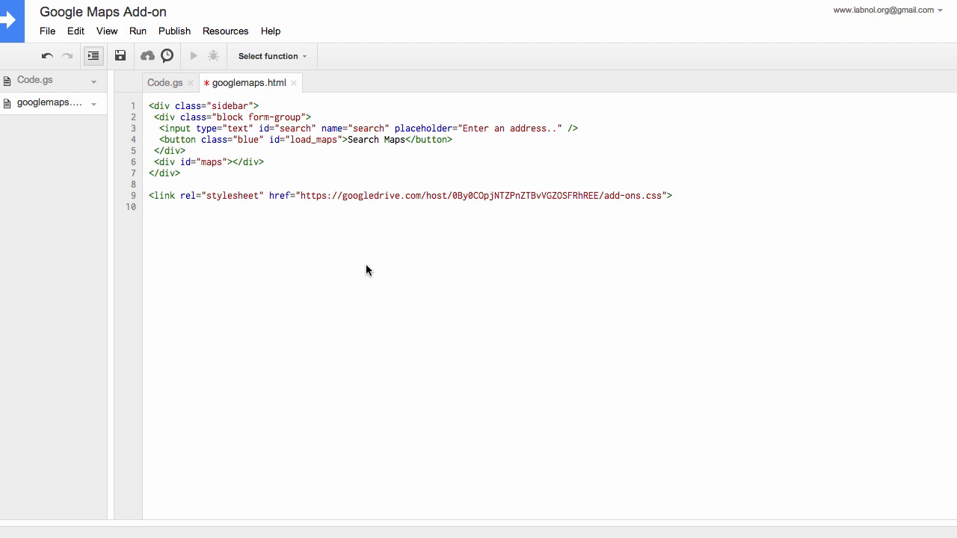
pyautogui.write('<')
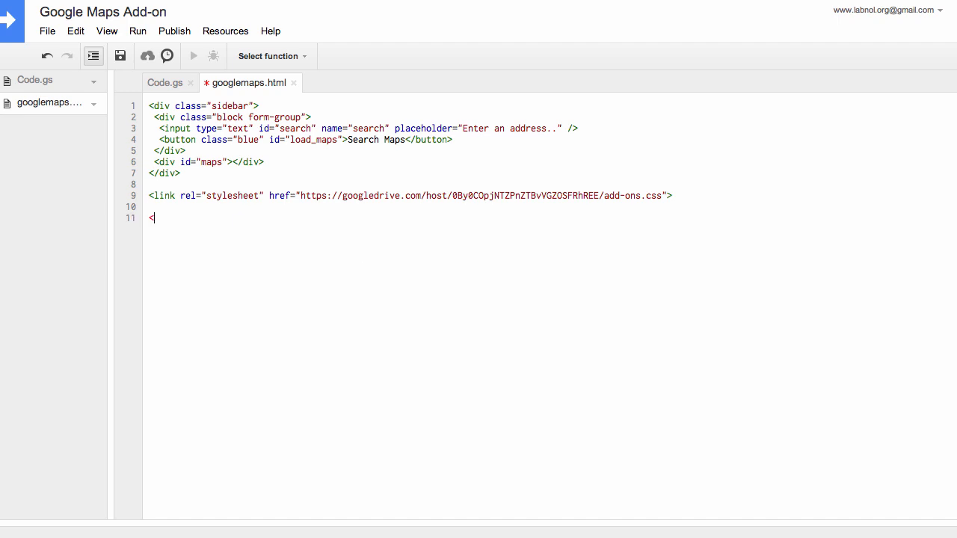
pyautogui.write('script src=')
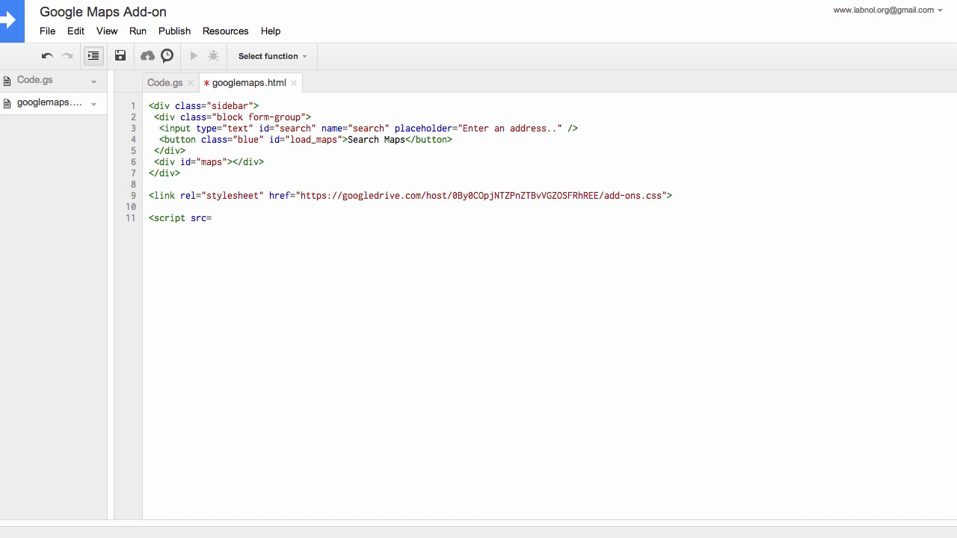
pyautogui.write('"//ajax.googleapis.com')
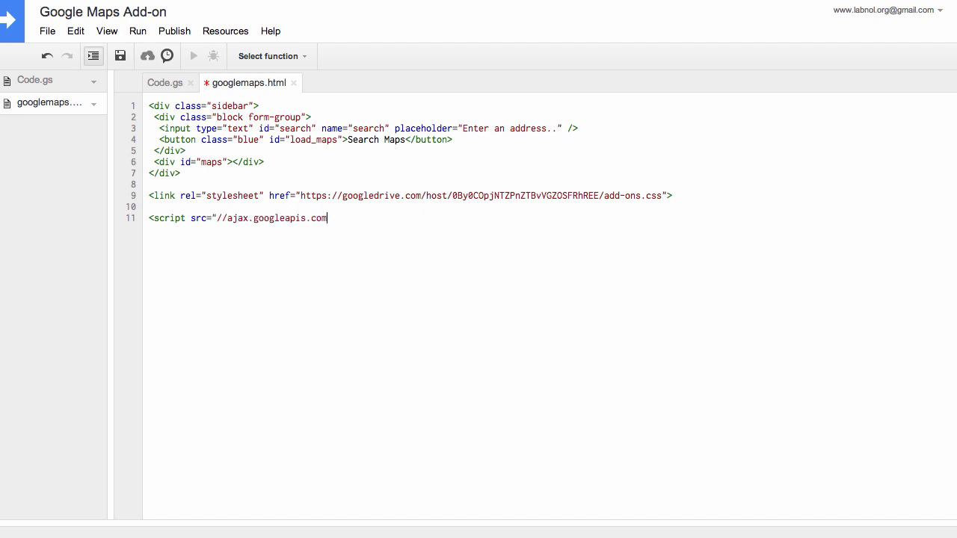
pyautogui.write('/ajax/libs/jquery/1.')
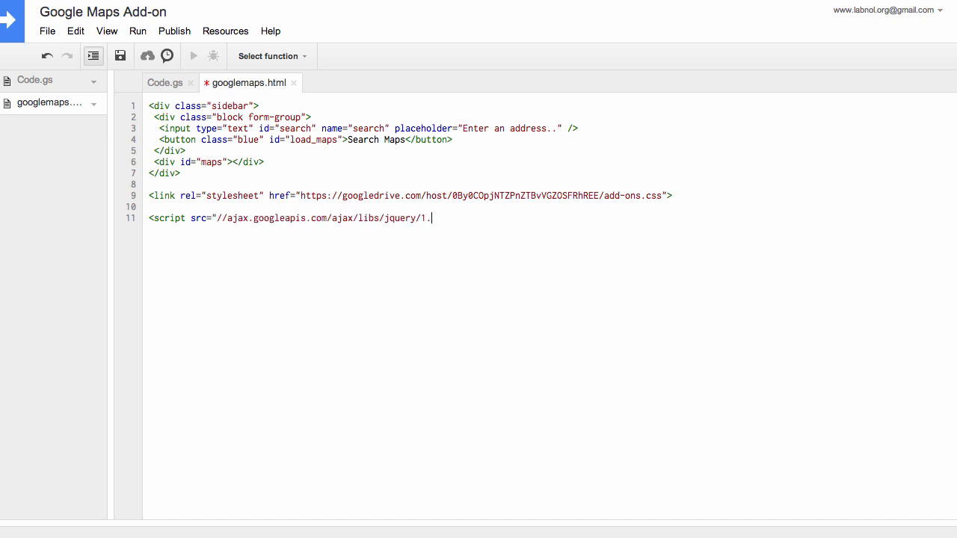
pyautogui.write('10.1/jquery.min.')
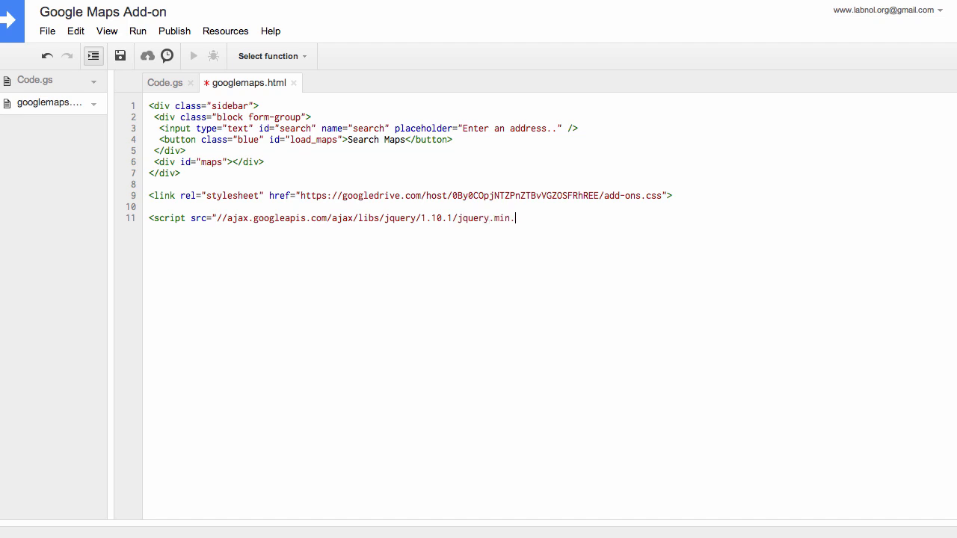
pyautogui.write('js"></script>')
pyautogui.write('<script>')
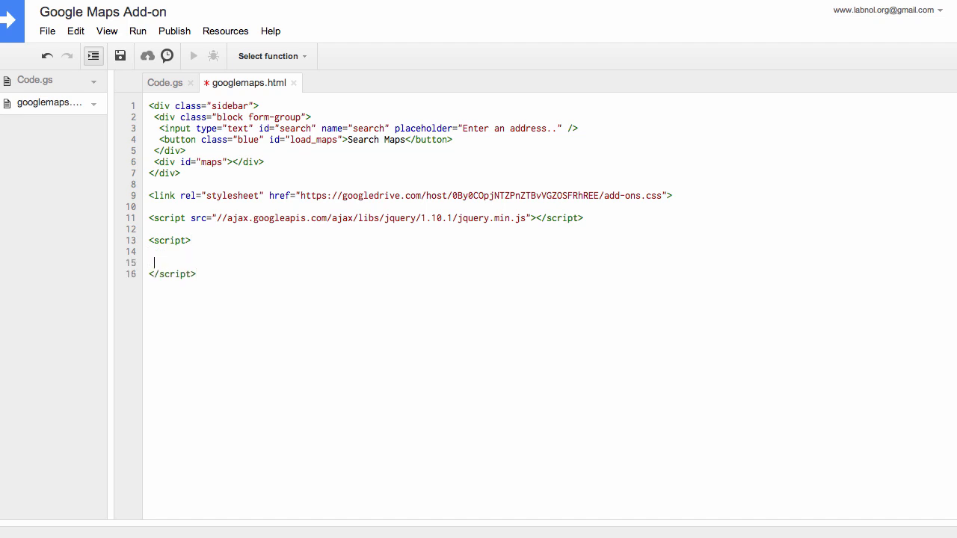
# - Write a jQuery ready function with a #load_maps click handler declaring mapURL
pyautogui.write('$(function() {')
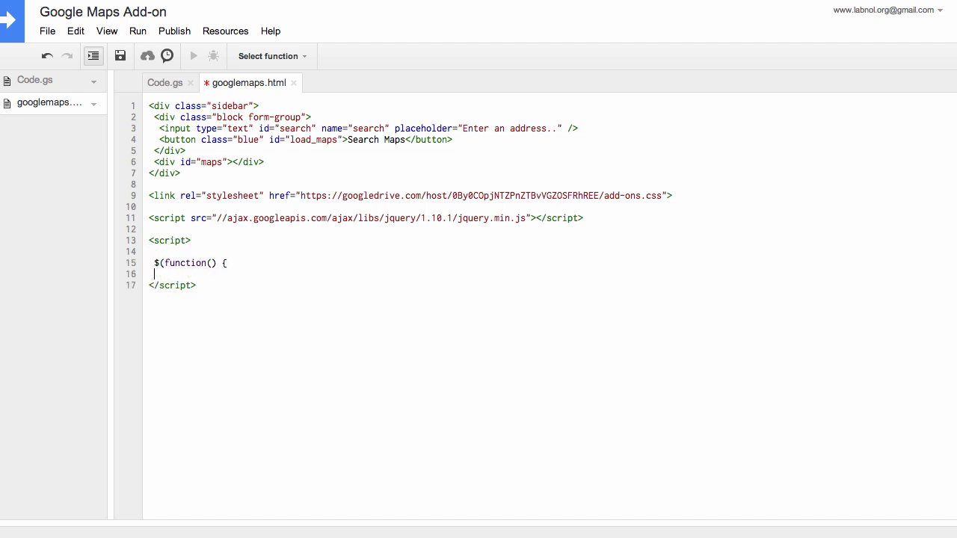
pyautogui.write('});')
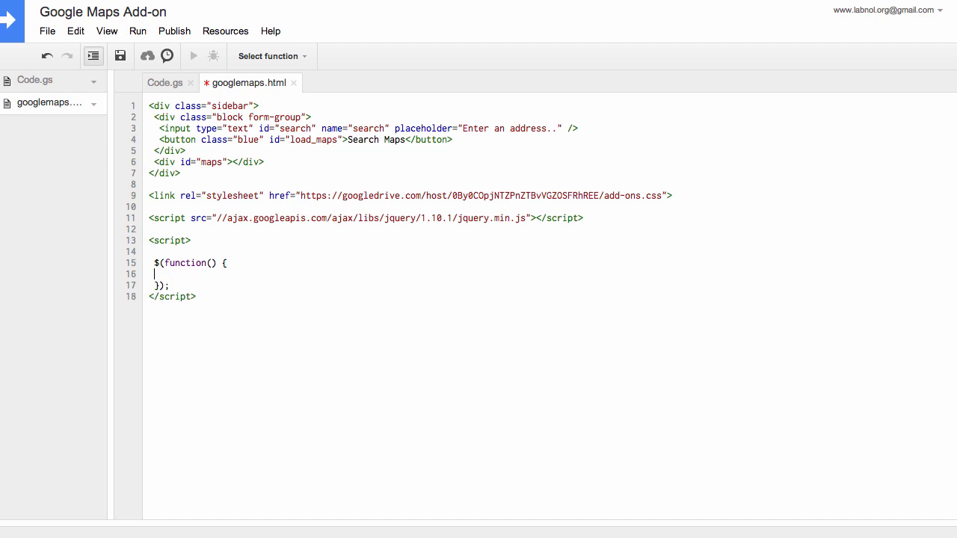
pyautogui.write("$('load")
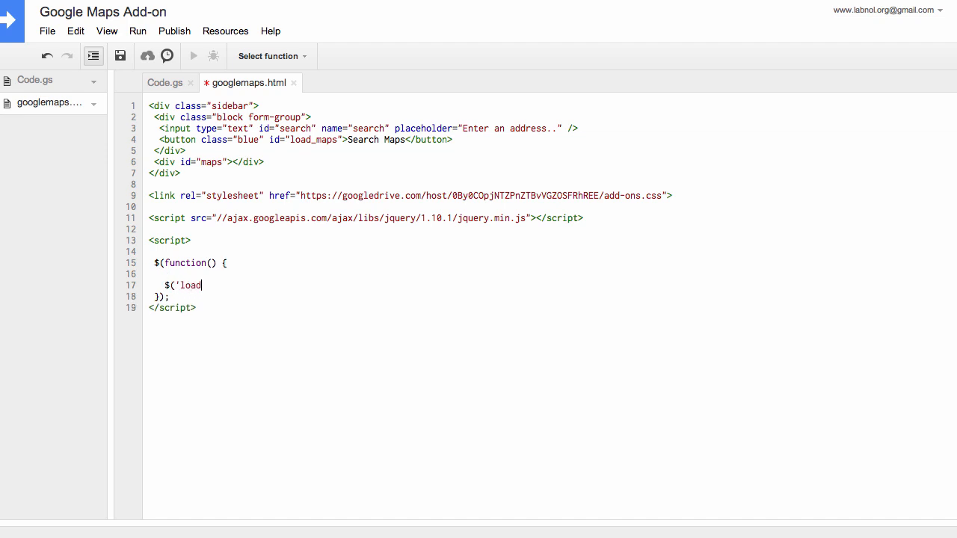
pyautogui.write("#load_maps')")
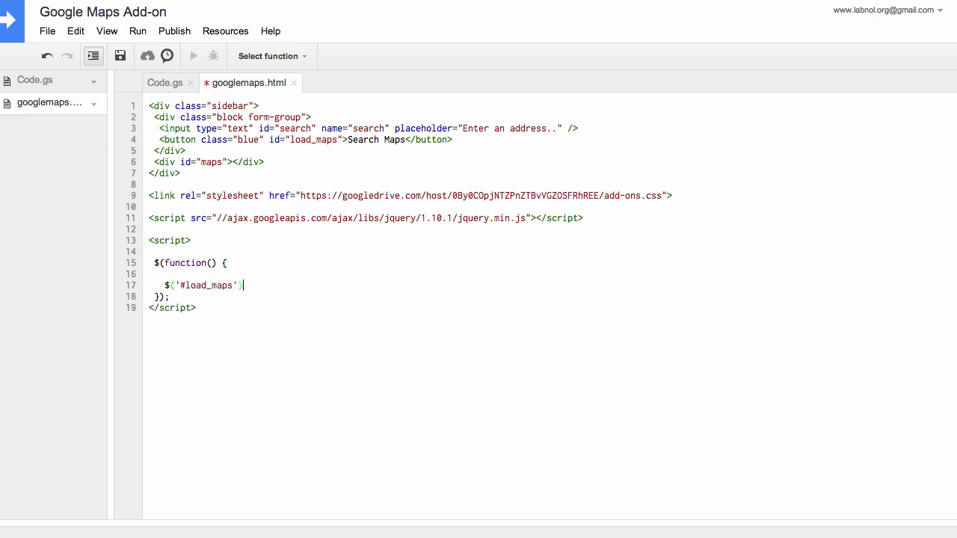
pyautogui.write('.click(function() {')
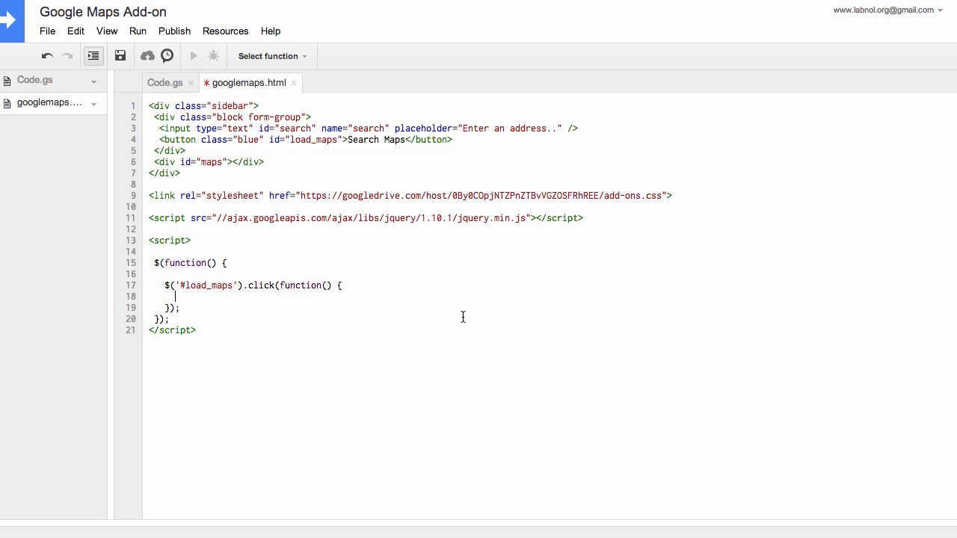
pyautogui.write('var mapURL =')
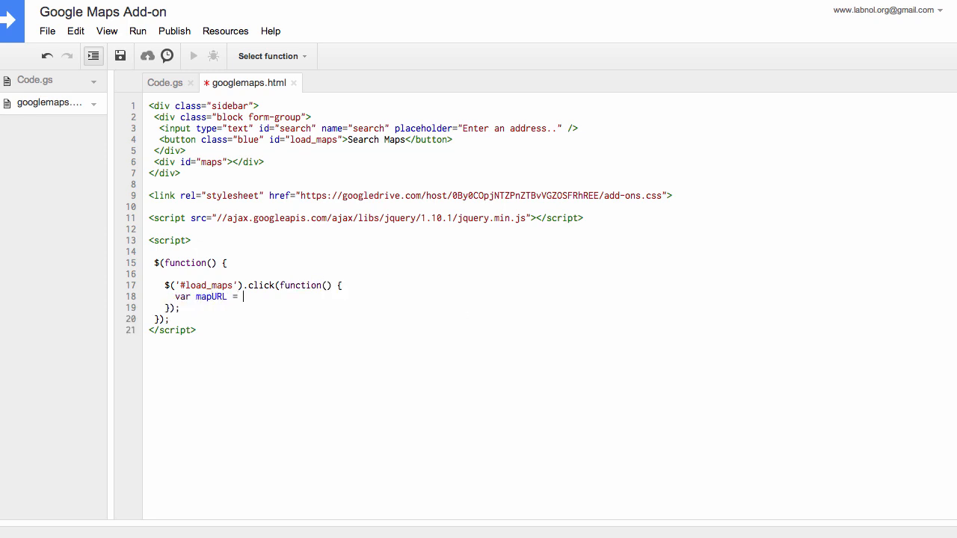
# - Build the staticmap URL (zoom=14, size 200x400) and insert it as an img
pyautogui.write("'http:s")
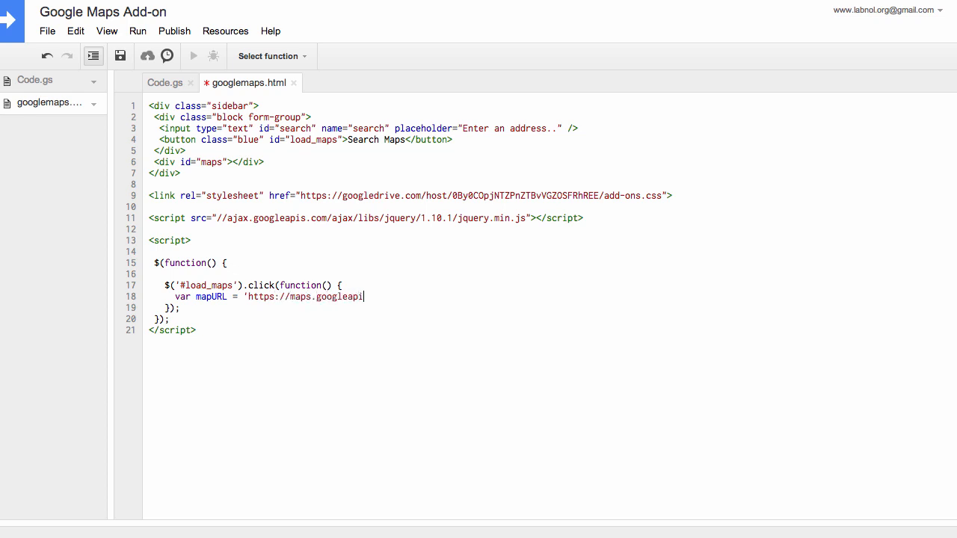
pyautogui.write('s.com/maps/api/st')
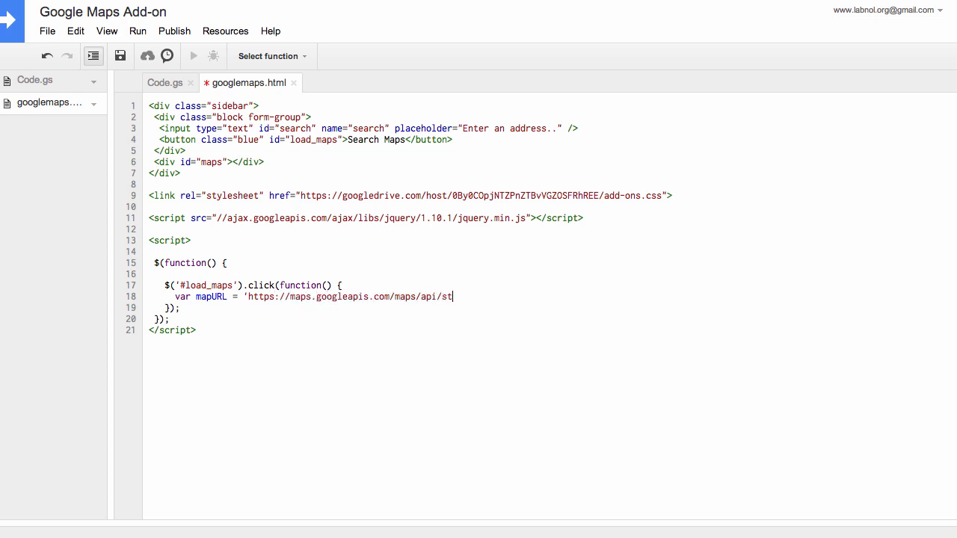
pyautogui.write("aticmap?center=' + encodeURIComponent($('#search")
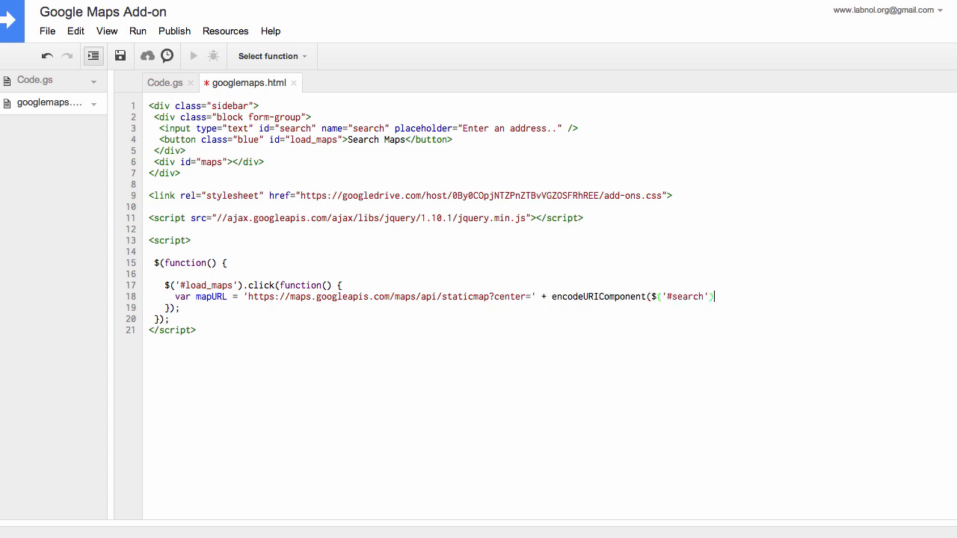
pyautogui.write(".val()) + '&z")
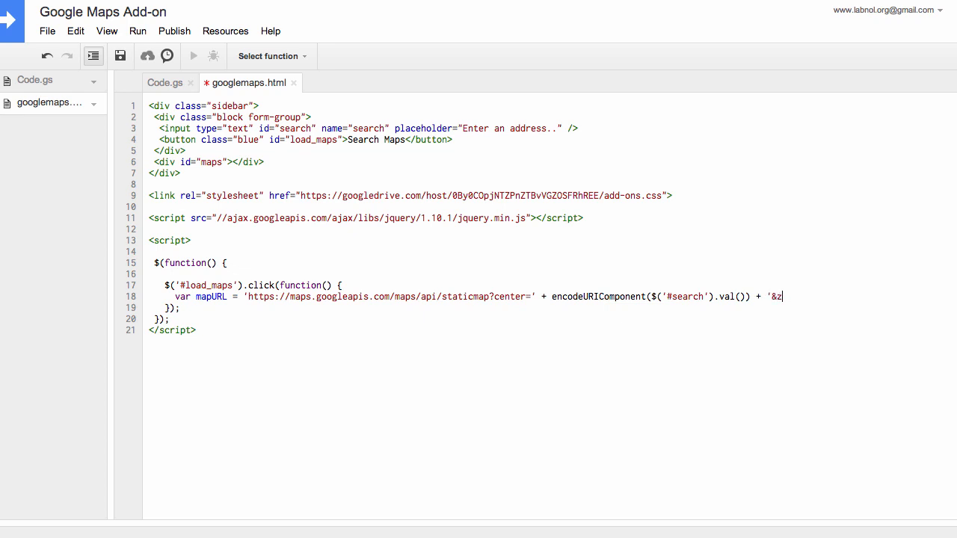
pyautogui.write('oom=14&size=200')
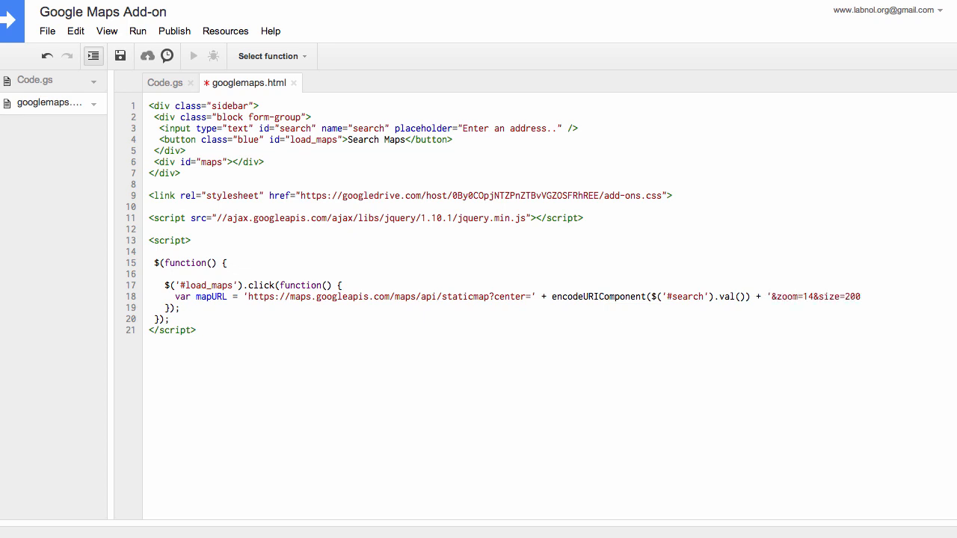
pyautogui.write("x400&sensor=false';")
pyautogui.write("$('#maps').html('<img src=")
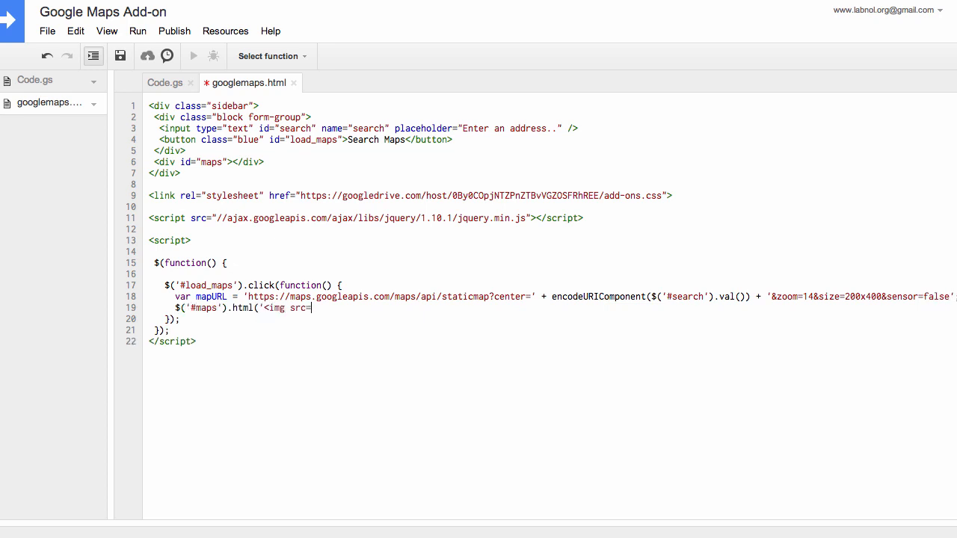
pyautogui.write('" + mapURL + \'">')
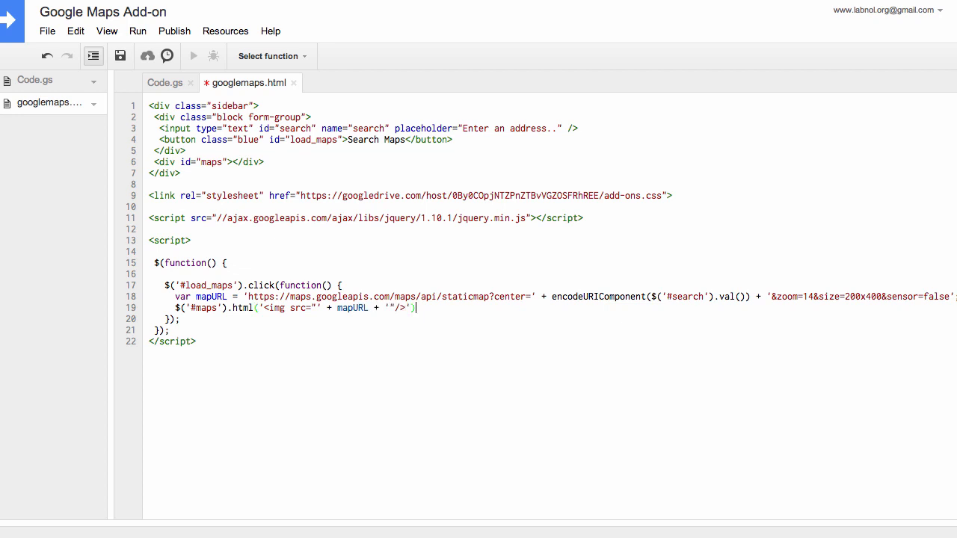
pyautogui.write("$('")
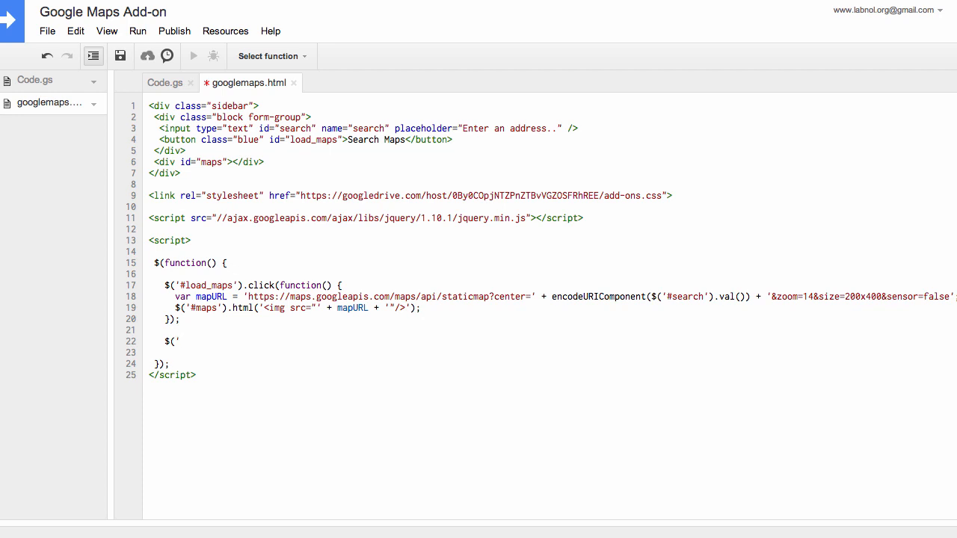
# - In googlemaps.html, add a $('#maps') click handler calling google.script.run.insertGoogleMap
pyautogui.write("#maps'")
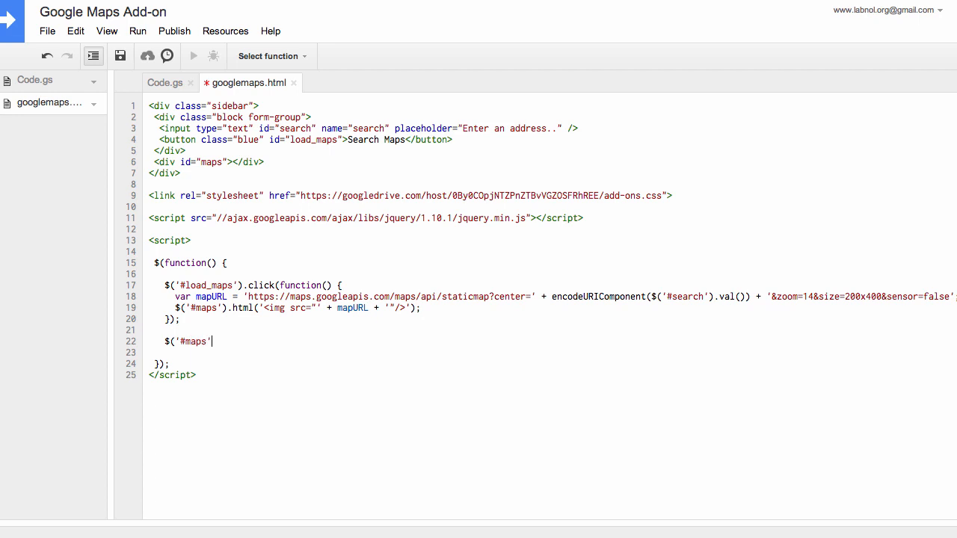
pyautogui.write('.click(fun')
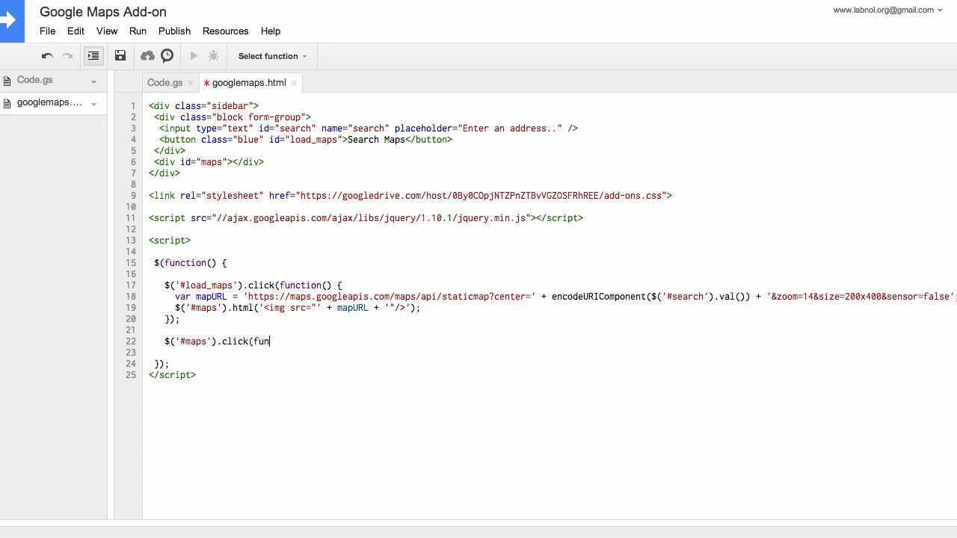
pyautogui.write('ction() {')
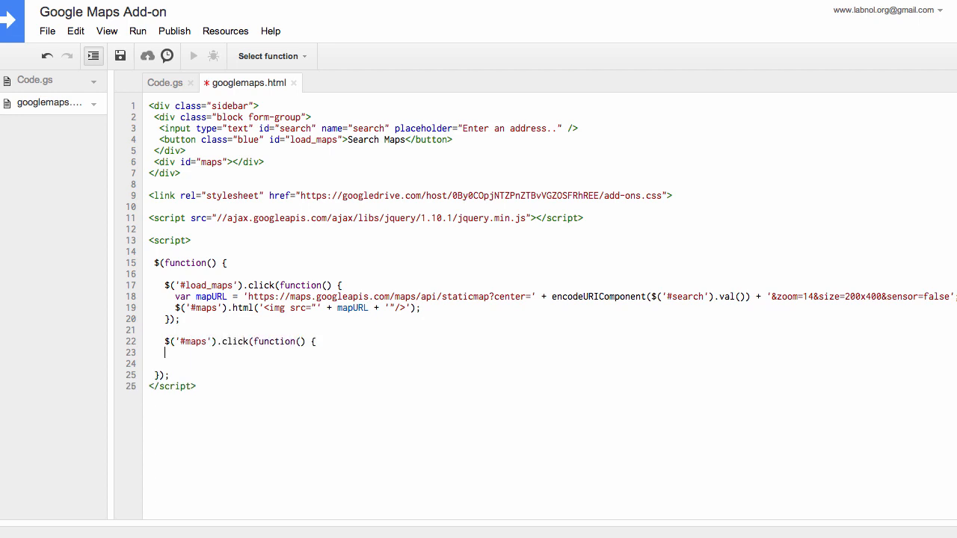
pyautogui.write('});')
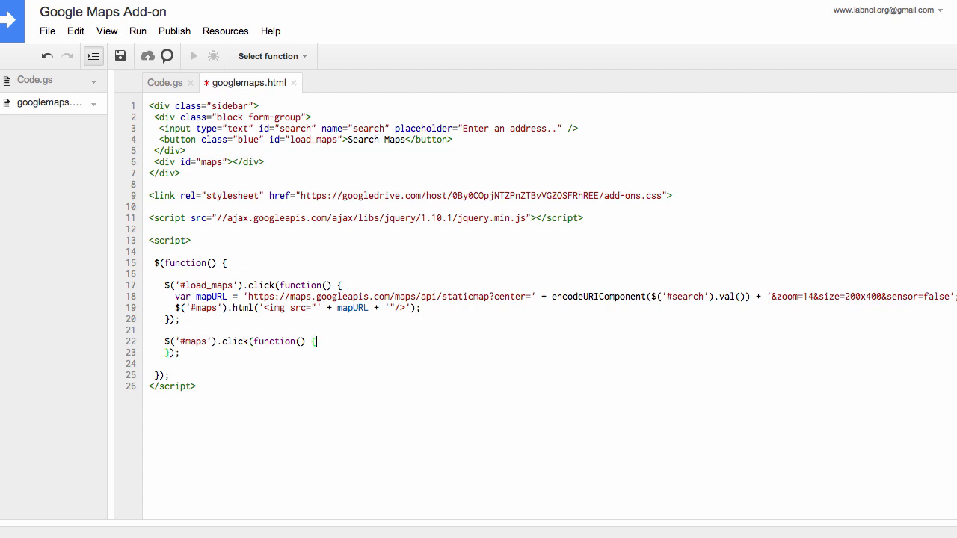
pyautogui.write('g')
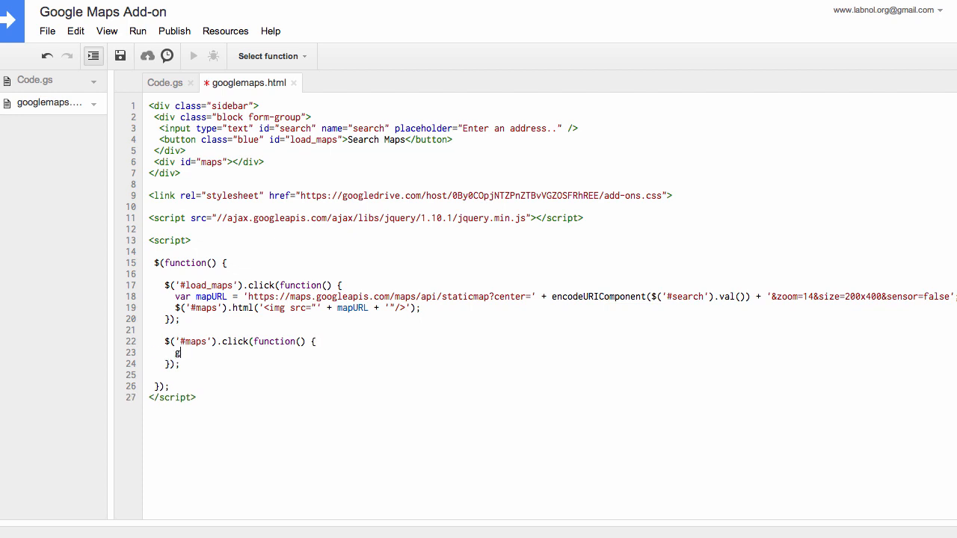
pyautogui.write('oogle.script.run')
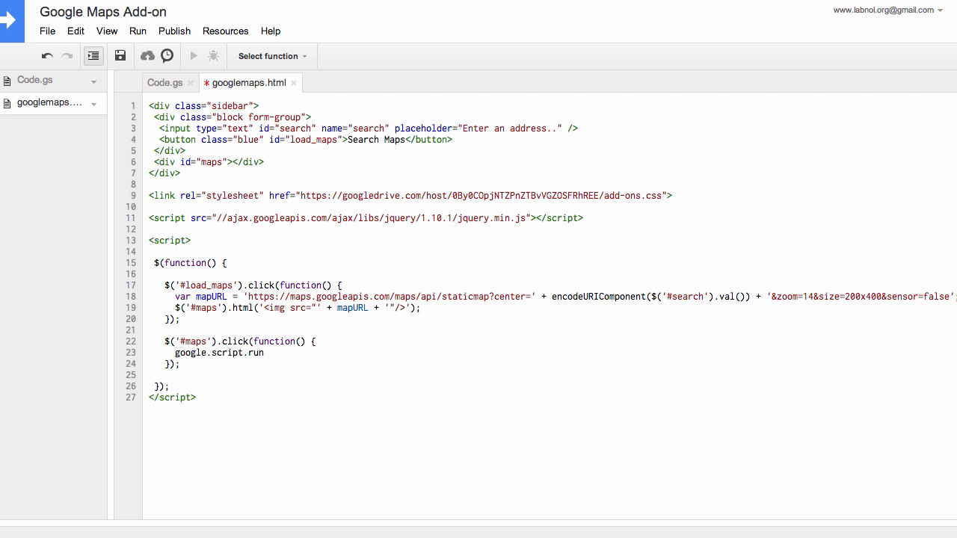
pyautogui.write('.insert')
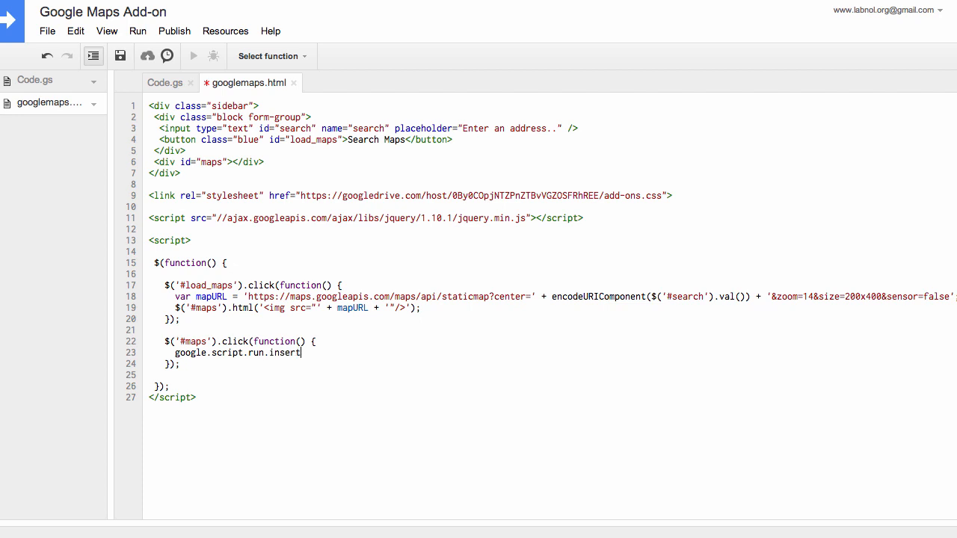
pyautogui.write('GoogleMap(')
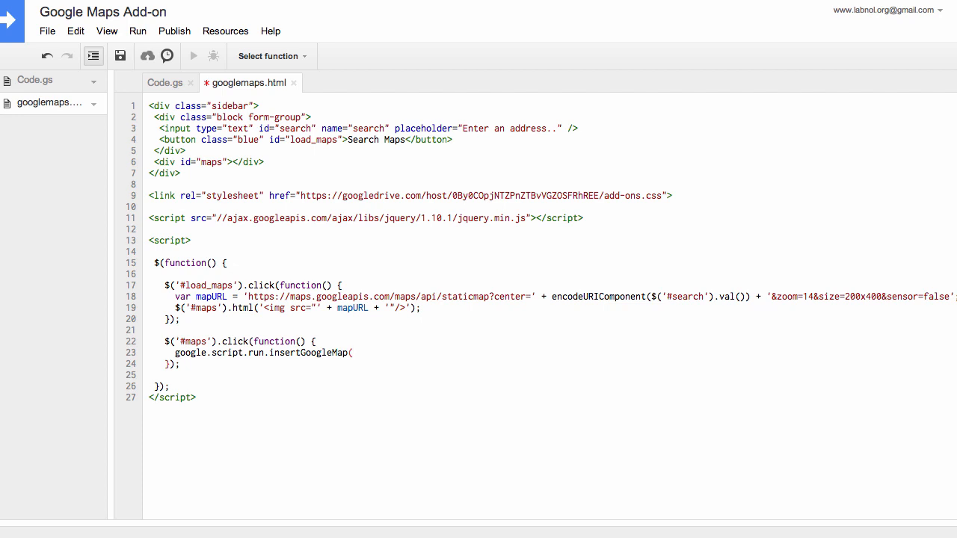
pyautogui.write("$('")
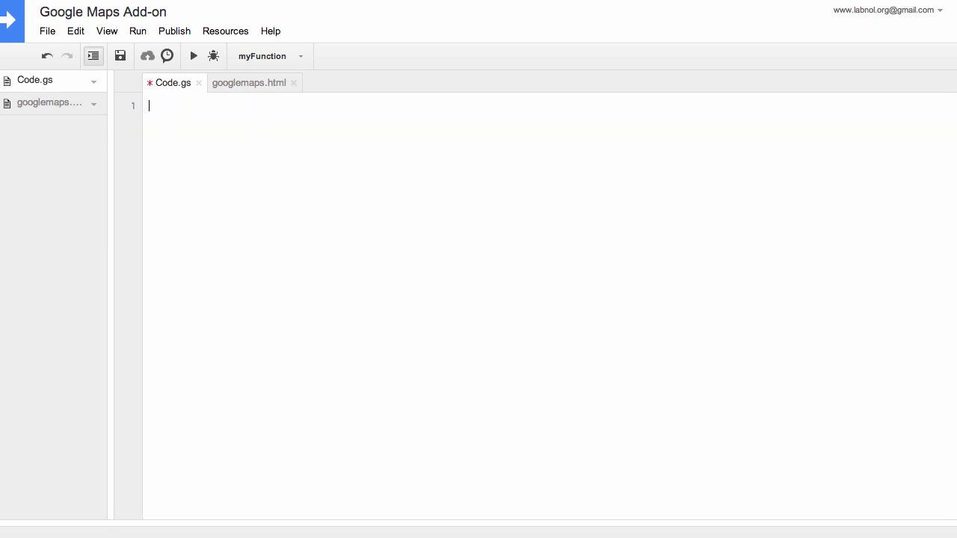
# - Write onOpen() adding a 'Google Maps' add-on menu item that runs showSidebar
pyautogui.write('functio')
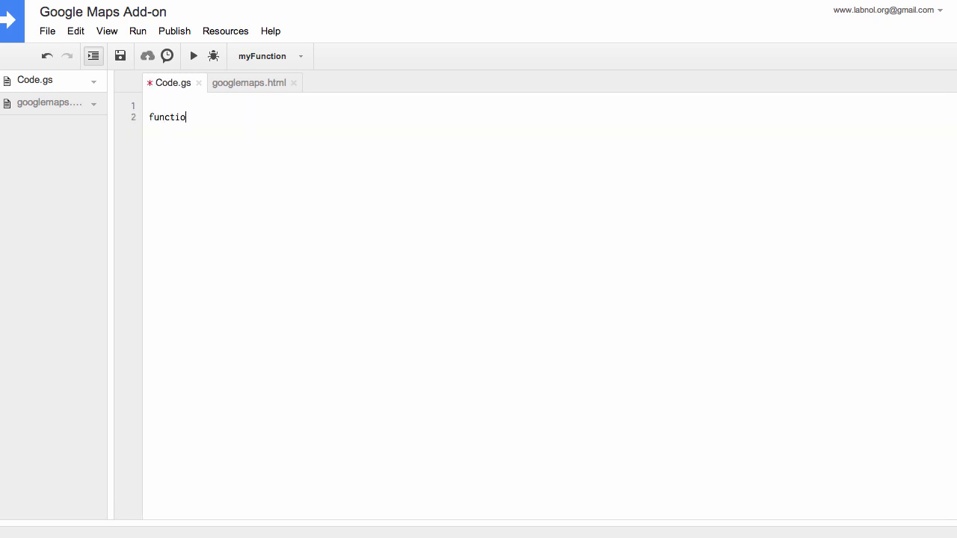
pyautogui.write('n onOpen() {')
pyautogui.write('D')
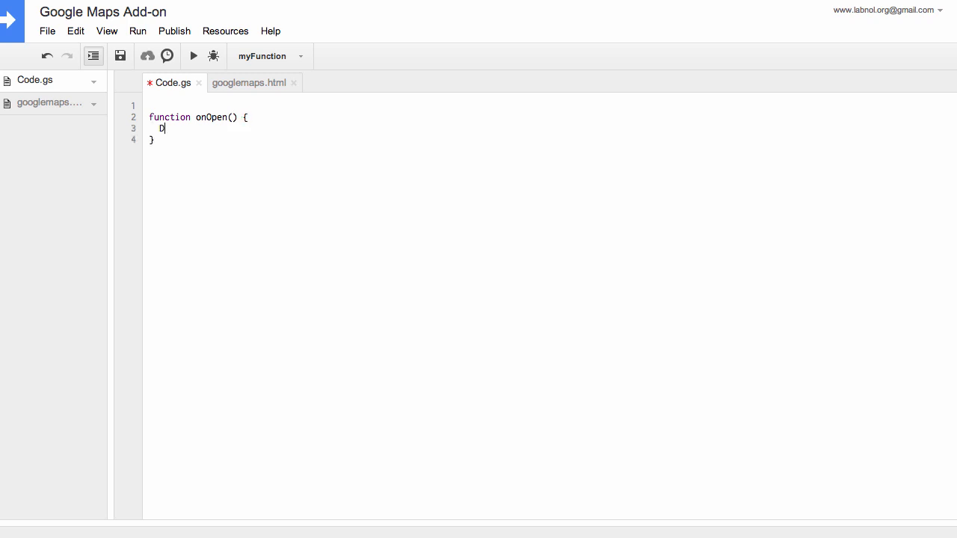
pyautogui.write('ocumentApp.getUi().cre')
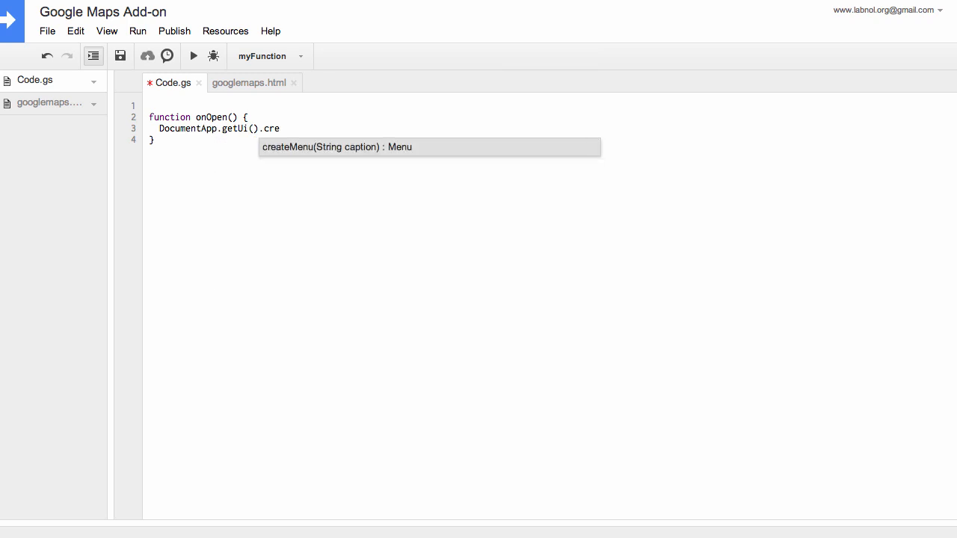
pyautogui.write('ate')
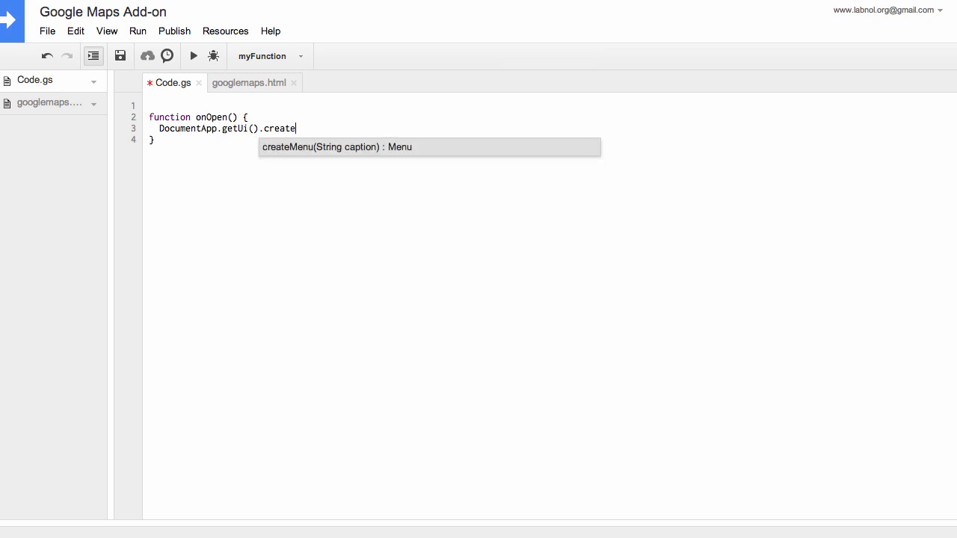
pyautogui.write('AddonMe')
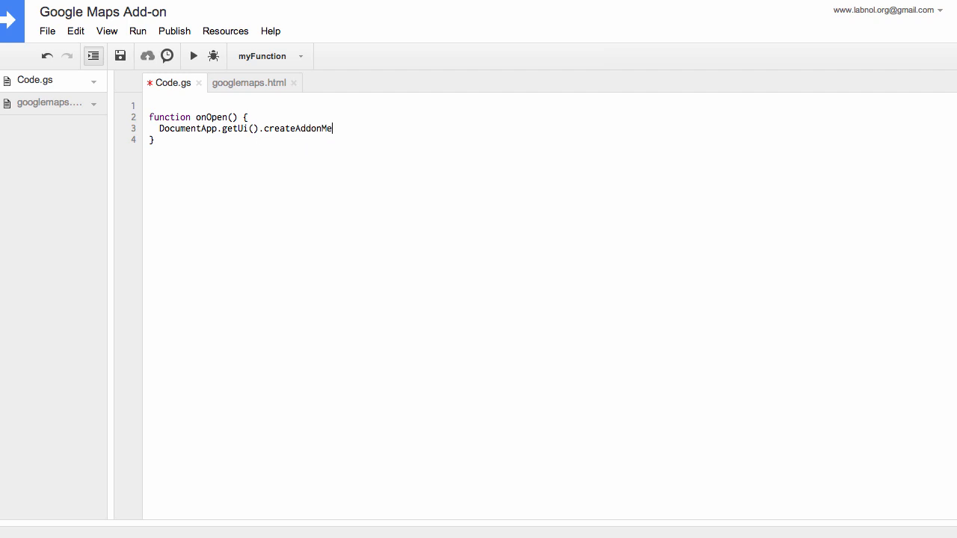
pyautogui.write("nu().addItem('")
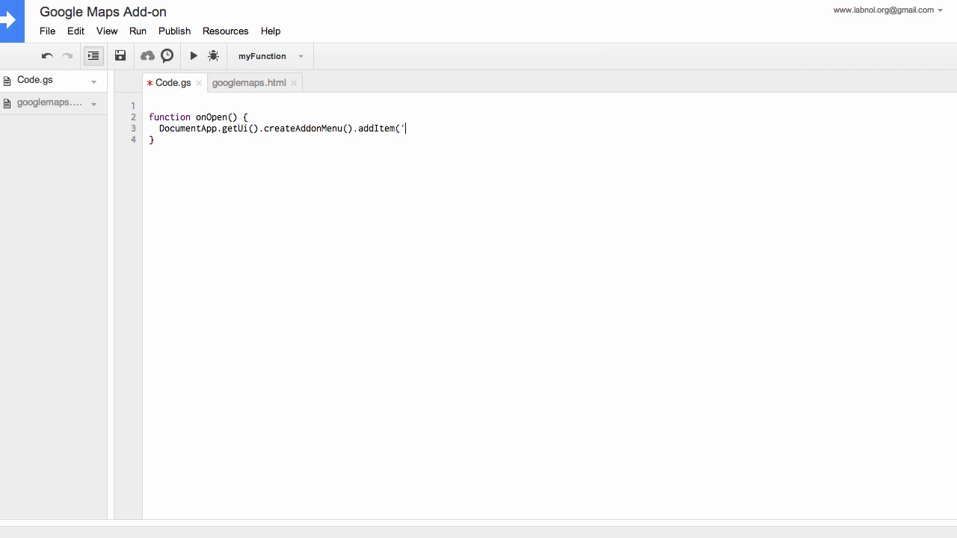
pyautogui.write('Google Maps')
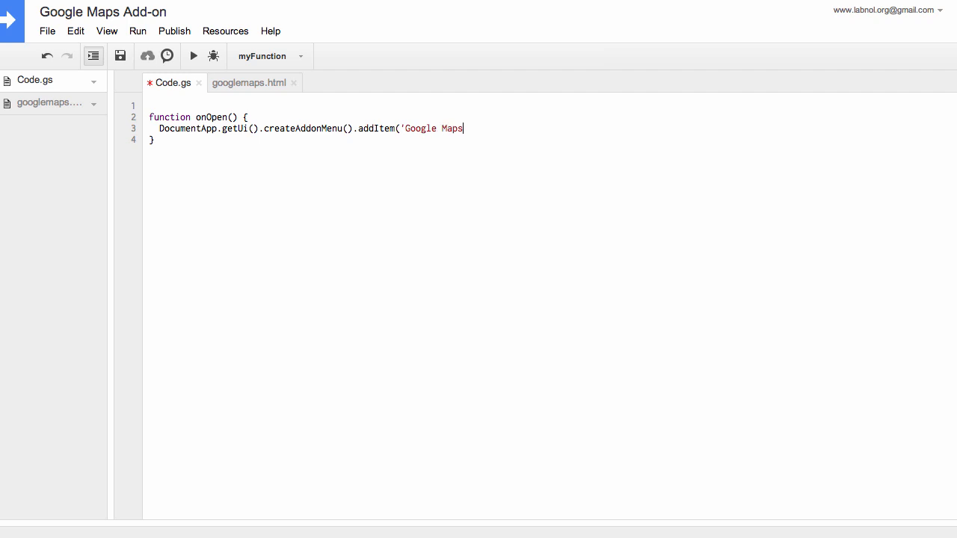
pyautogui.write(", 'showS")
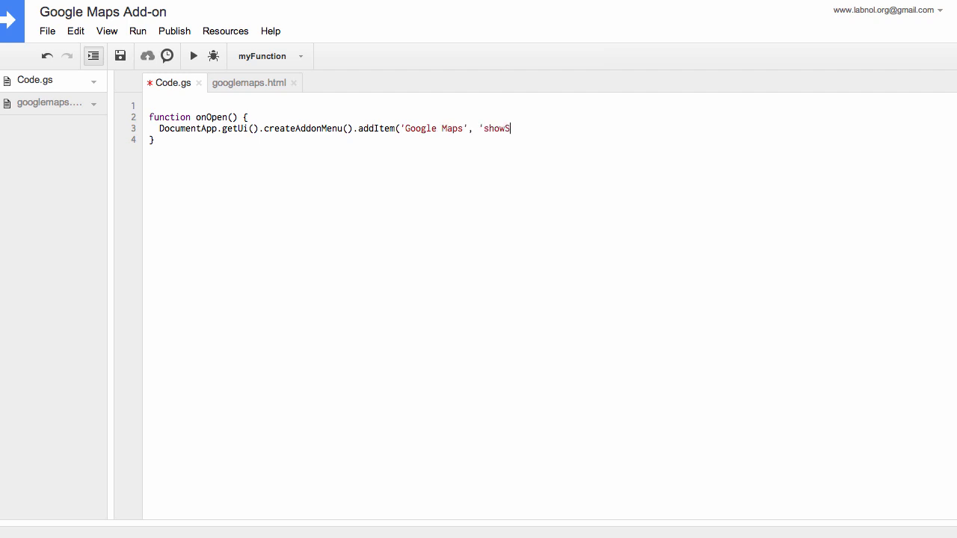
pyautogui.write("idebar').")
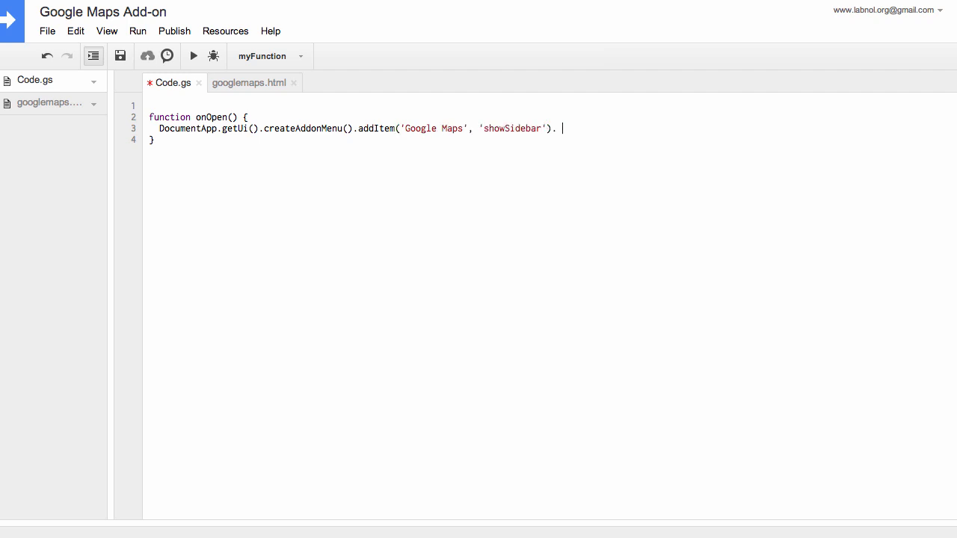
pyautogui.write('addToUi();')
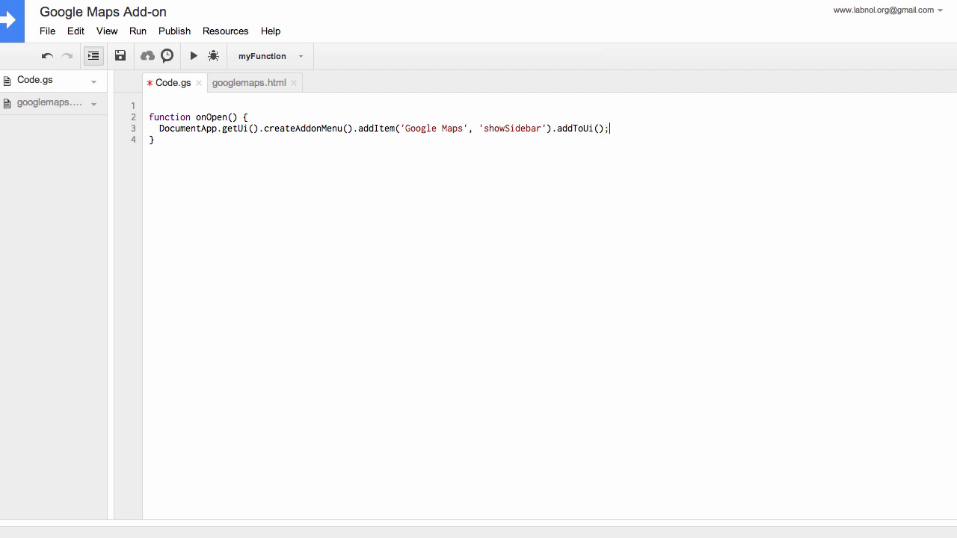
# - Start showSidebar() evaluating the googlemaps HtmlService template and calling DocumentApp.getUi()
pyautogui.write('function showSidebar')
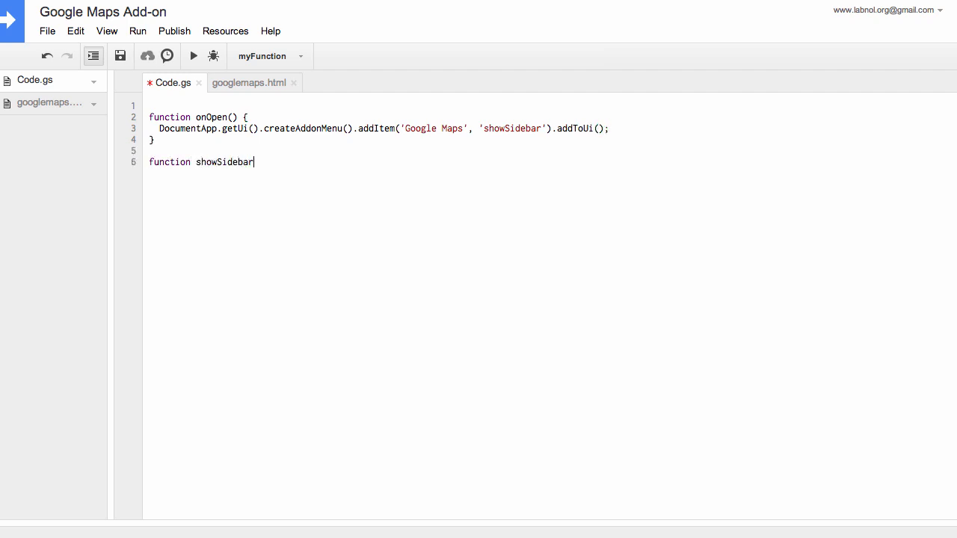
pyautogui.write('() {')
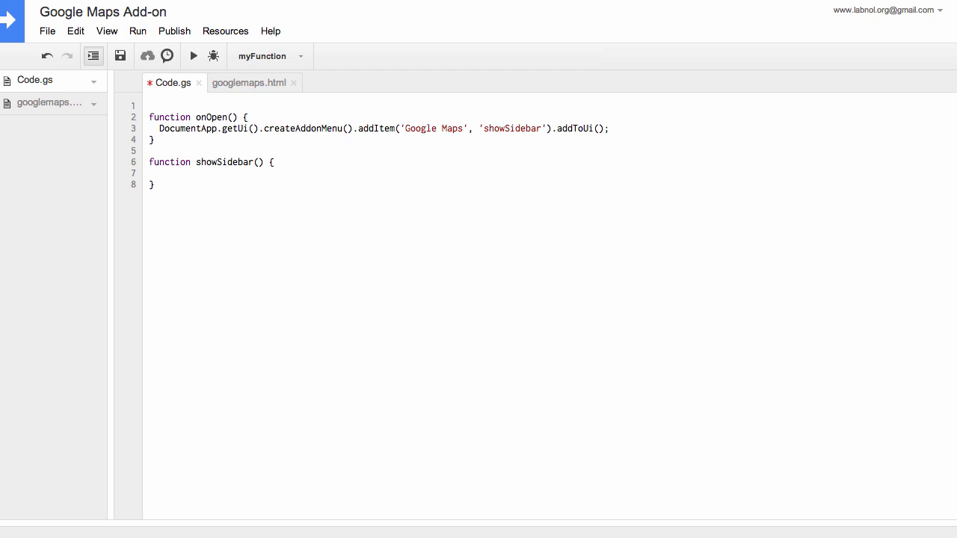
pyautogui.write('var html = HtmlService.createTemplateFromFile("googlemaps')
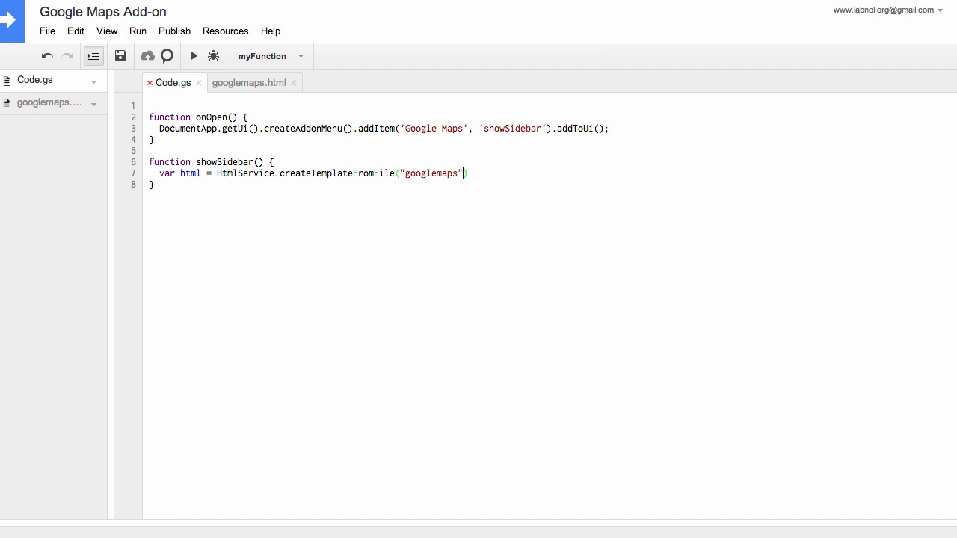
pyautogui.write('.evaluate().setTitle("Google Maps')
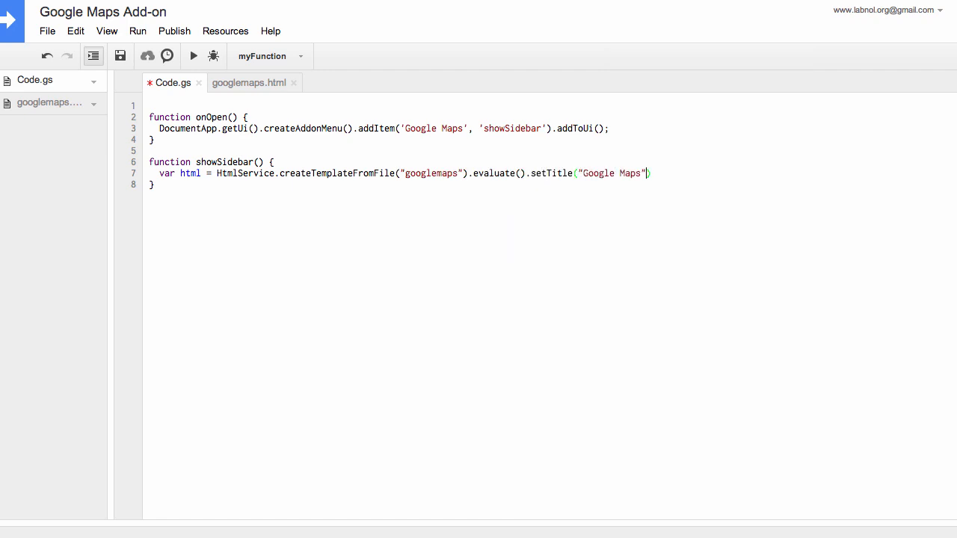
pyautogui.write(';')
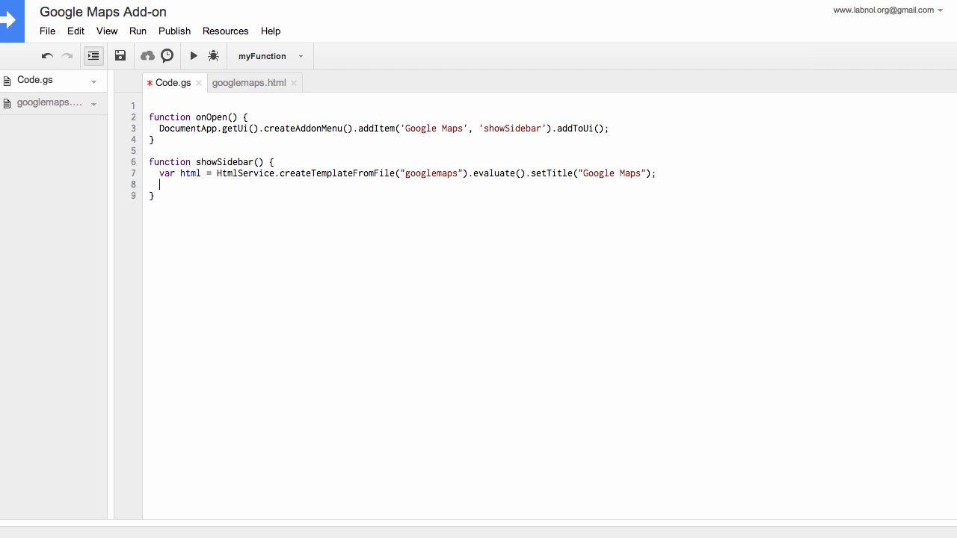
pyautogui.write('DocumentApp.getUi().showSidebar(html')
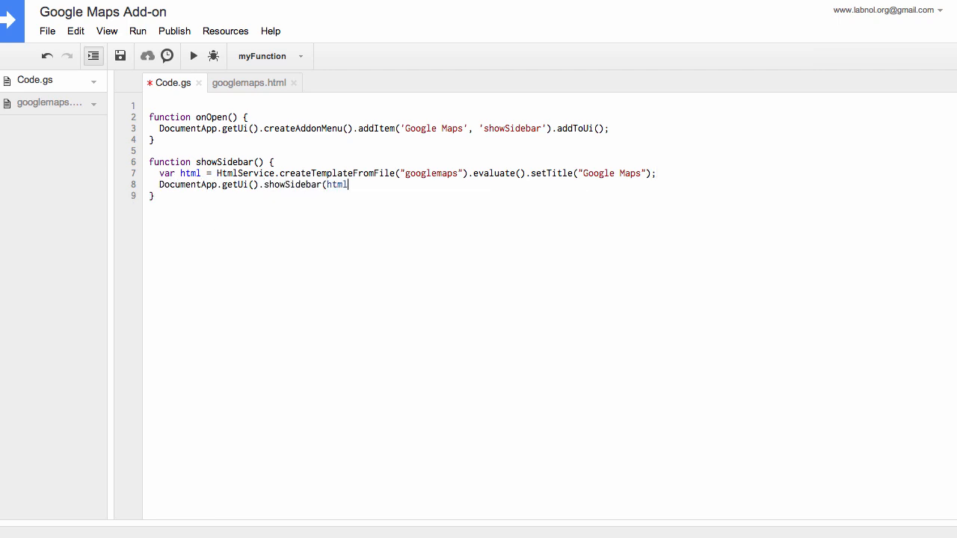
# - Write insertGoogleMap(address) building an 800×600, zoom-15 static map centred on the address
pyautogui.write(');')
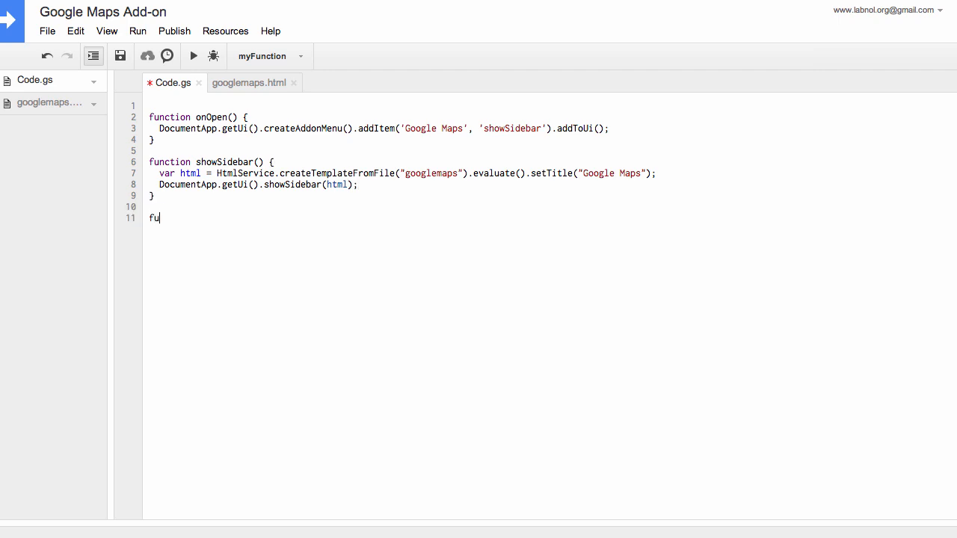
pyautogui.write('nction insertGoogleMap(')
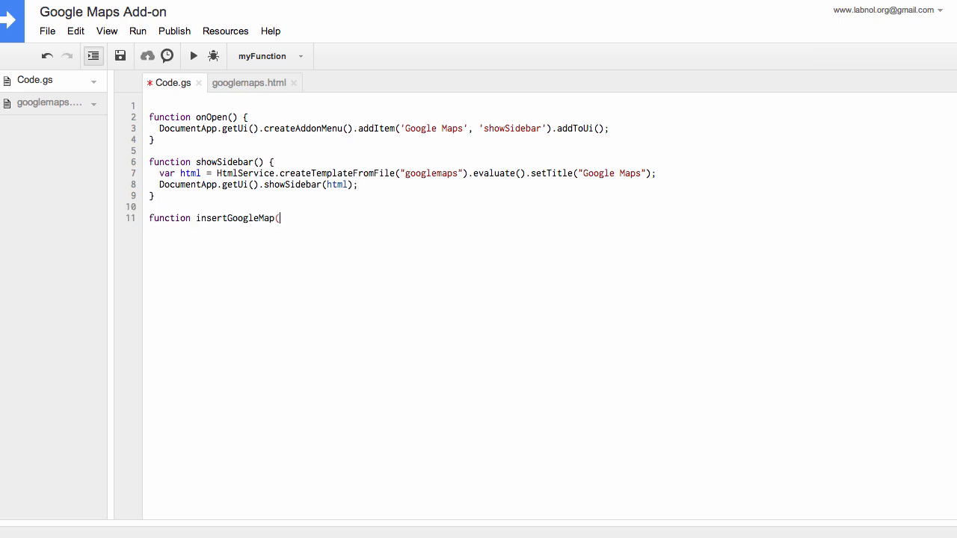
pyautogui.write('address) {')
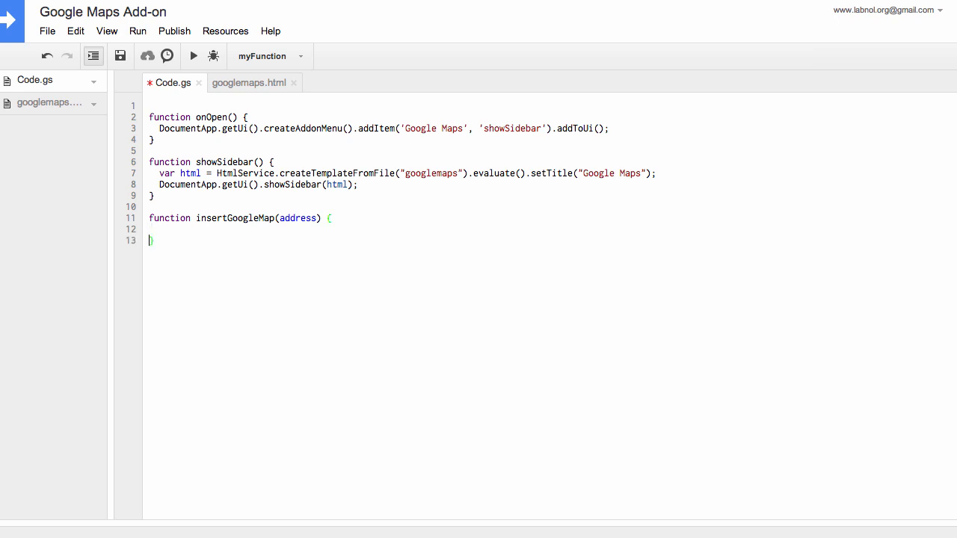
pyautogui.write('var ma')
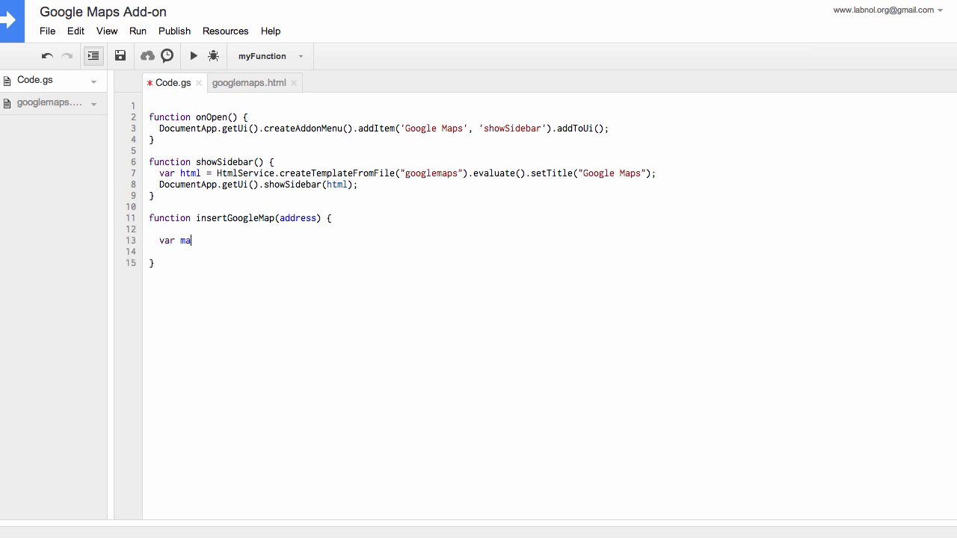
pyautogui.write('p = Maps.newStaticMap().setSize(width, height')
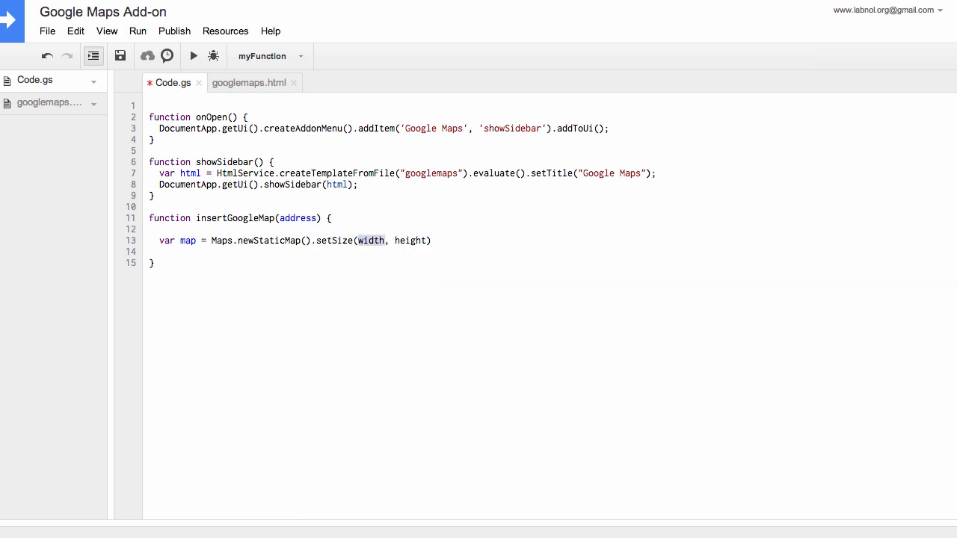
pyautogui.write('800, 600')
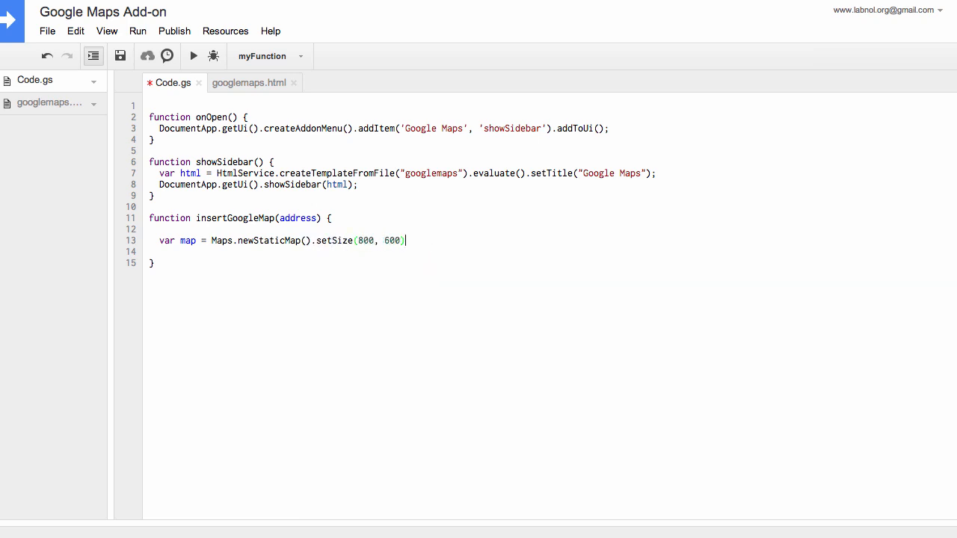
pyautogui.write('.setZoom(15)')
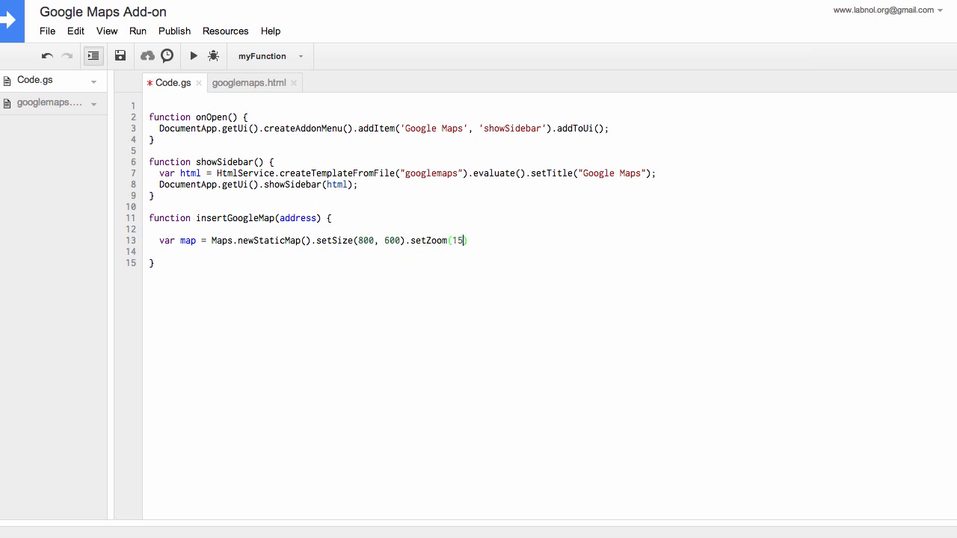
pyautogui.write('.setCenter(address);')
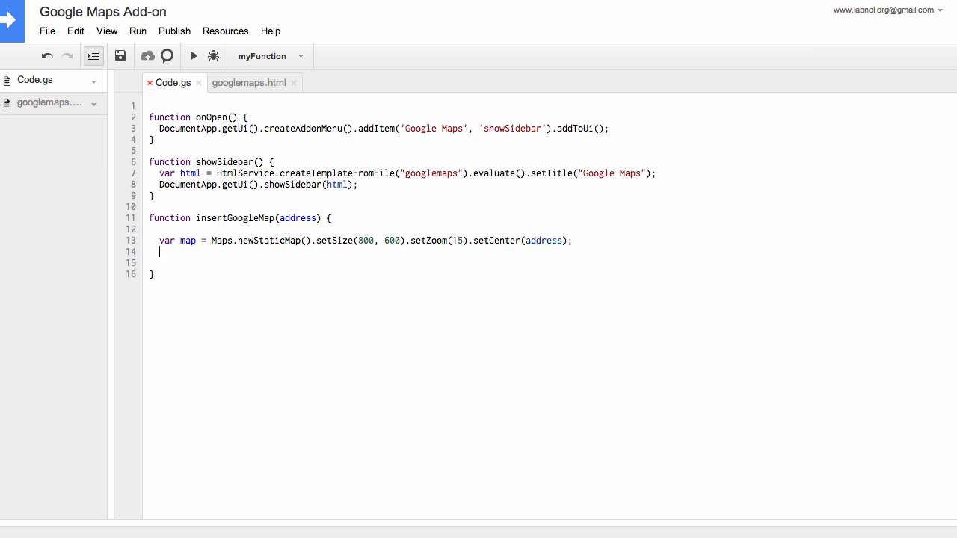
# - Insert the map blob as an inline image at the active document's cursor
pyautogui.write('Doc')
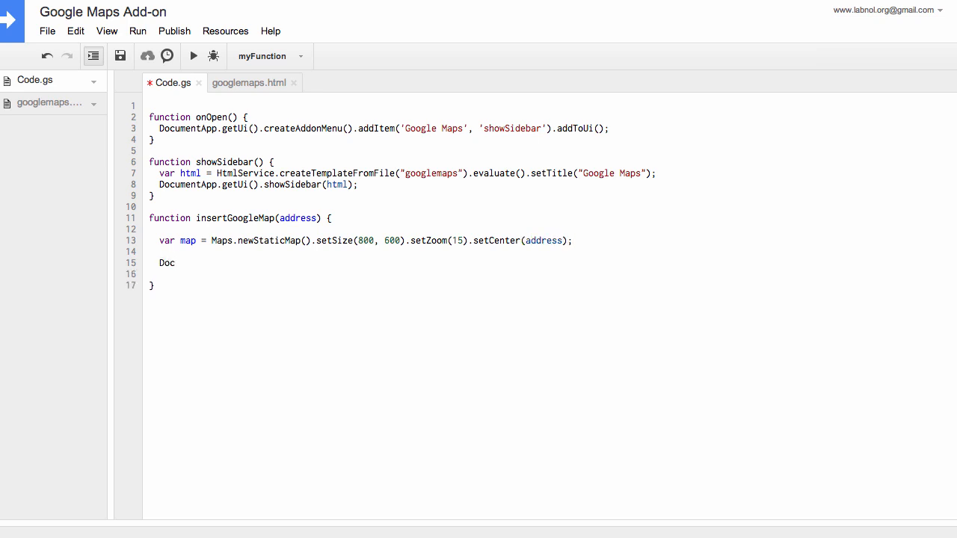
pyautogui.write('DocumentApp.getActiveDocument().get')
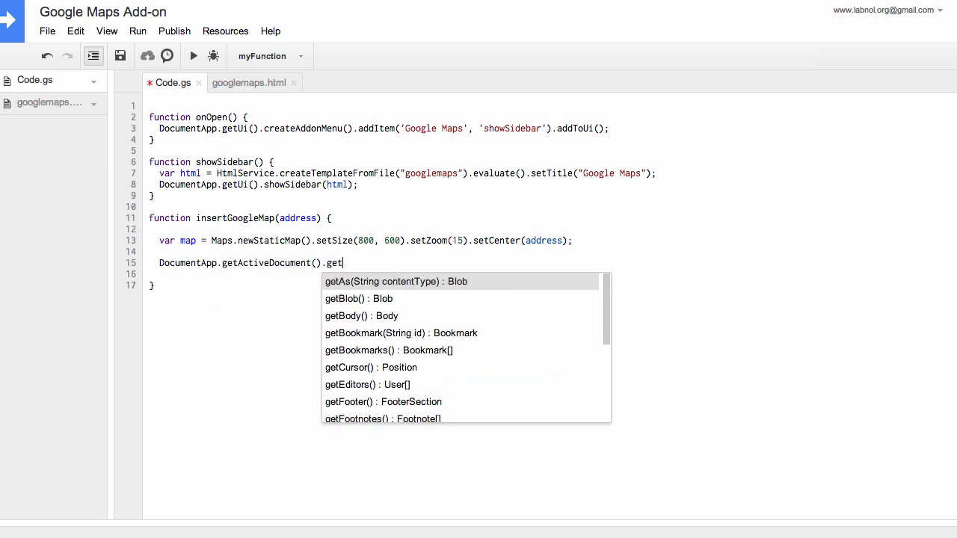
pyautogui.write('Cursor().insertInlineImage(image')
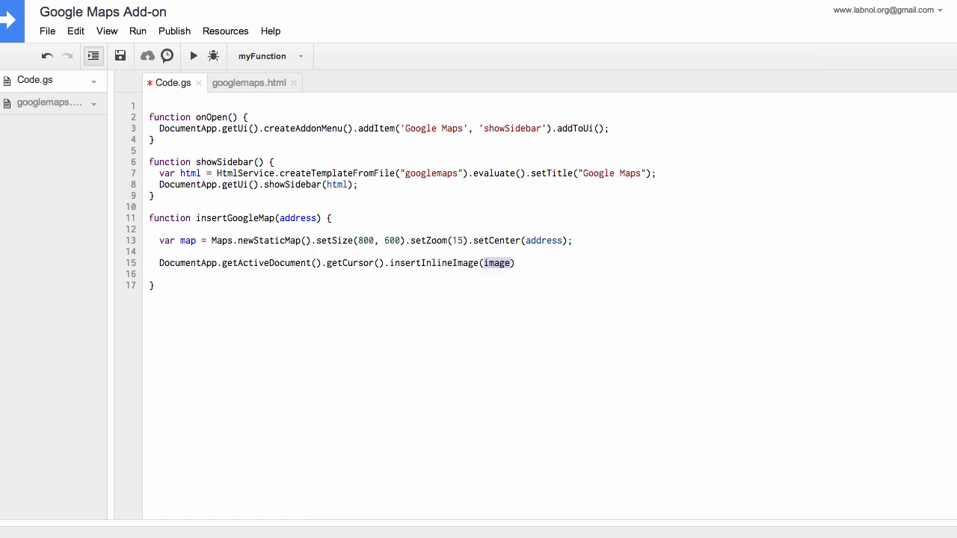
pyautogui.write('map.getBlob()')
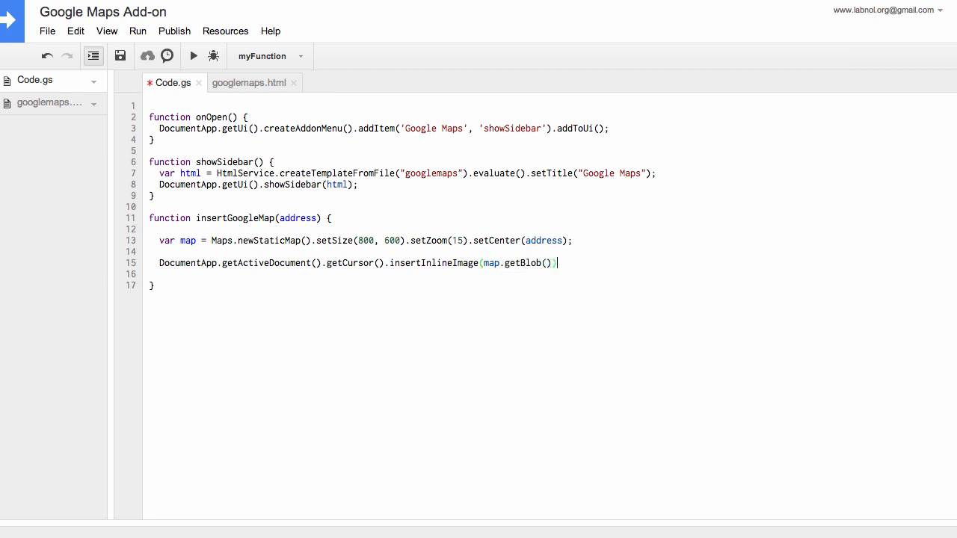
pyautogui.write(';')
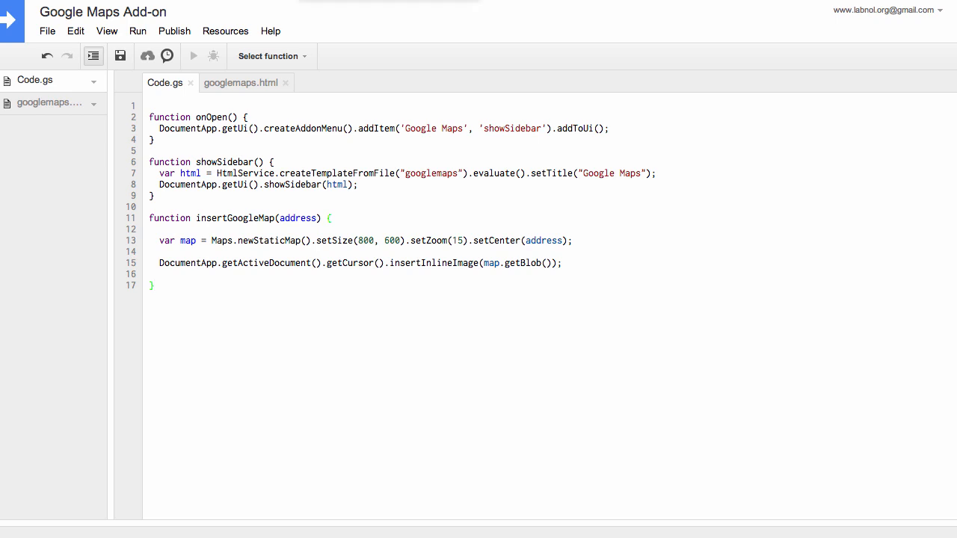
# - Run the onOpen function from the function selector
pyautogui.click(272, 56)
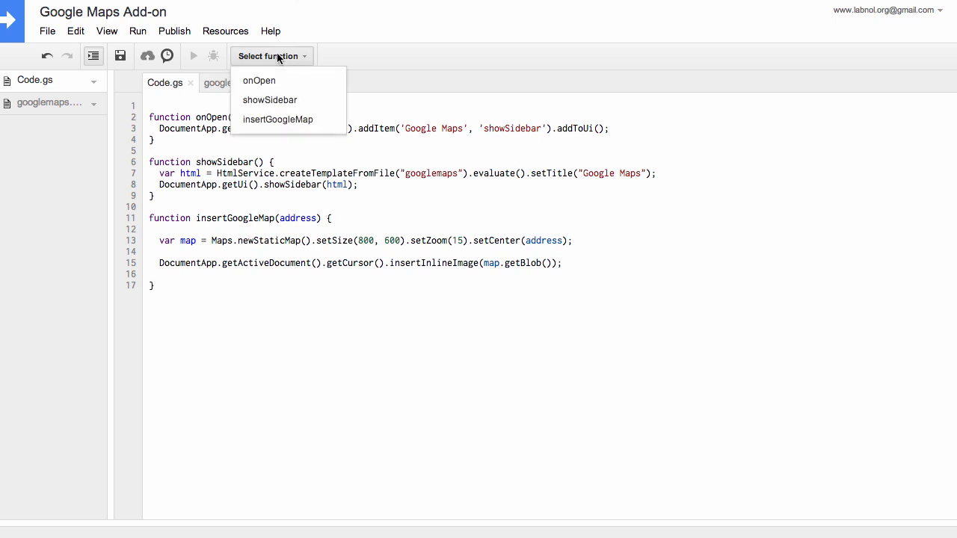
pyautogui.click(259, 80)
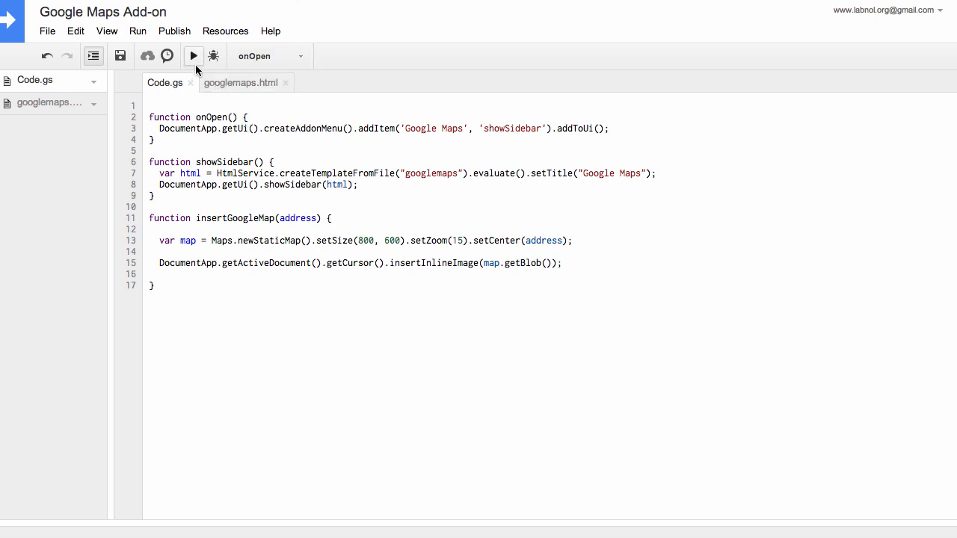
pyautogui.click(193, 55)
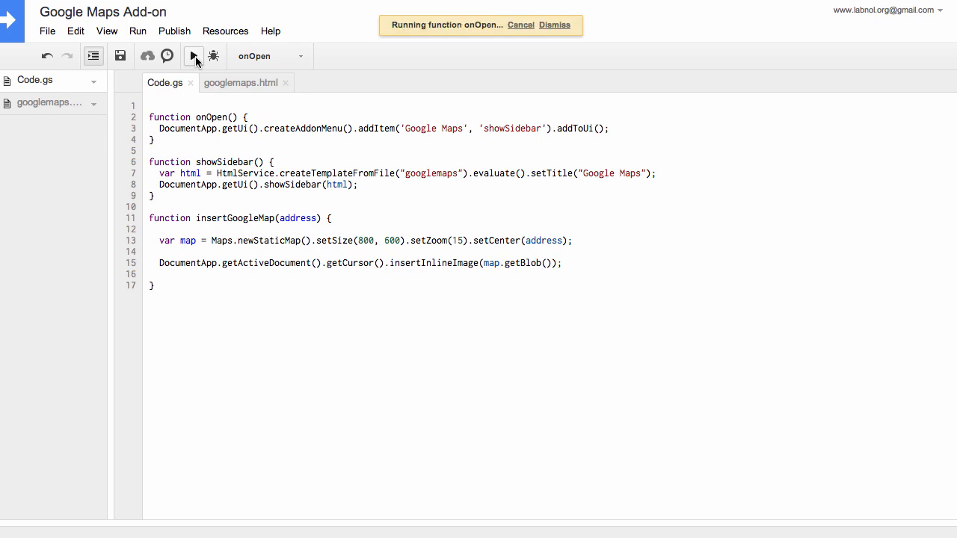
pyautogui.click(193, 56)
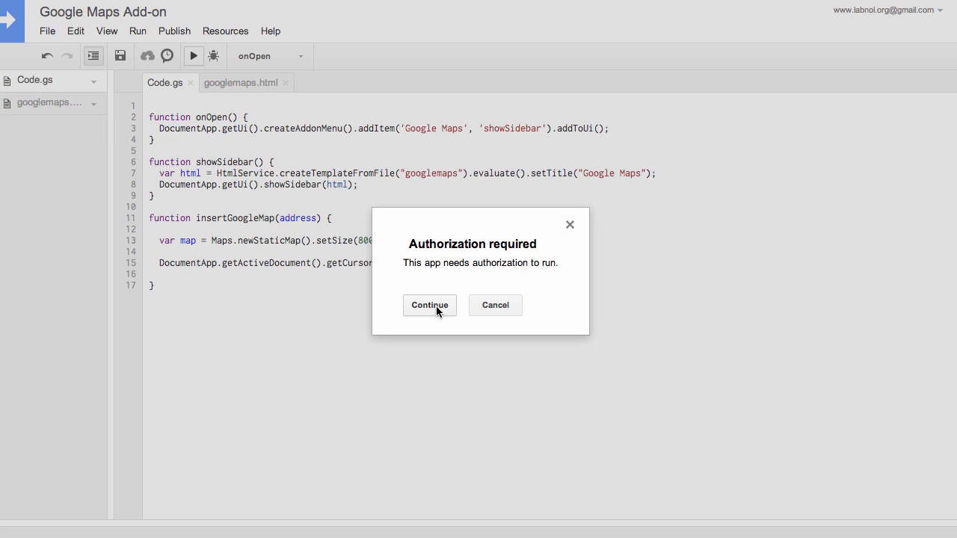
# - Authorize the script and accept its Drive document permissions
pyautogui.click(429, 305)
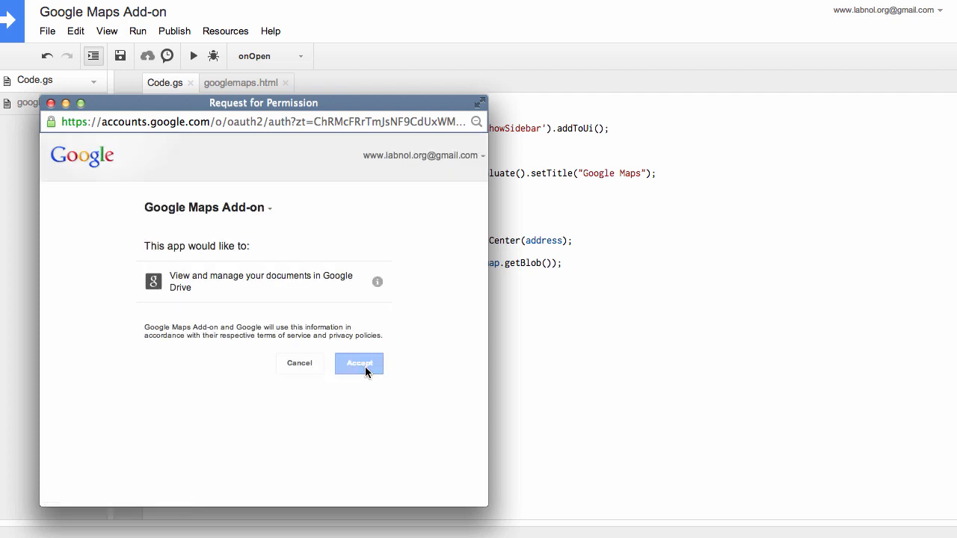
pyautogui.click(359, 363)
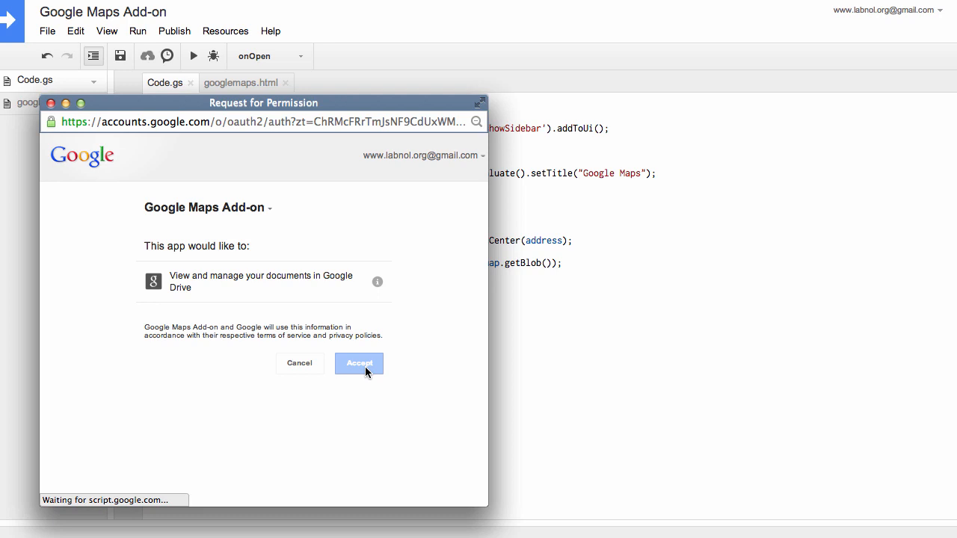
pyautogui.click(358, 364)
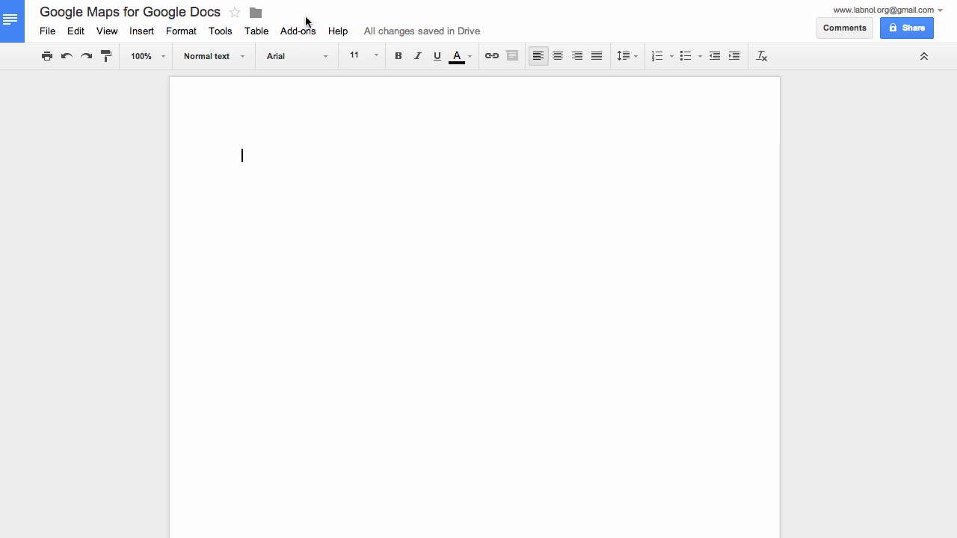
# - Open the Google Maps add-on sidebar and search for '10 Hanover Square, NY'
pyautogui.click(297, 31)
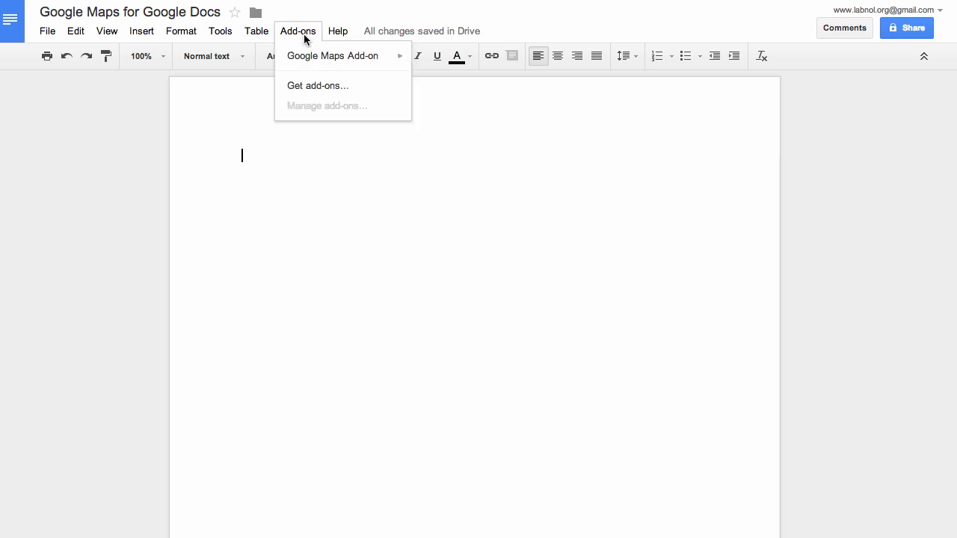
pyautogui.moveTo(336, 55)
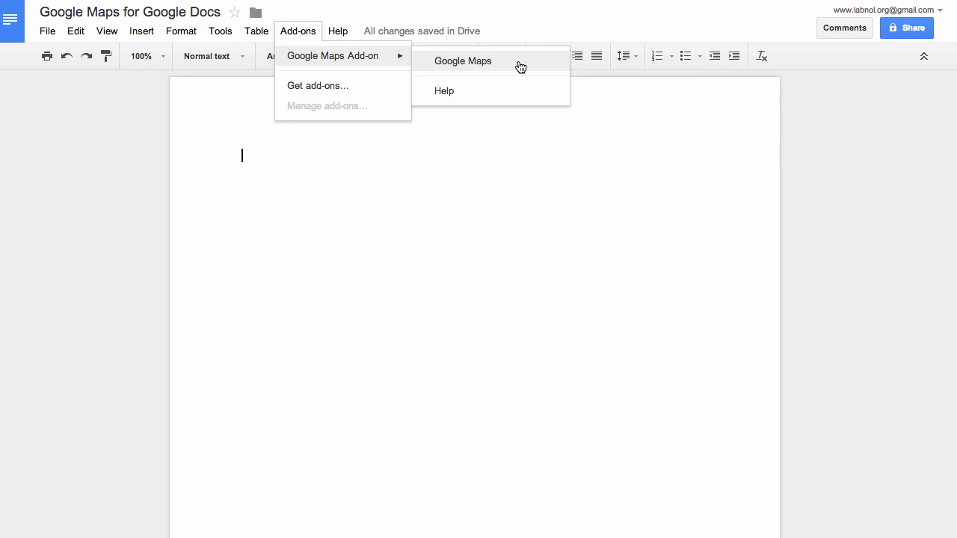
pyautogui.click(463, 61)
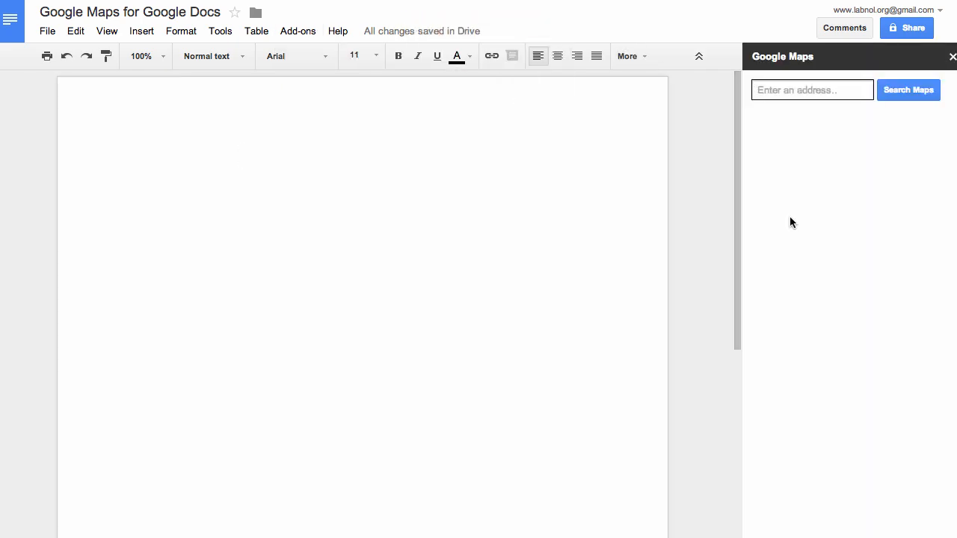
pyautogui.write('10 Hanover Square, NY')
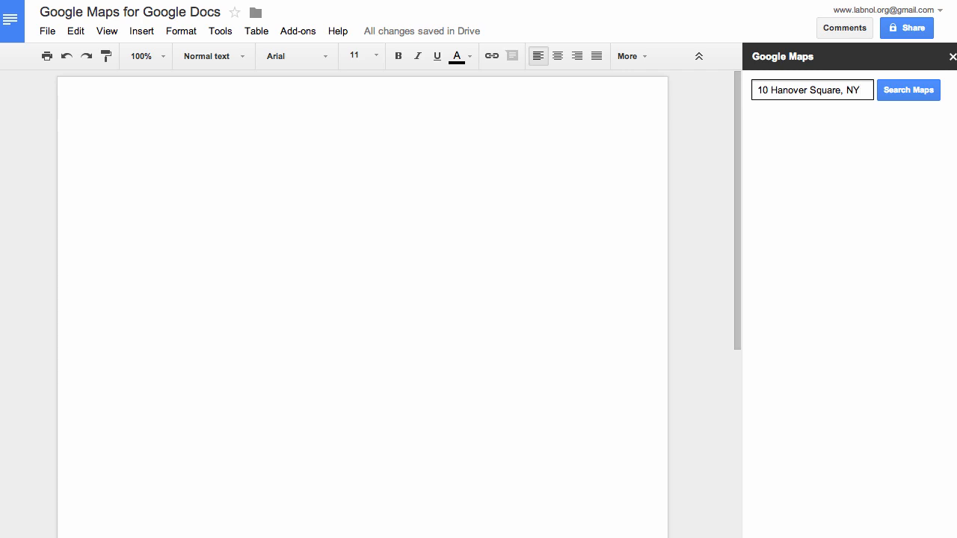
pyautogui.click(908, 90)
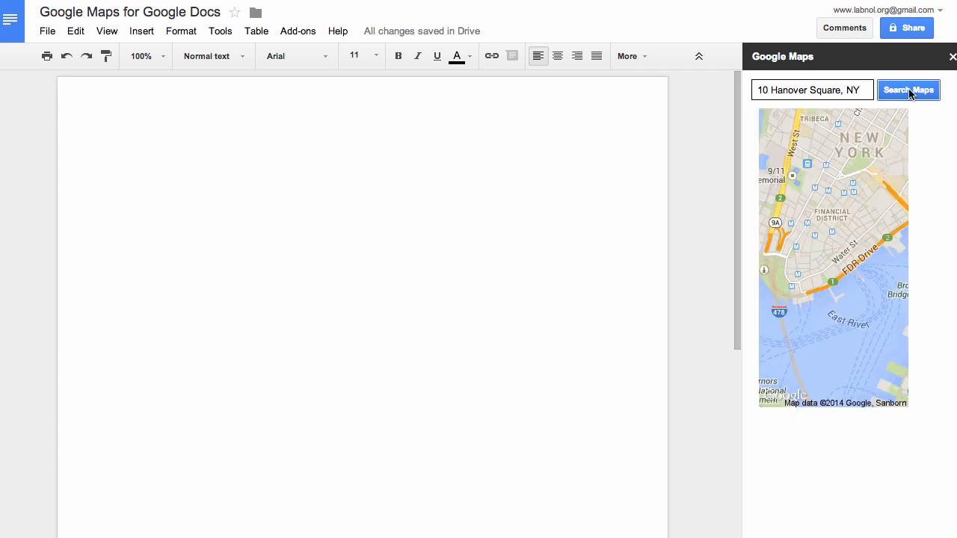
pyautogui.moveTo(924, 238)
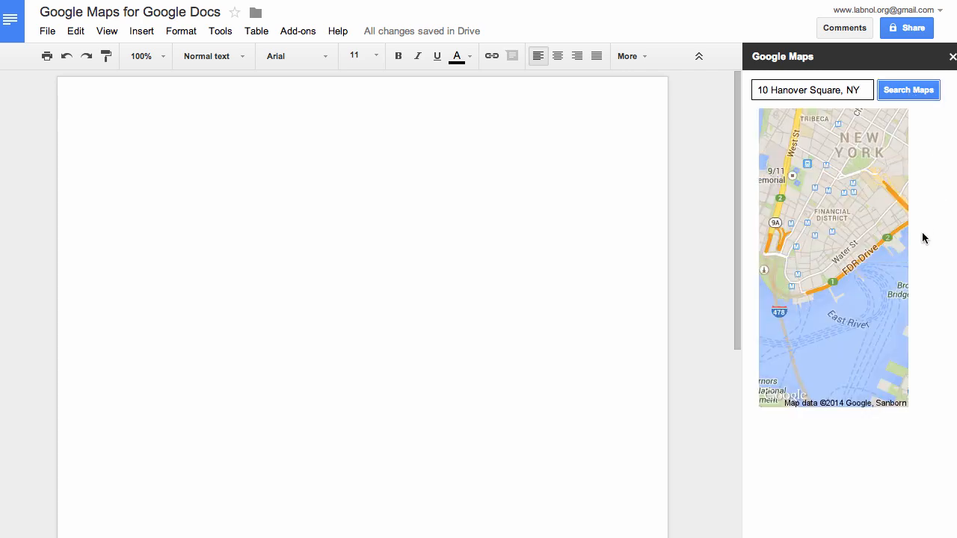